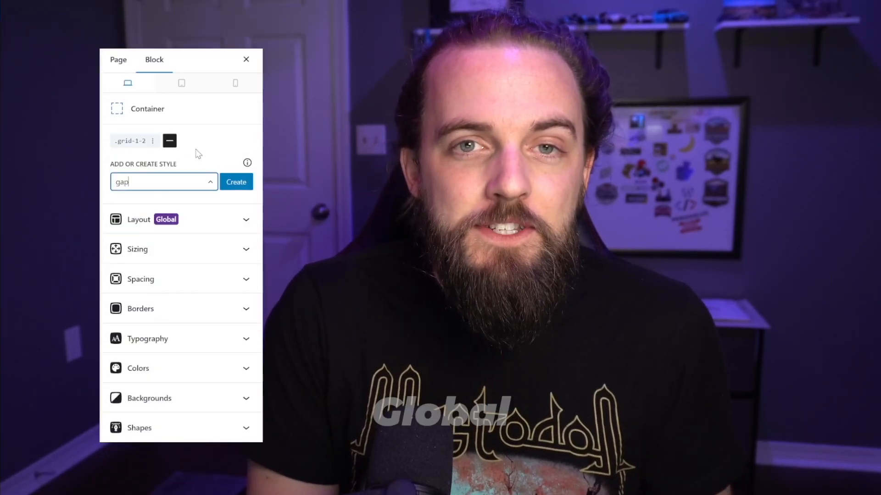
# - Create the global style from blank and set its Layout Display to Grid
pyautogui.click(236, 181)
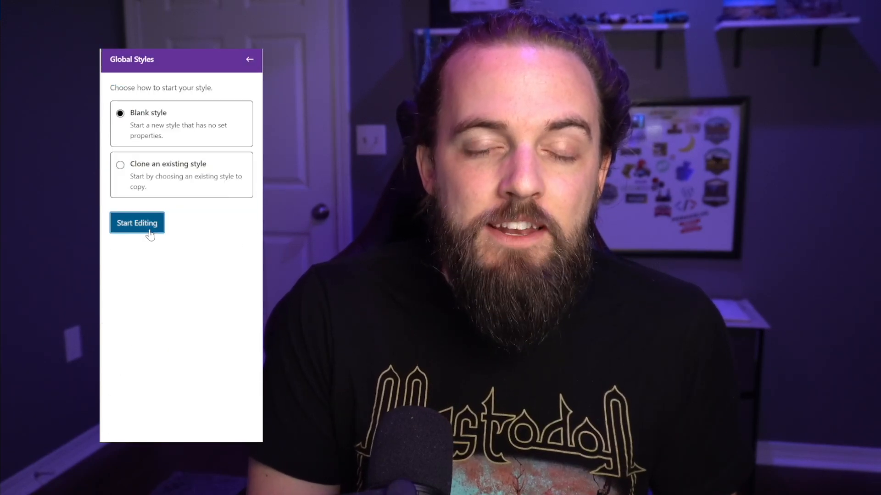
pyautogui.click(136, 222)
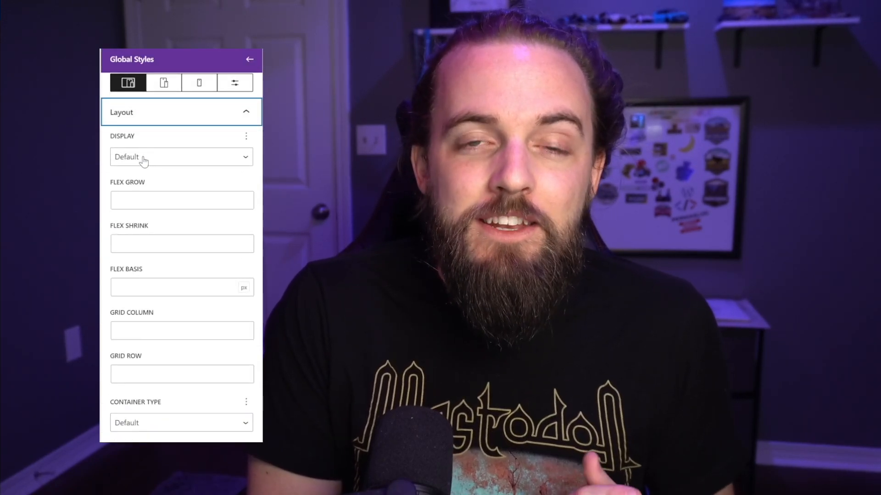
pyautogui.click(181, 157)
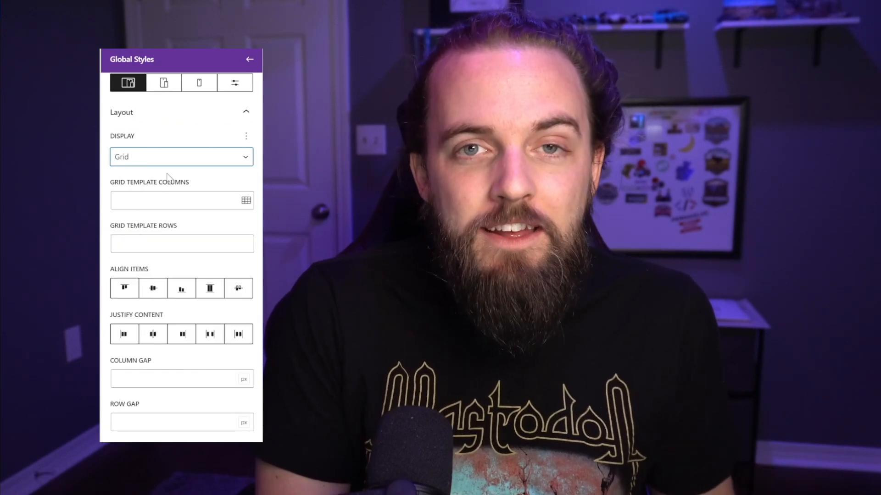
pyautogui.click(699, 10)
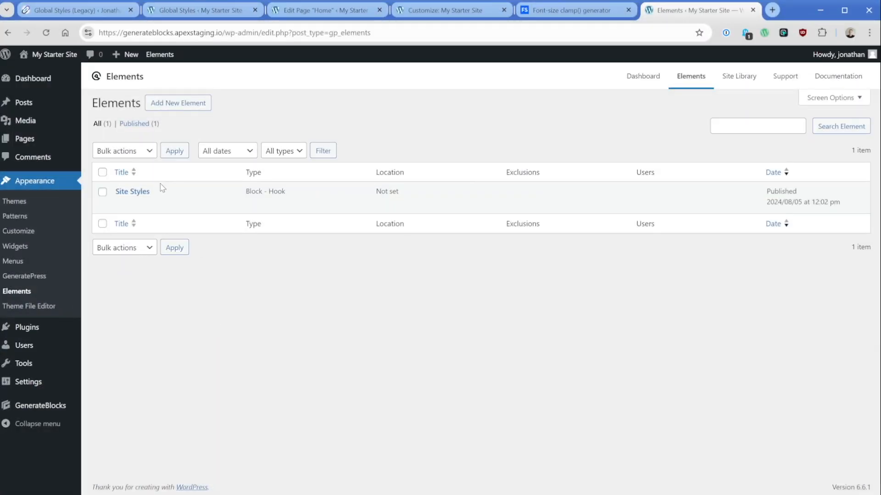
# - Review the legacy Containers global style on the other site
pyautogui.click(74, 10)
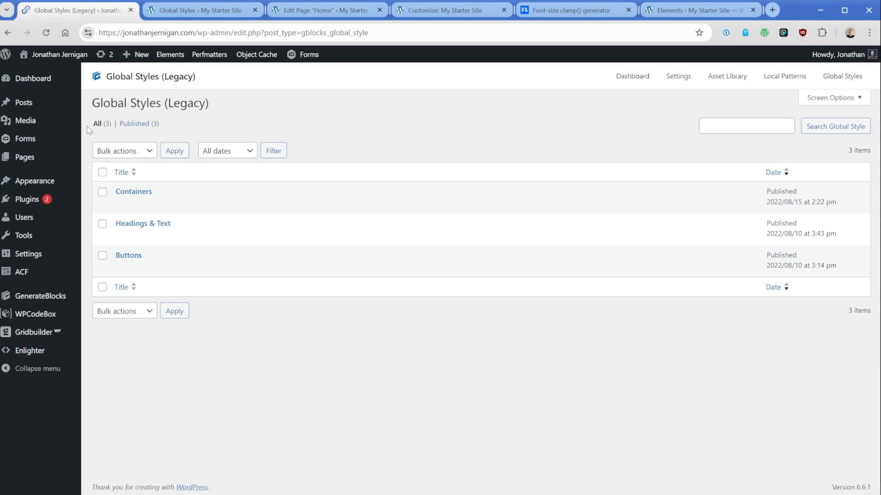
pyautogui.moveTo(133, 192)
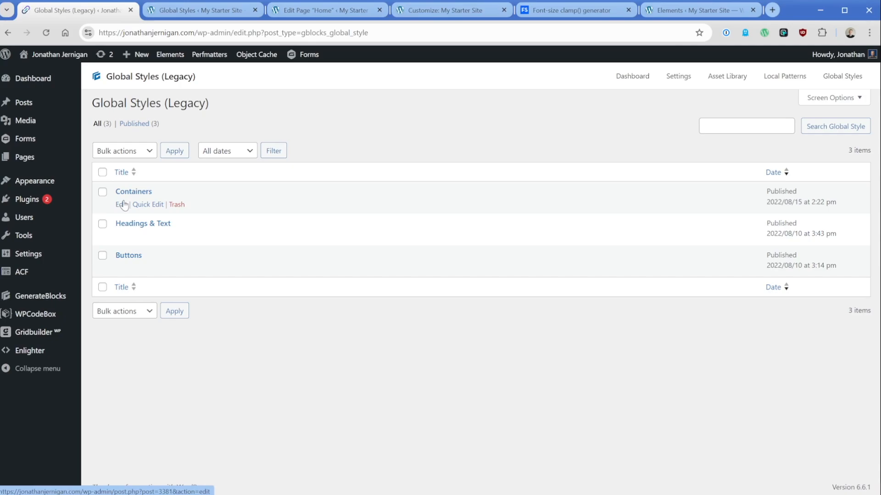
pyautogui.click(199, 10)
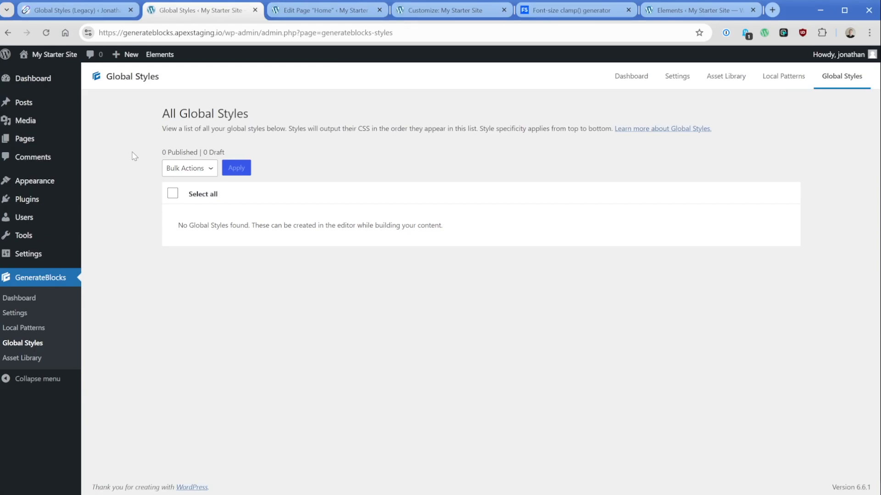
pyautogui.moveTo(34, 181)
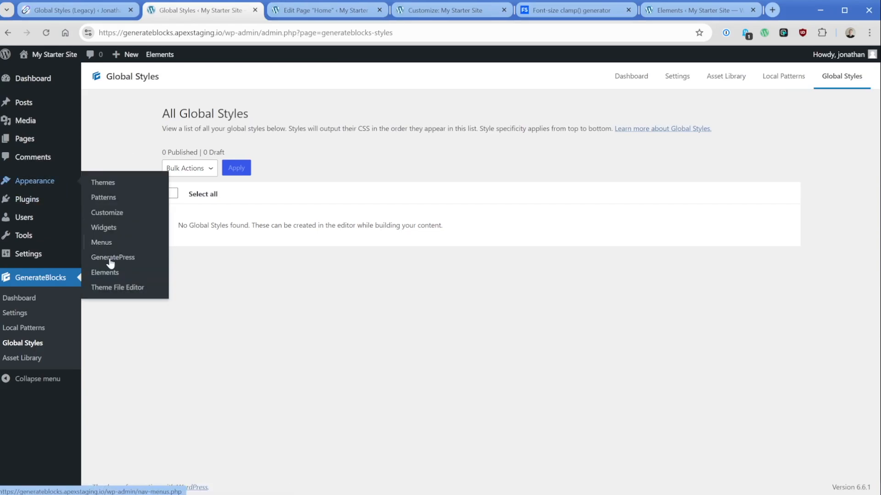
# - Start a new Block-type element from the Elements list
pyautogui.click(105, 272)
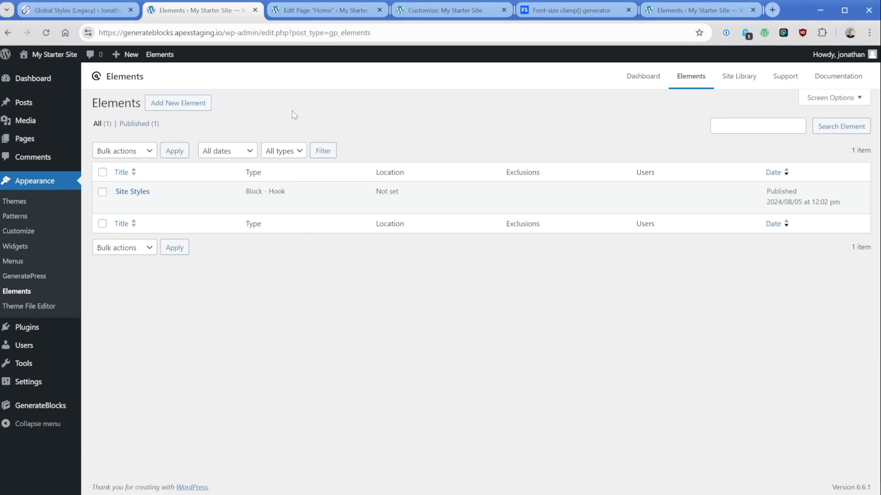
pyautogui.moveTo(198, 118)
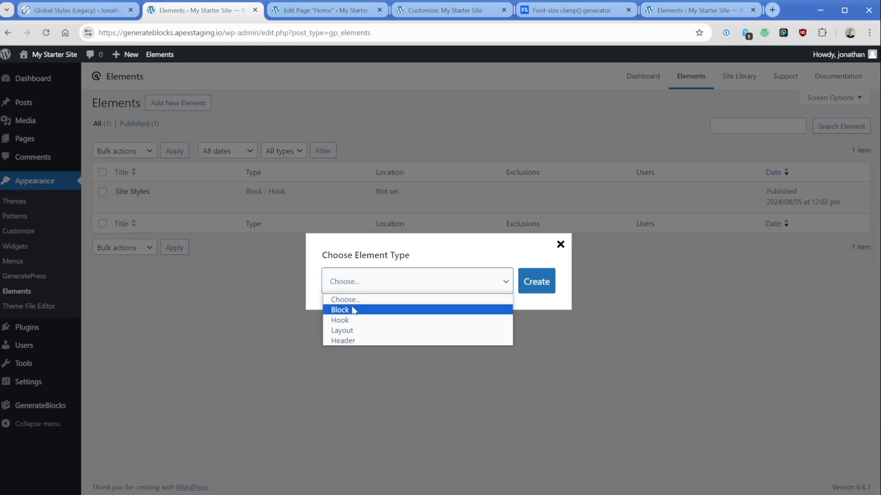
pyautogui.moveTo(359, 311)
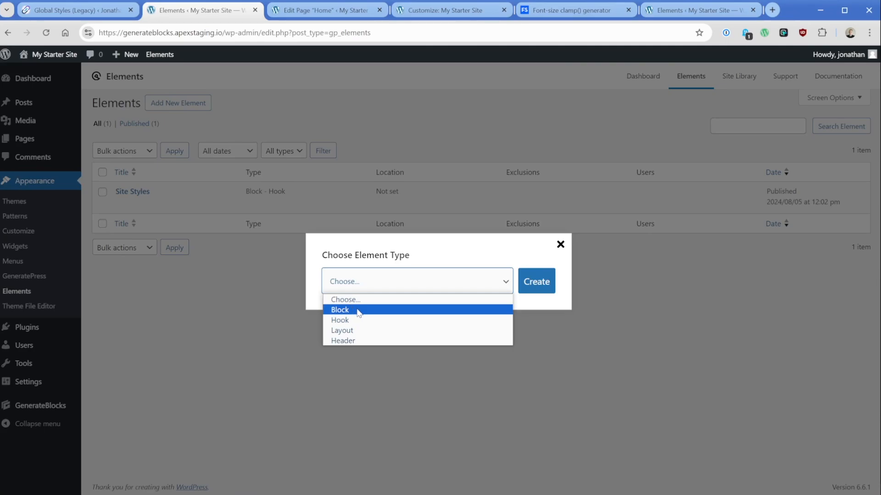
pyautogui.click(560, 244)
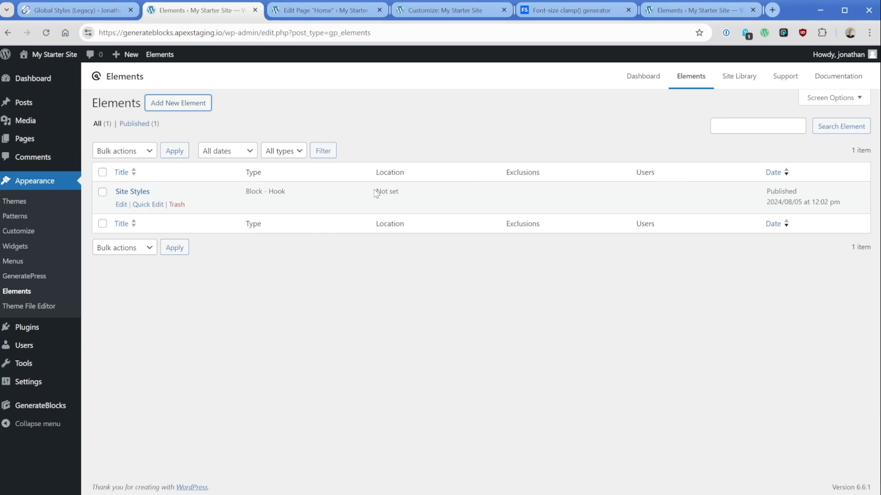
# - Start a new blank page and begin its title with 'Styl'
pyautogui.click(24, 139)
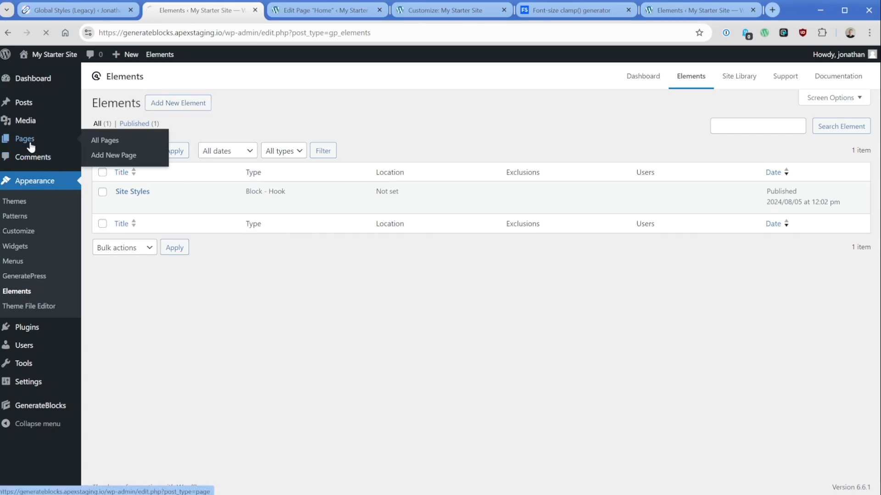
pyautogui.click(105, 141)
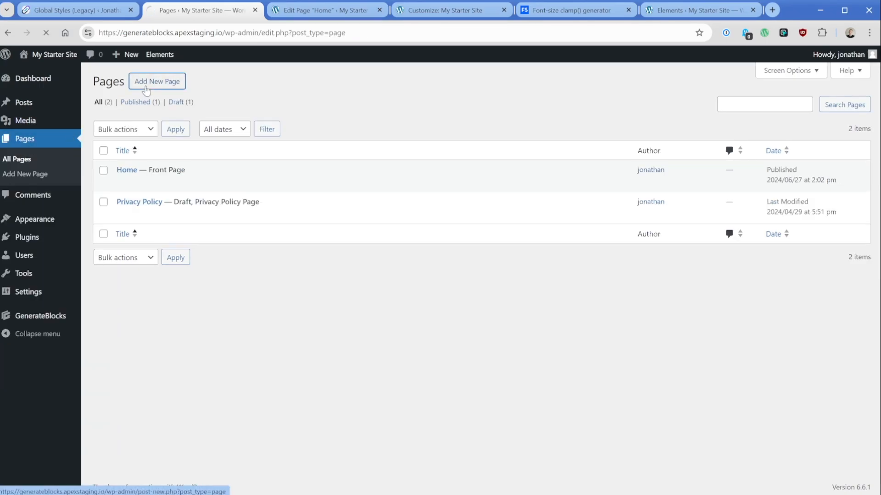
pyautogui.click(157, 81)
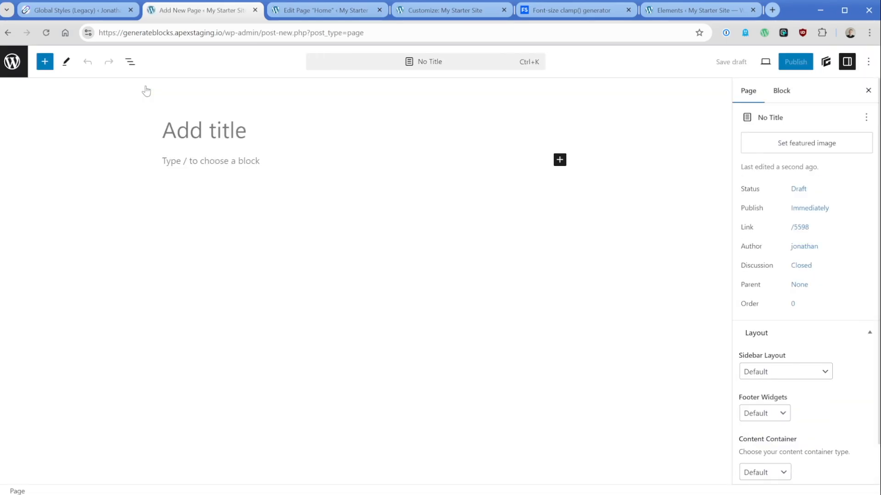
pyautogui.write('Styl')
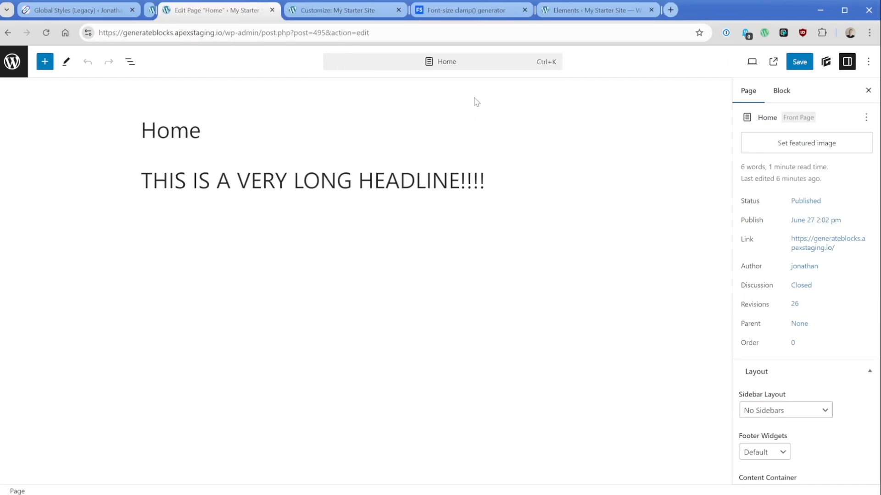
# - Edit the Site Styles element and show its block List View
pyautogui.click(590, 10)
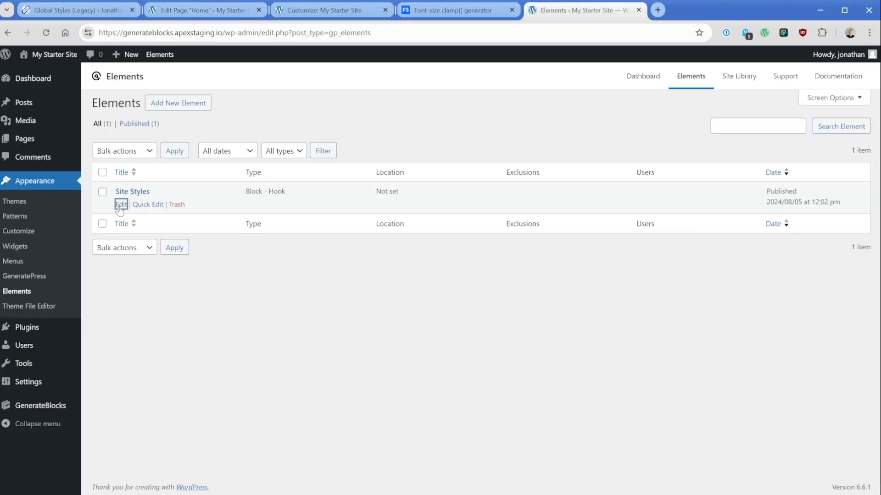
pyautogui.click(121, 203)
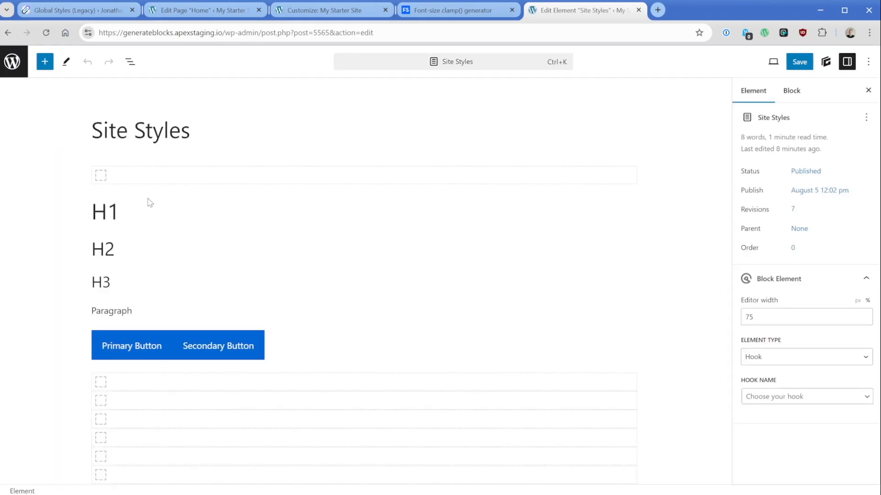
pyautogui.moveTo(106, 116)
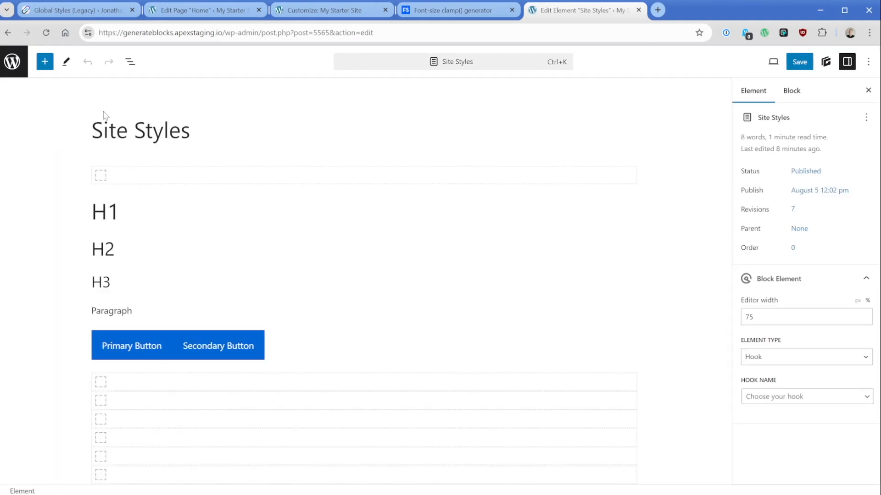
pyautogui.click(129, 62)
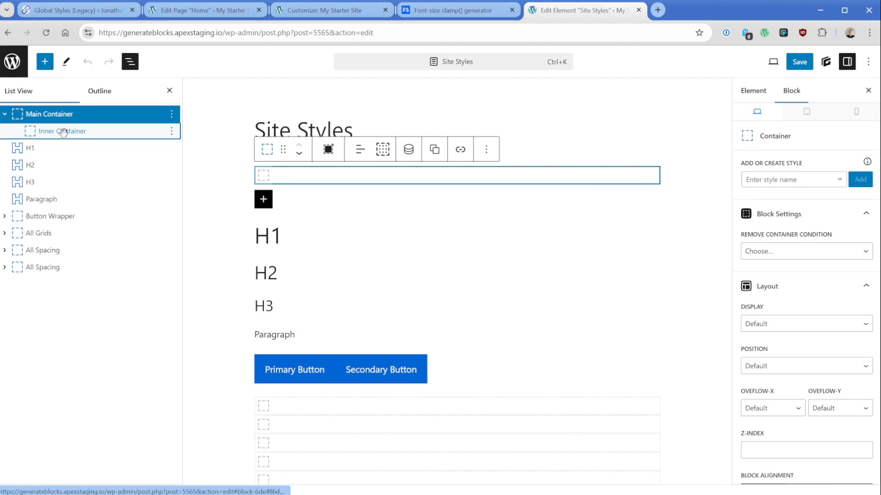
# - Select the Inner Container nested inside the Main Container
pyautogui.click(61, 131)
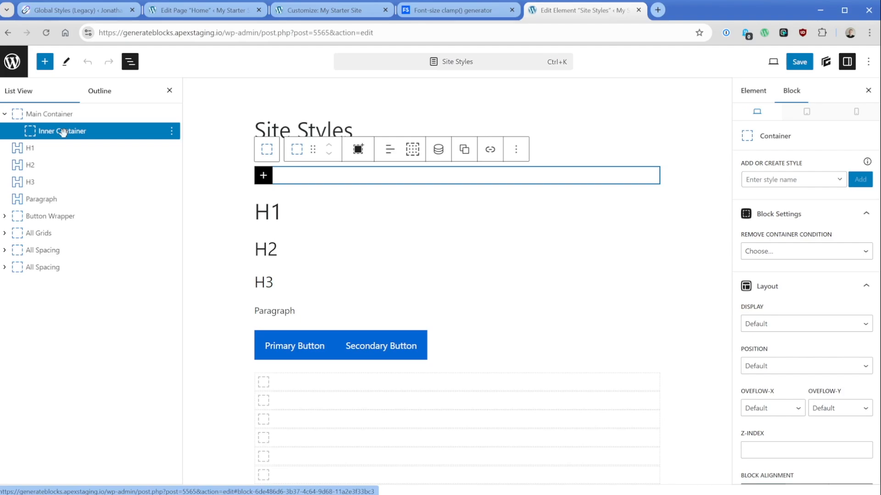
pyautogui.click(49, 113)
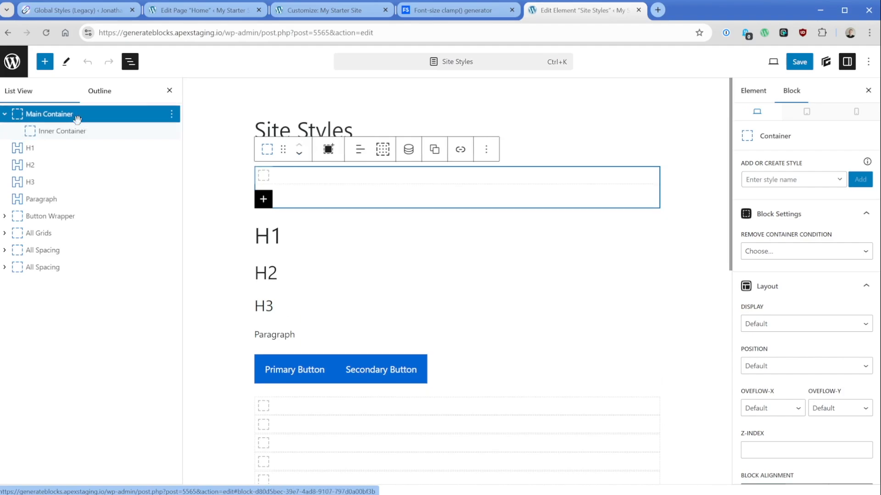
pyautogui.click(63, 131)
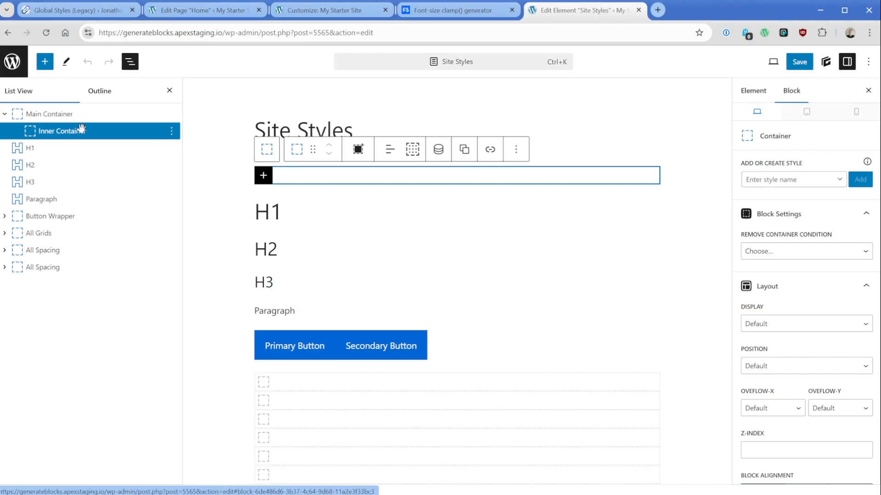
# - Create an 'inner-container' global style with Max-Width 1200
pyautogui.click(790, 178)
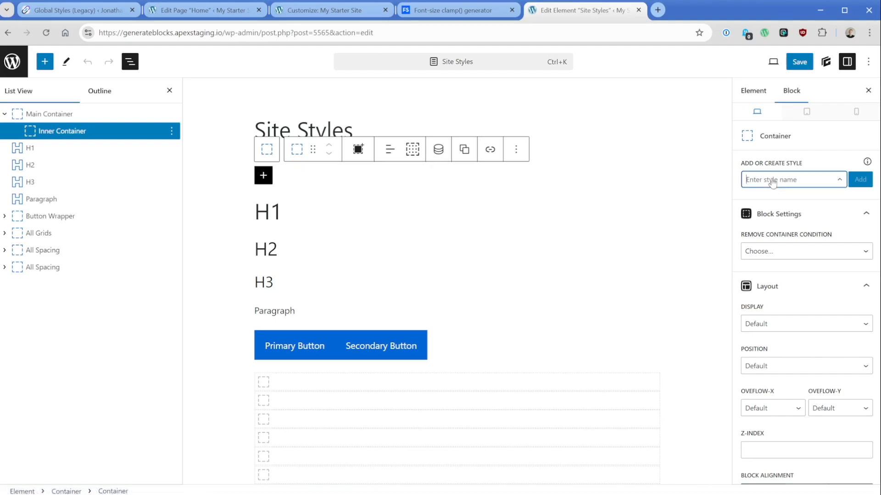
pyautogui.write('inner')
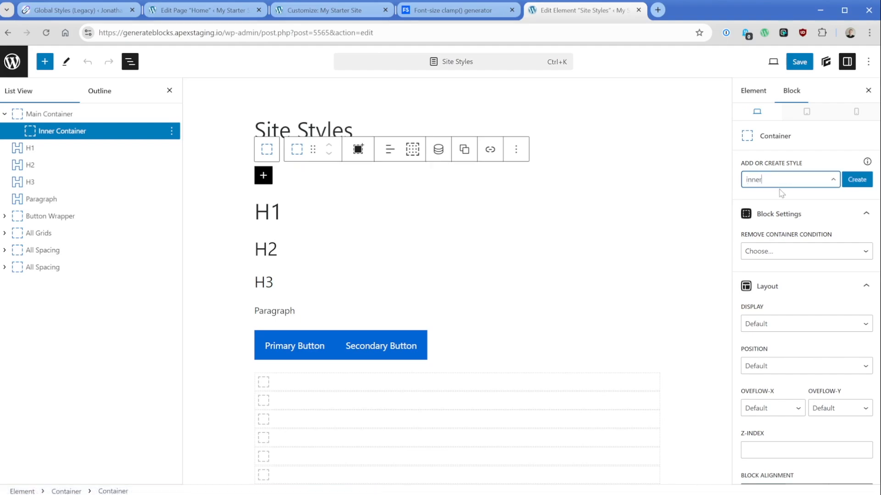
pyautogui.write('-container')
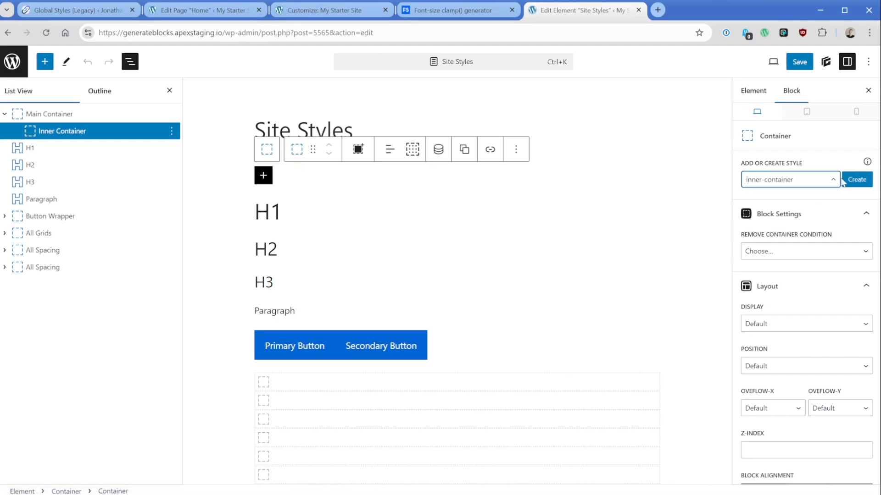
pyautogui.click(855, 179)
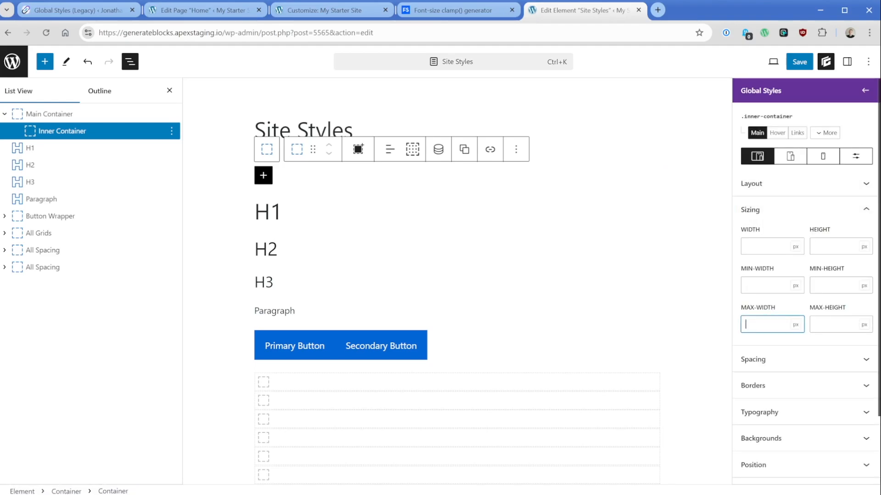
pyautogui.write('1200')
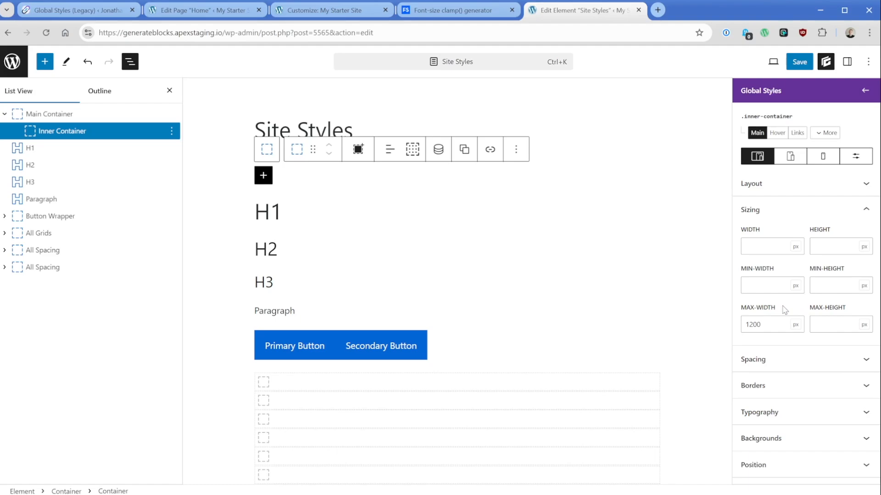
pyautogui.click(789, 155)
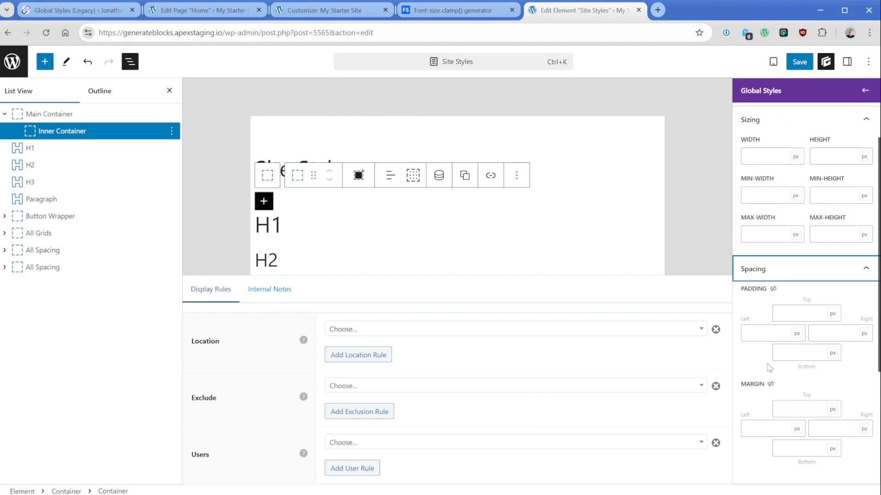
# - Give .inner-container 1rem left and right padding on smaller breakpoints
pyautogui.write('1.5')
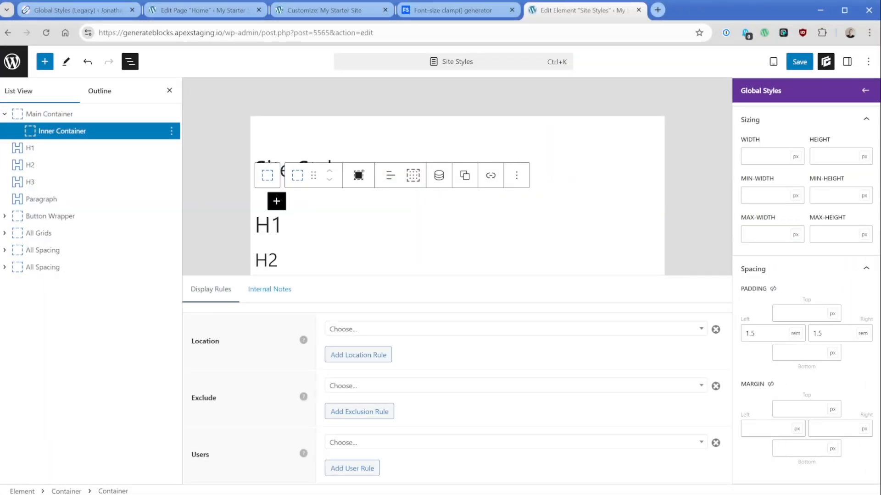
pyautogui.click(822, 156)
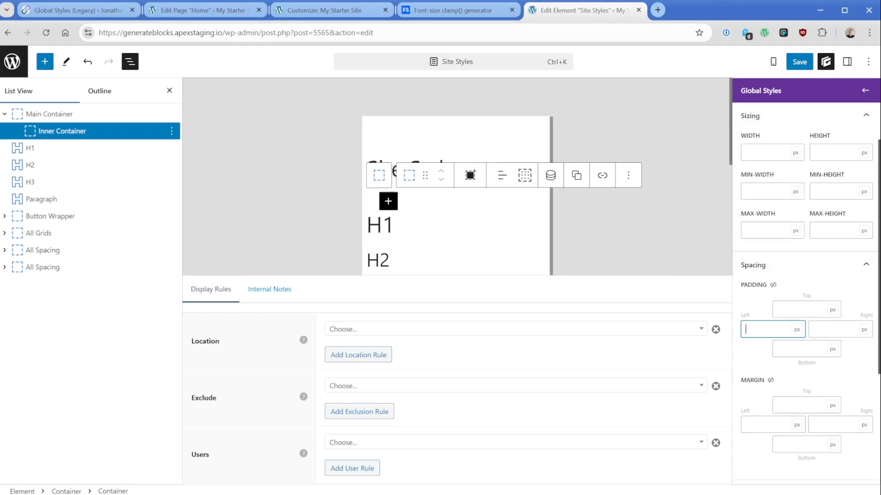
pyautogui.write('1')
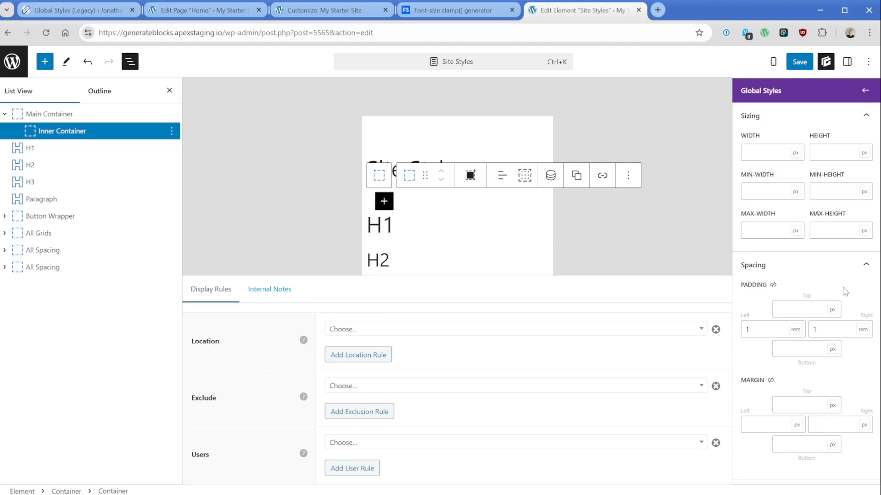
# - Browse the at-rule list, then return to All devices styles
pyautogui.click(854, 156)
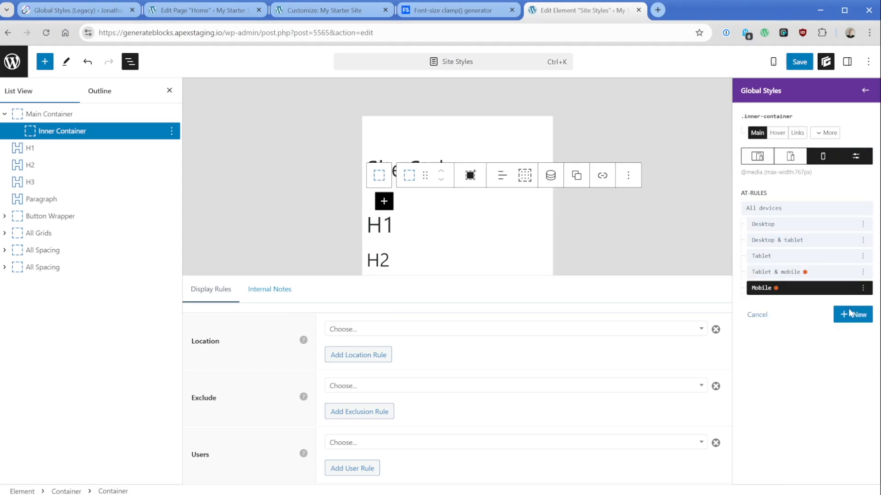
pyautogui.click(852, 315)
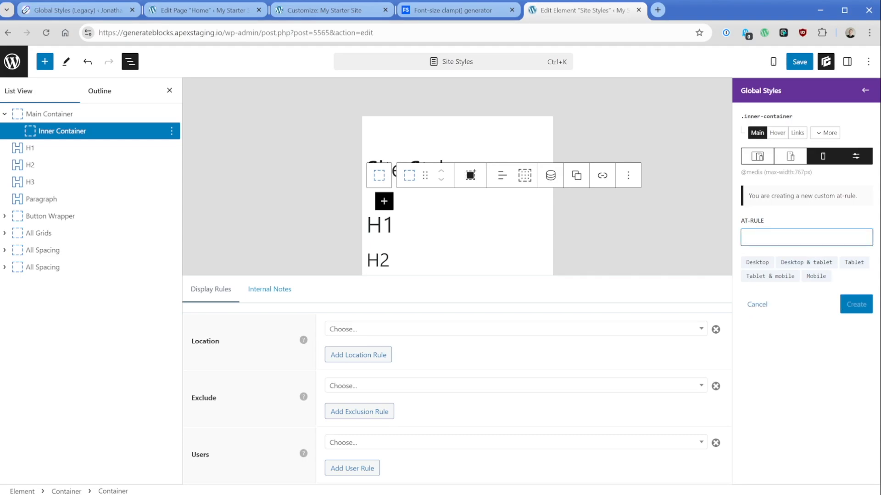
pyautogui.click(806, 236)
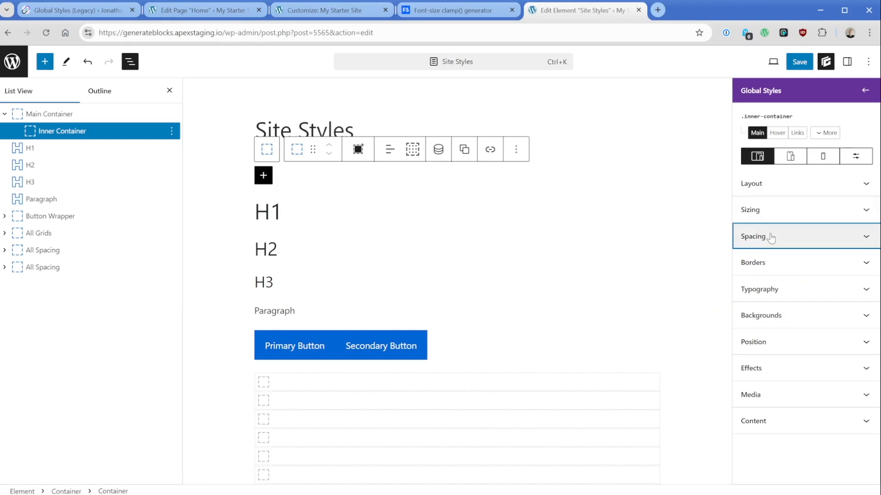
# - Give .inner-container auto left and right margins to centre it
pyautogui.click(753, 236)
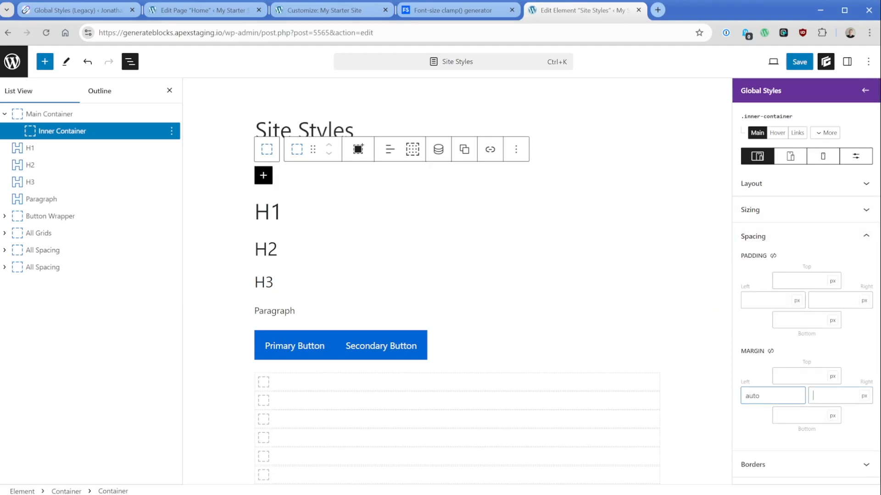
pyautogui.write('auto')
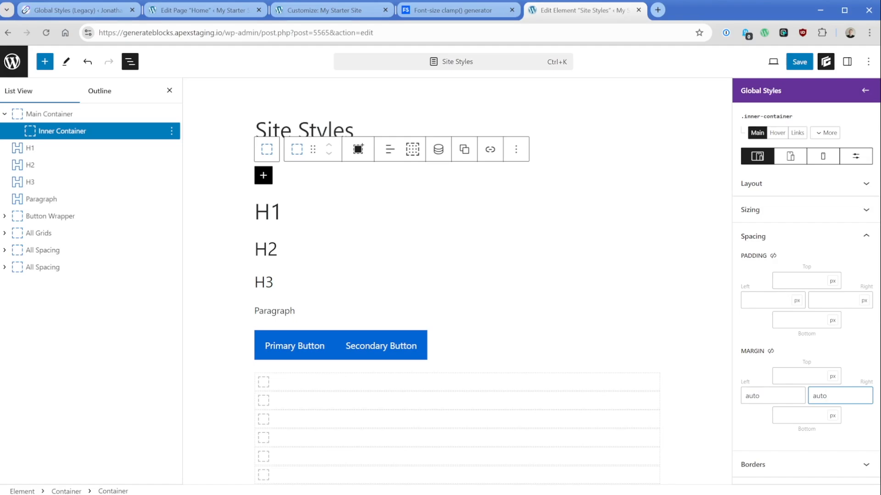
# - Save Site Styles with .inner-container and return to the admin area
pyautogui.click(798, 62)
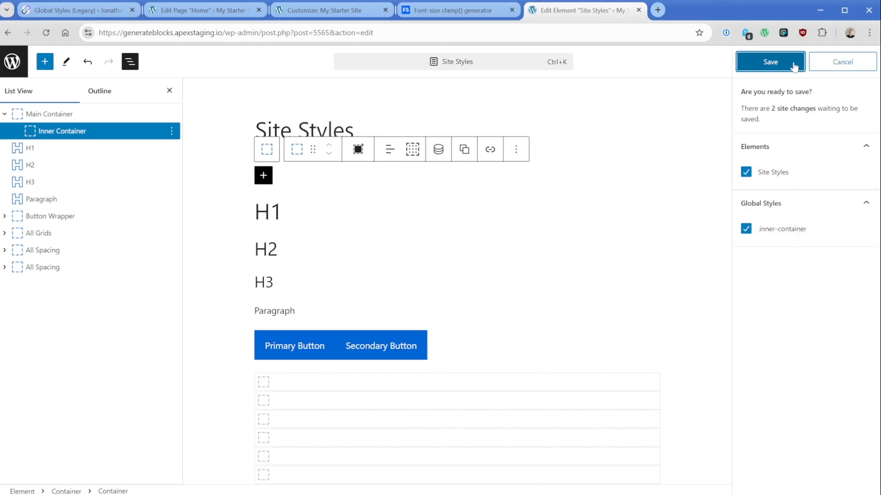
pyautogui.moveTo(772, 233)
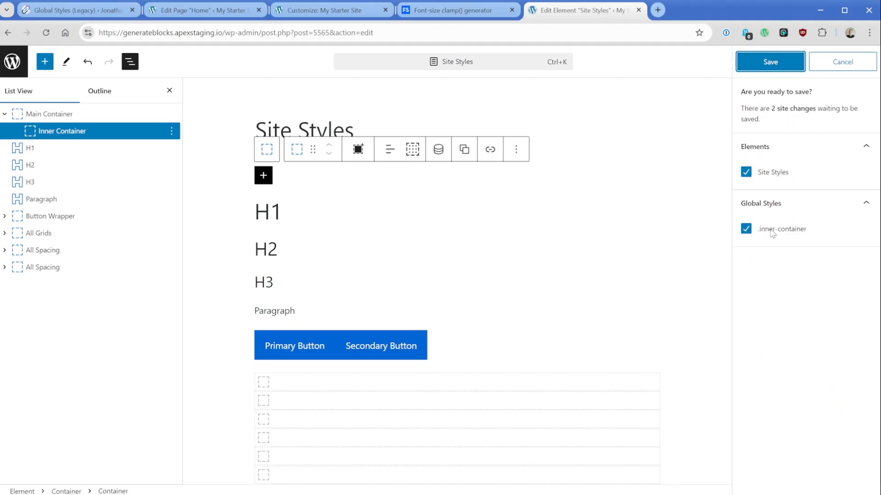
pyautogui.click(770, 62)
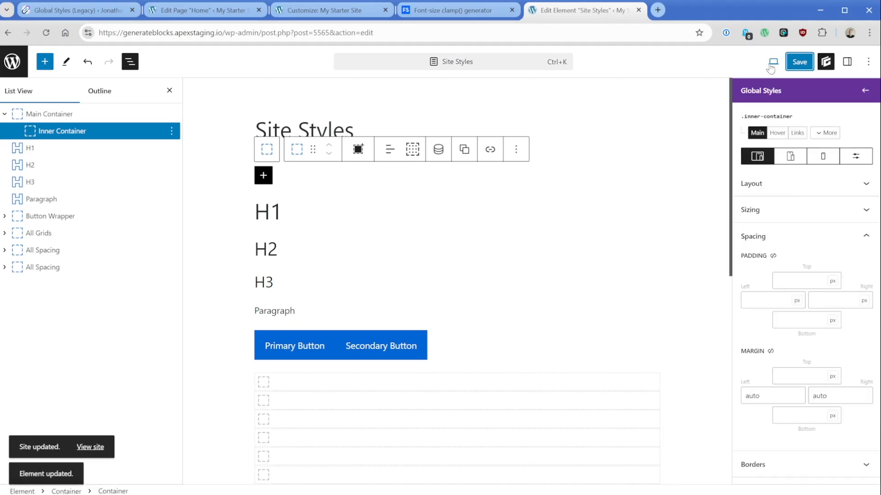
pyautogui.click(204, 10)
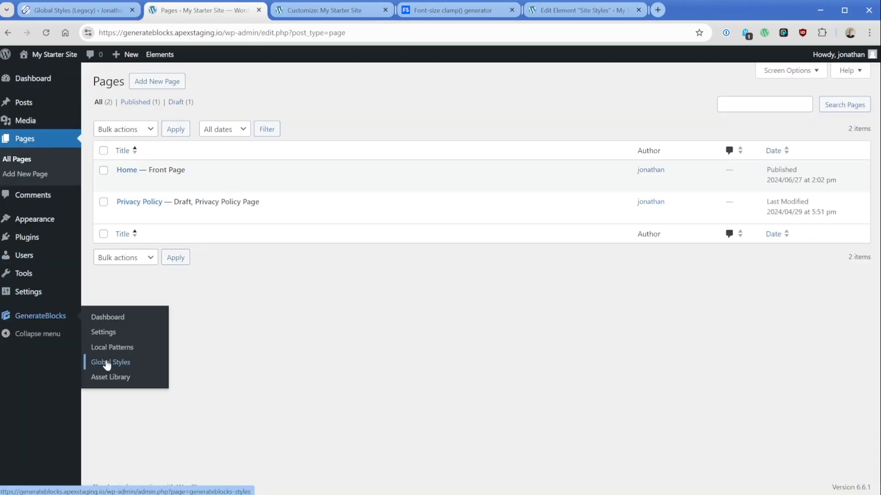
# - Review the generated CSS for .inner-container in Global Styles
pyautogui.click(110, 363)
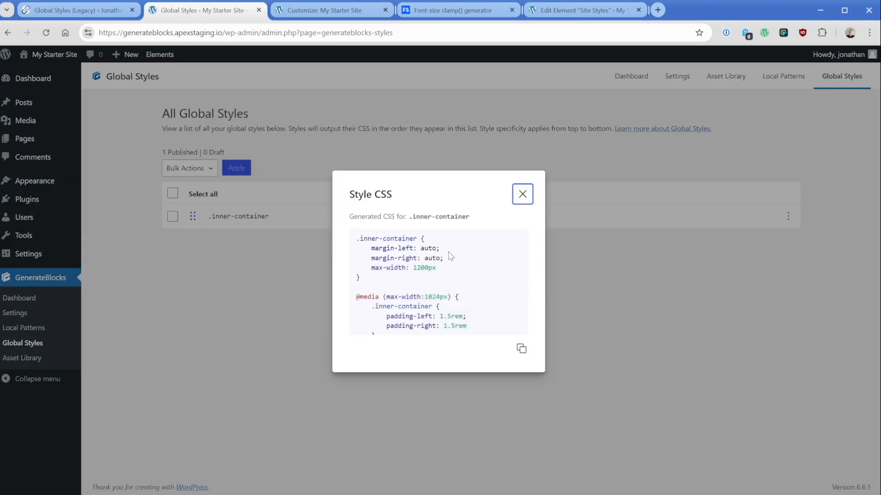
pyautogui.doubleClick(403, 267)
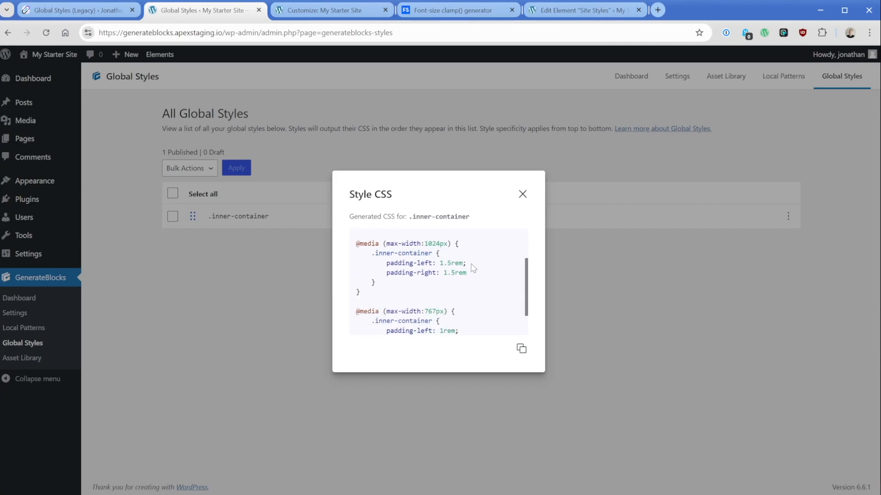
pyautogui.scroll(-3)
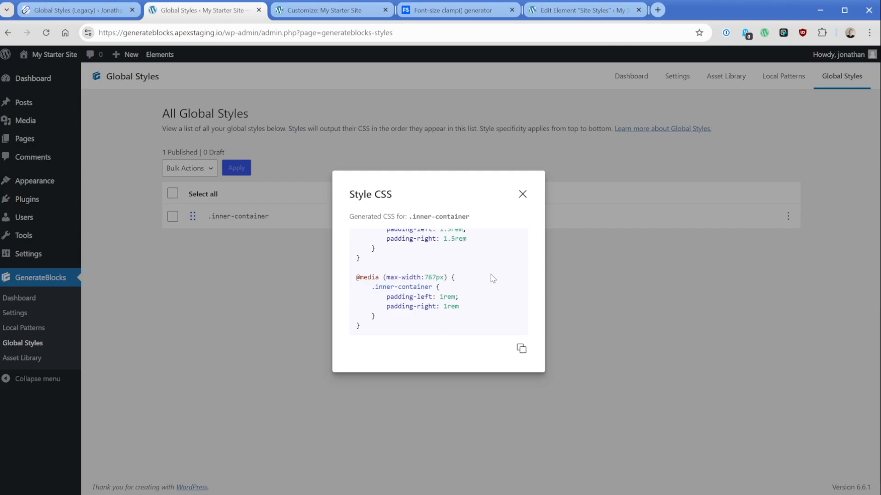
pyautogui.click(522, 194)
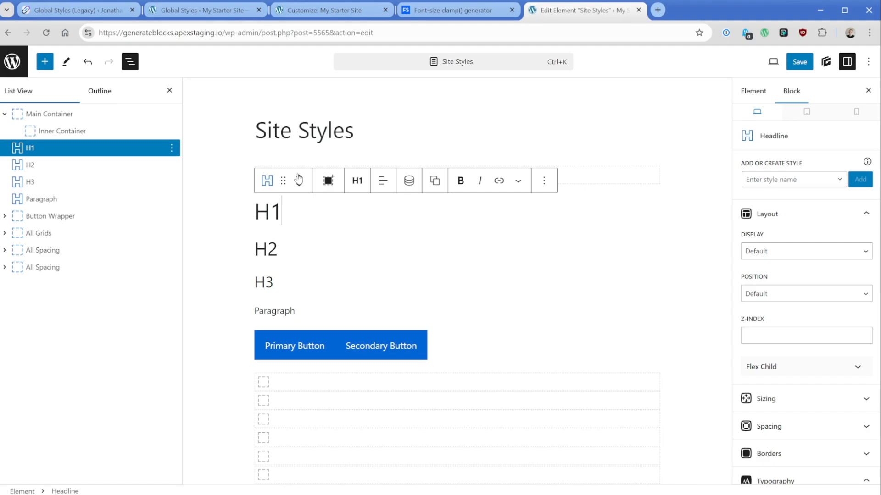
# - Expand Heading 1 (H1) in Customizer Typography
pyautogui.click(328, 10)
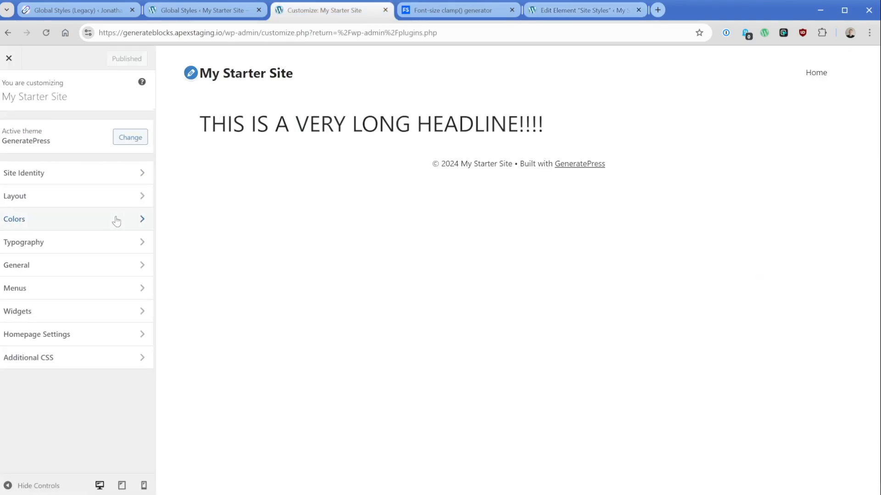
pyautogui.click(14, 219)
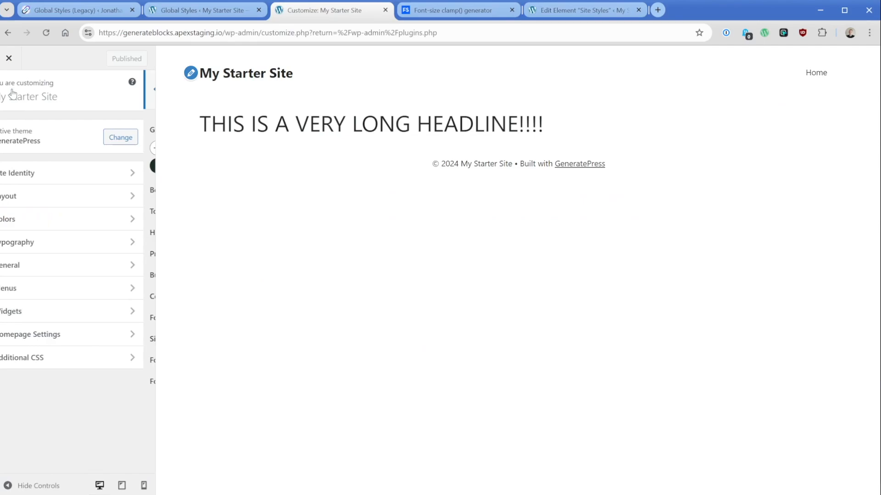
pyautogui.click(17, 242)
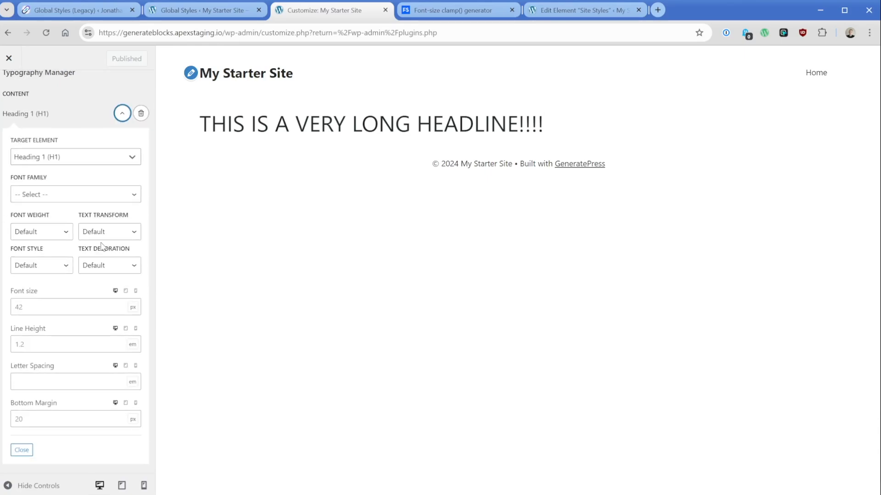
# - Set H1 to System Default font, weight 700, 5 rem size
pyautogui.click(75, 195)
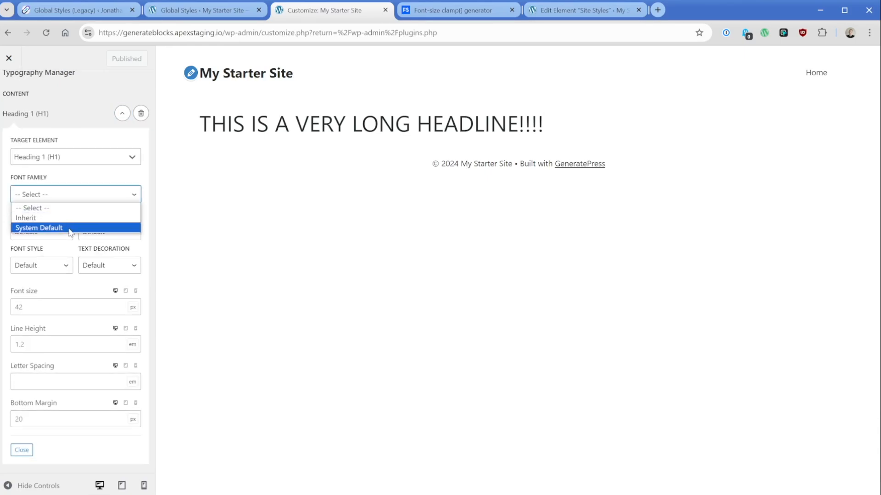
pyautogui.click(39, 227)
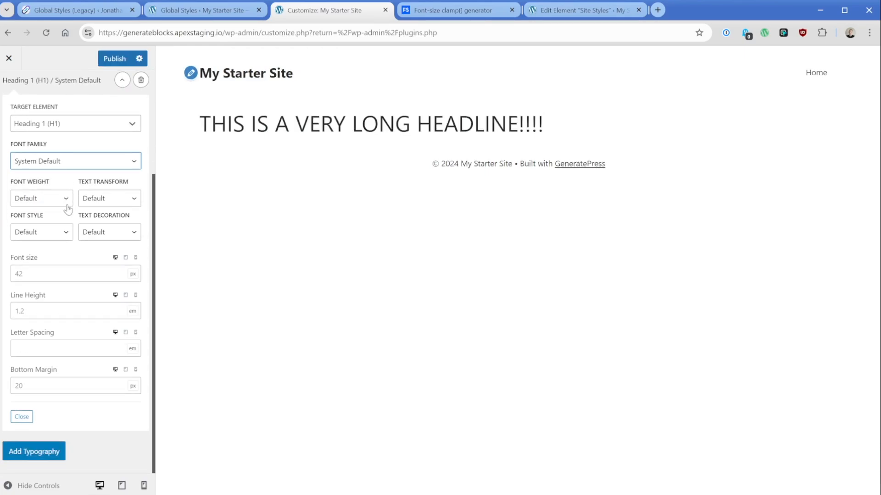
pyautogui.click(41, 198)
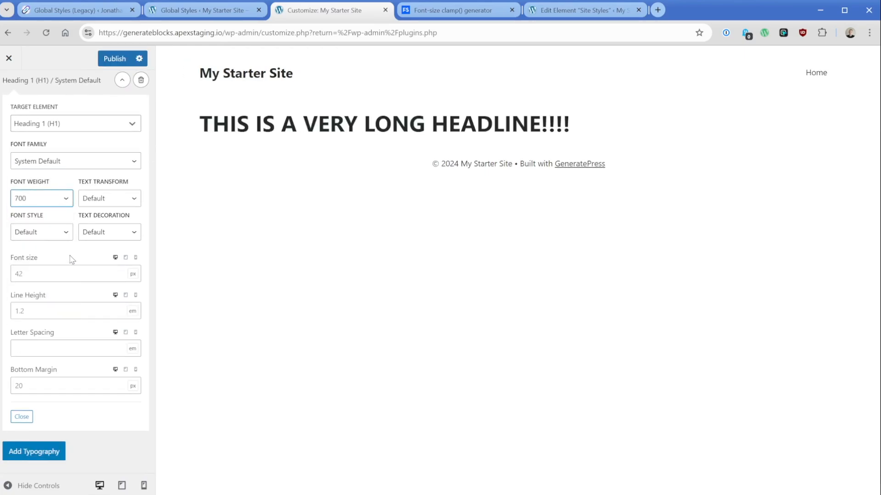
pyautogui.click(73, 273)
pyautogui.write('5')
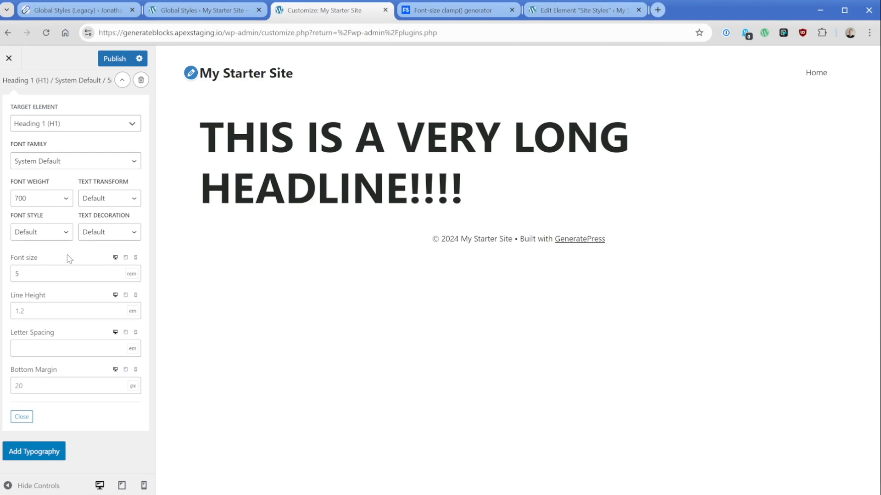
pyautogui.click(458, 10)
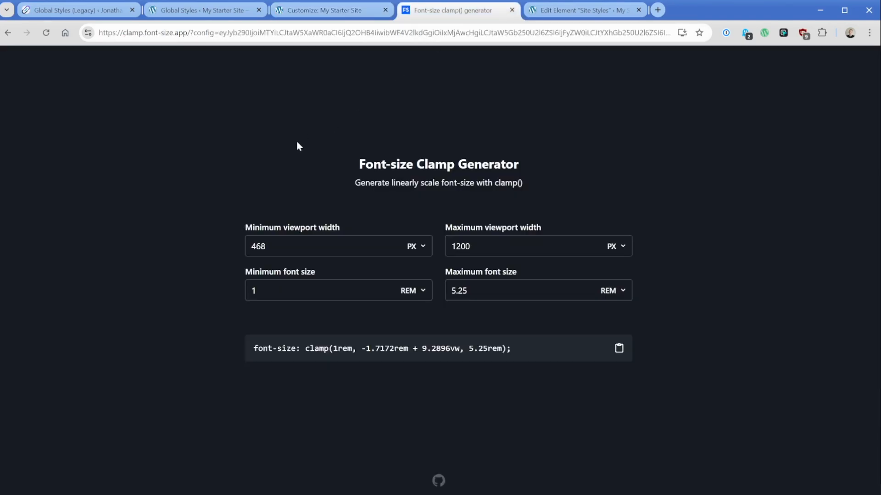
pyautogui.moveTo(291, 195)
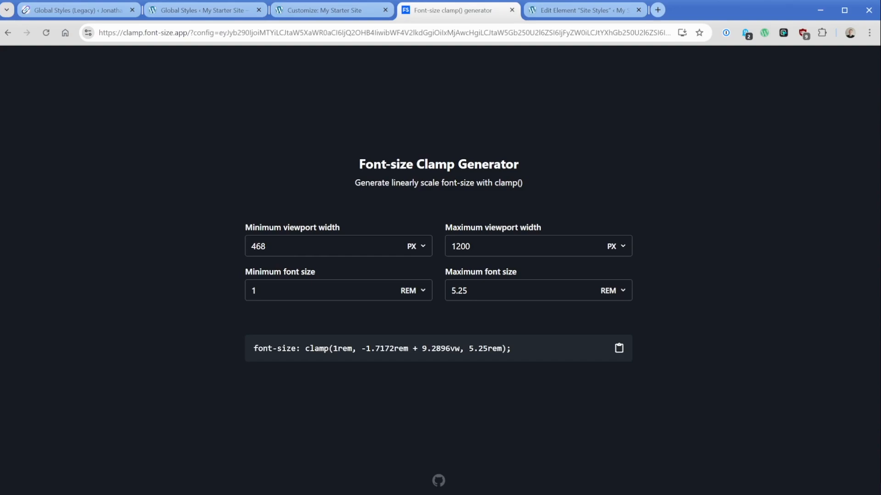
# - Generate and copy a clamp() font size from 2rem to 5rem for the Customizer
pyautogui.click(528, 246)
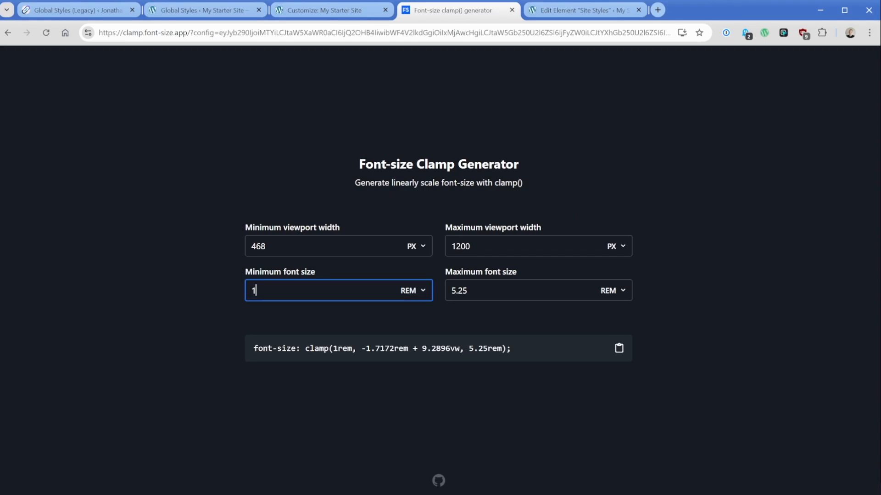
pyautogui.write('2')
pyautogui.click(537, 290)
pyautogui.write('5')
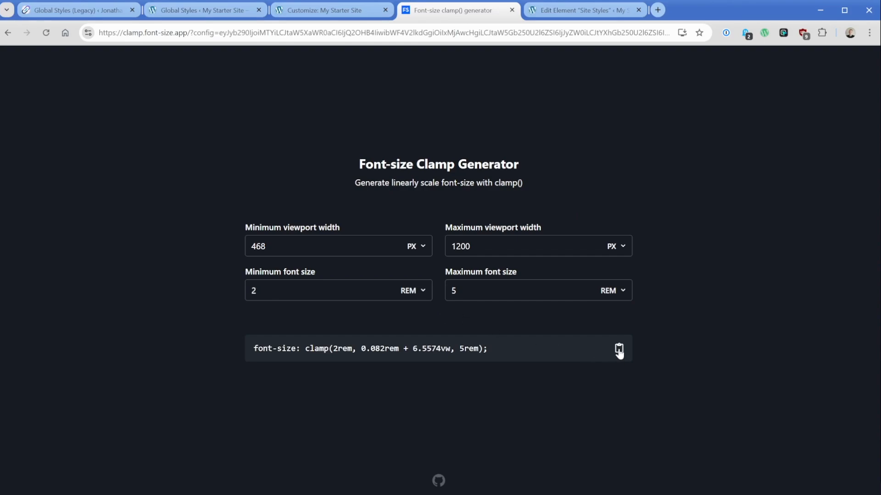
pyautogui.click(619, 348)
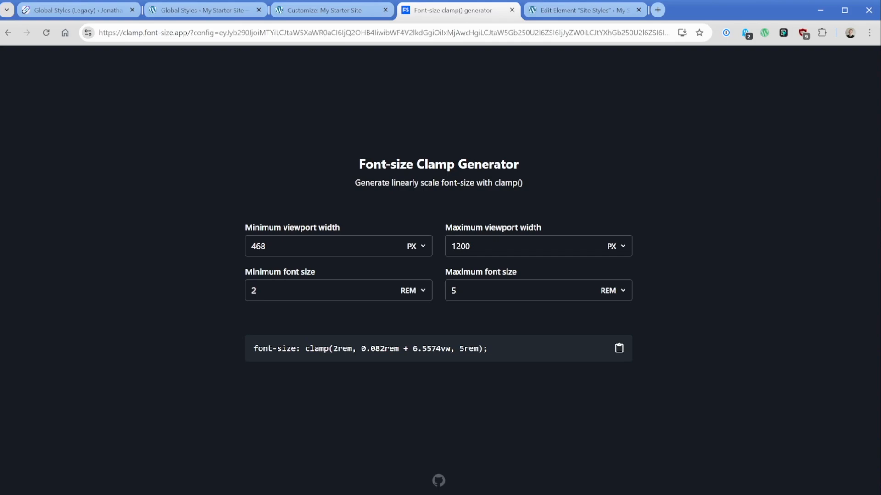
pyautogui.tripleClick(369, 349)
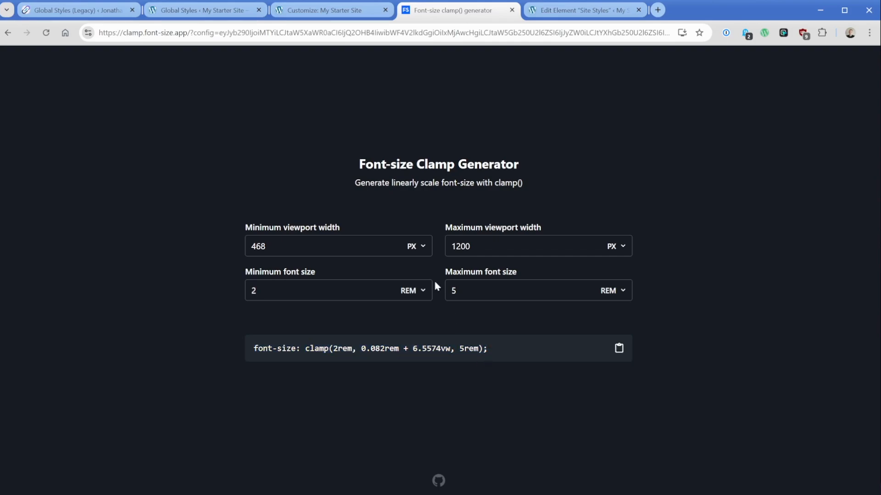
pyautogui.click(330, 10)
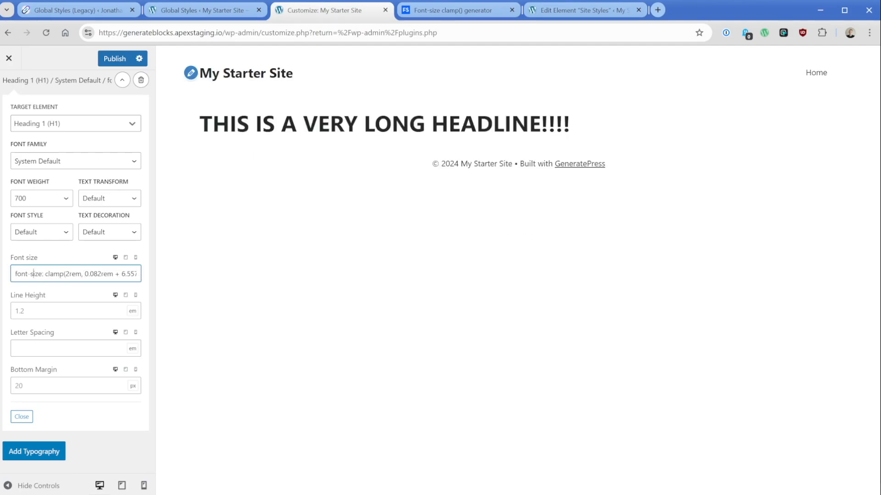
# - Strip the 'font-size:' prefix from the H1 clamp value and view the site front end
pyautogui.doubleClick(28, 274)
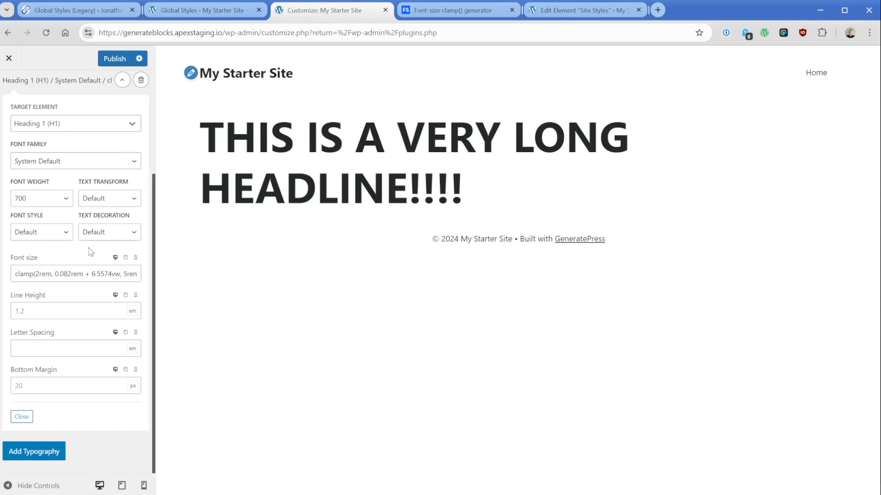
pyautogui.click(115, 59)
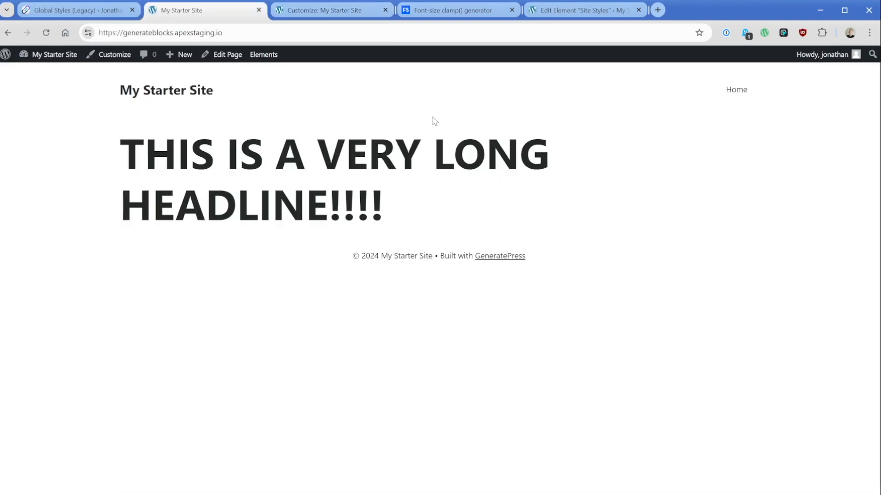
# - Use DevTools responsive mode to watch the clamp-sized H1 shrink at mobile width, then return to the Customizer
pyautogui.press('F12')
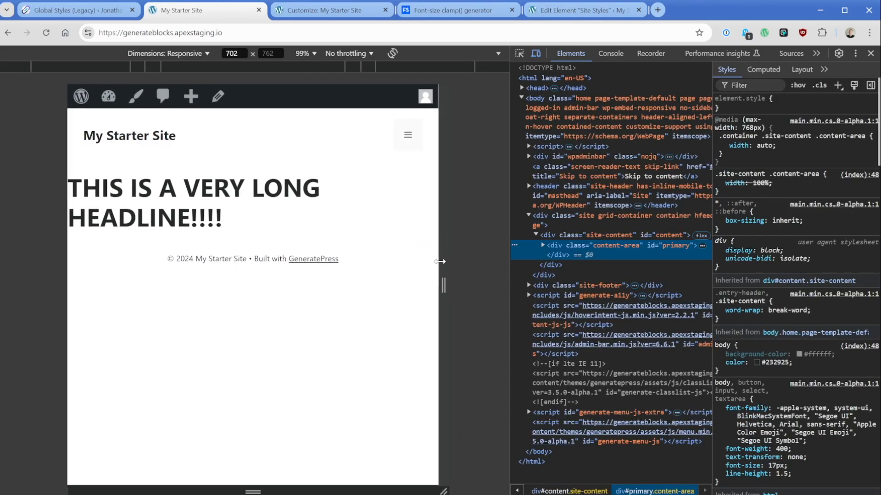
pyautogui.moveTo(439, 261); pyautogui.dragTo(373, 262)
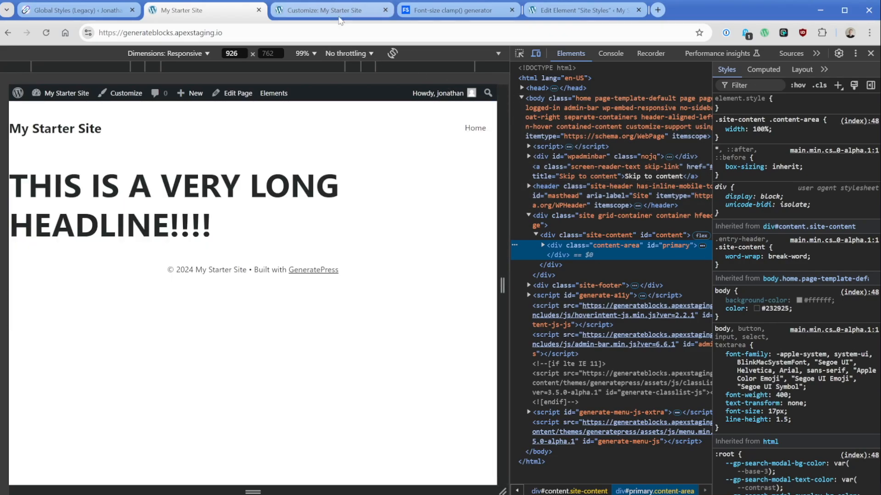
pyautogui.click(327, 10)
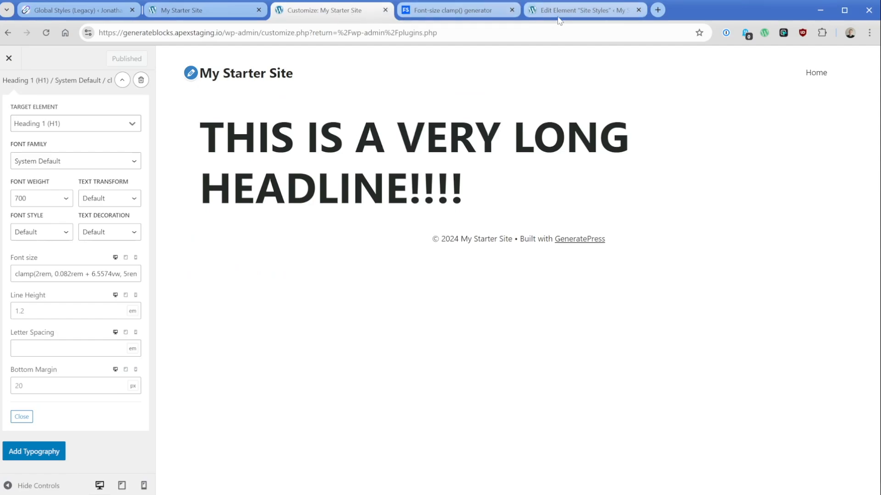
# - Reopen the Site Styles element editor, check the Add or Create Style field, and select the Button Wrapper block
pyautogui.click(584, 10)
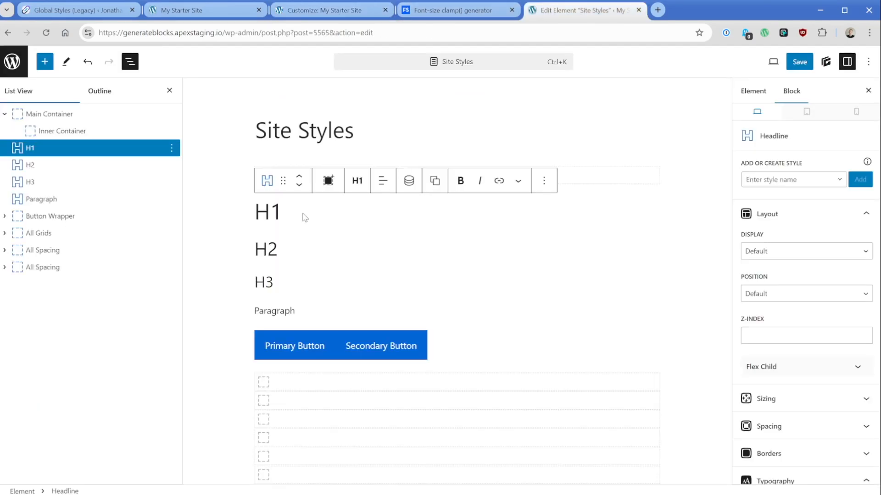
pyautogui.scroll(-3)
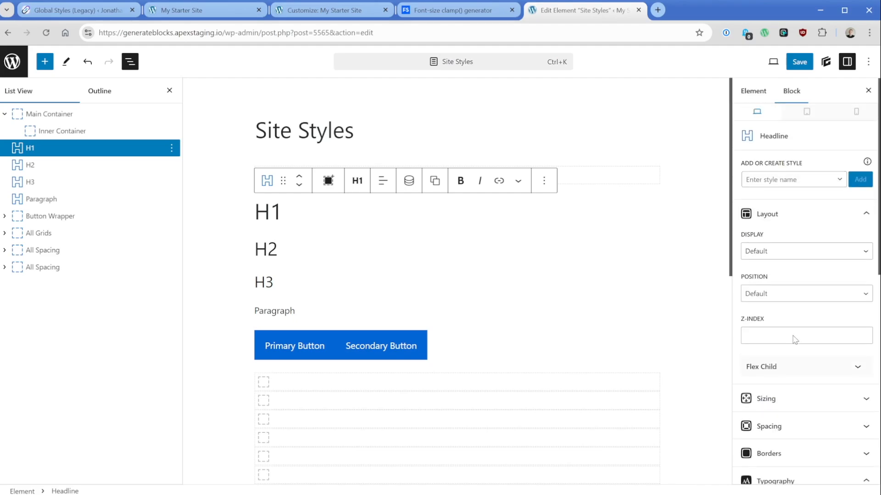
pyautogui.click(792, 179)
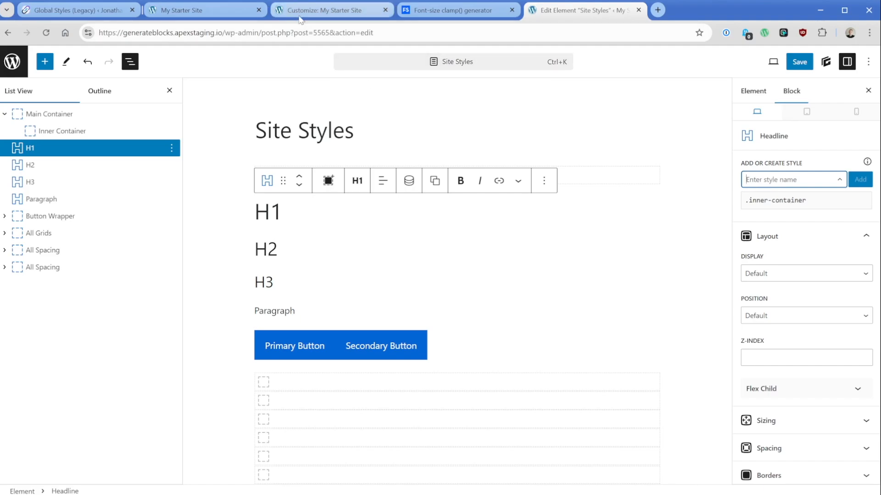
pyautogui.click(330, 10)
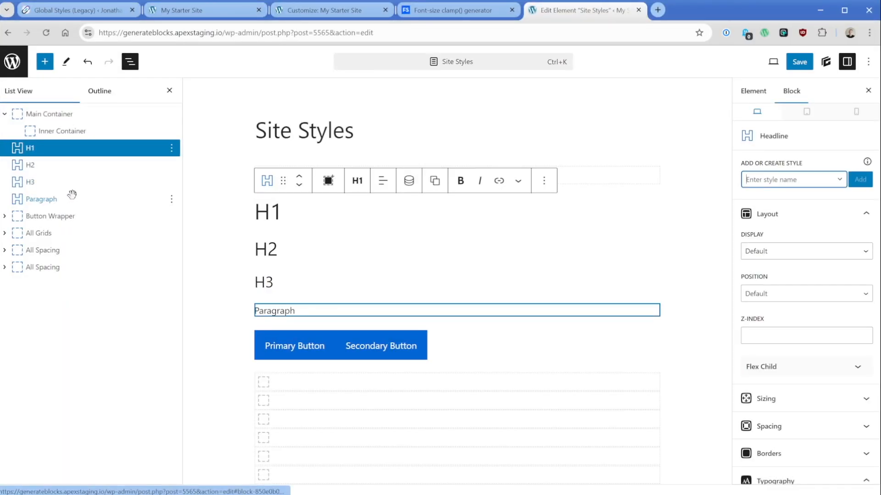
pyautogui.click(53, 217)
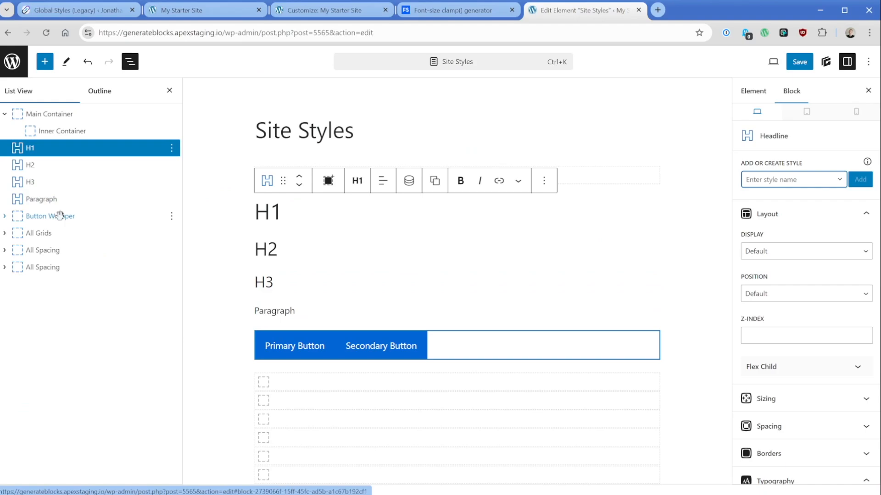
# - Expand Button Wrapper and select the Primary Button block (briefly checking Secondary Button)
pyautogui.click(4, 218)
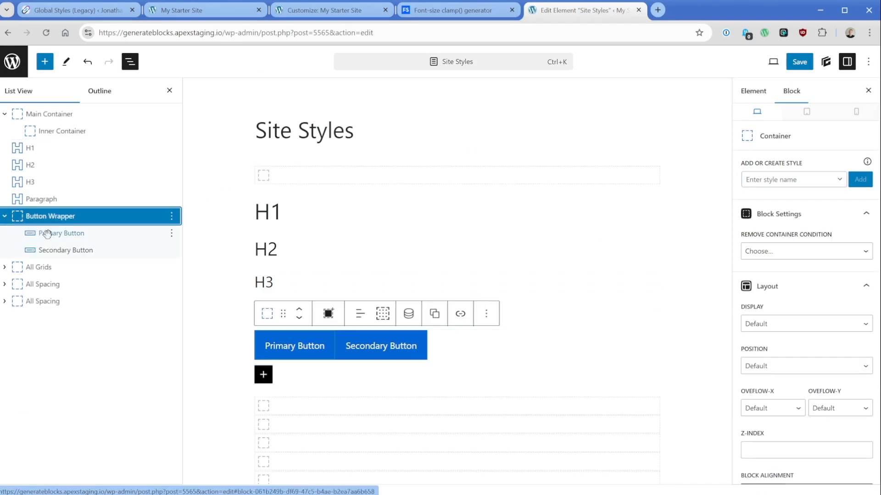
pyautogui.click(62, 233)
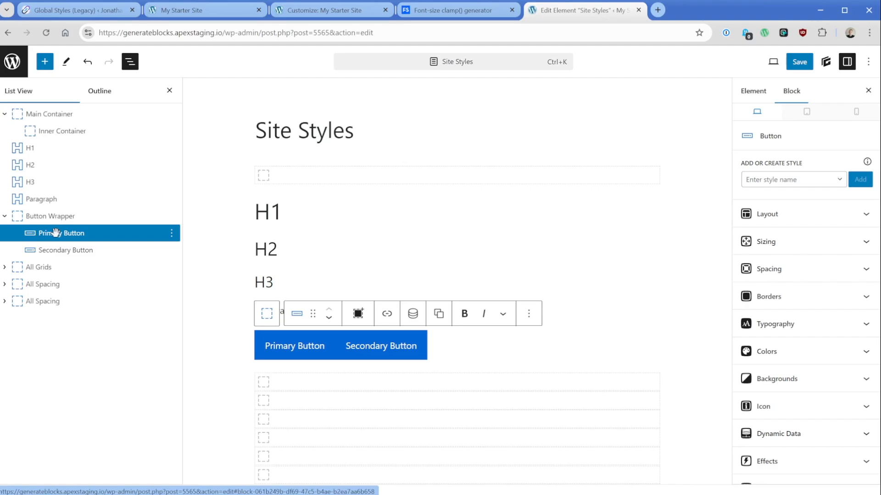
pyautogui.click(66, 250)
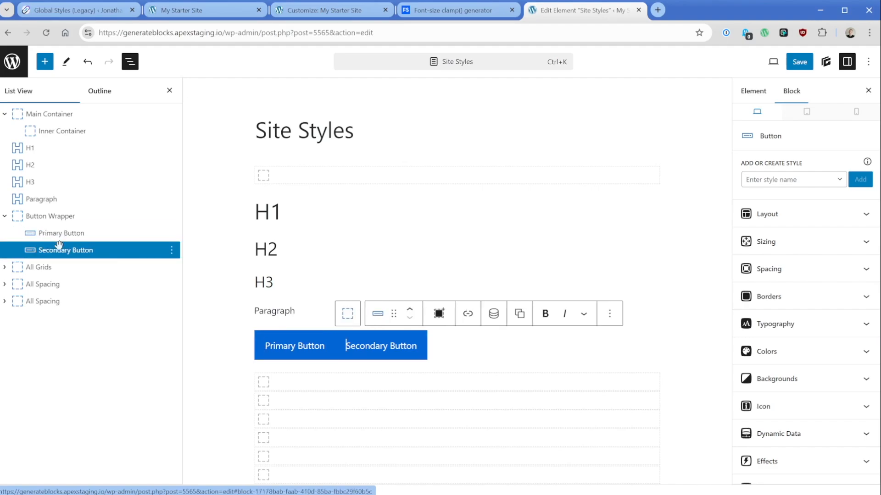
pyautogui.click(60, 233)
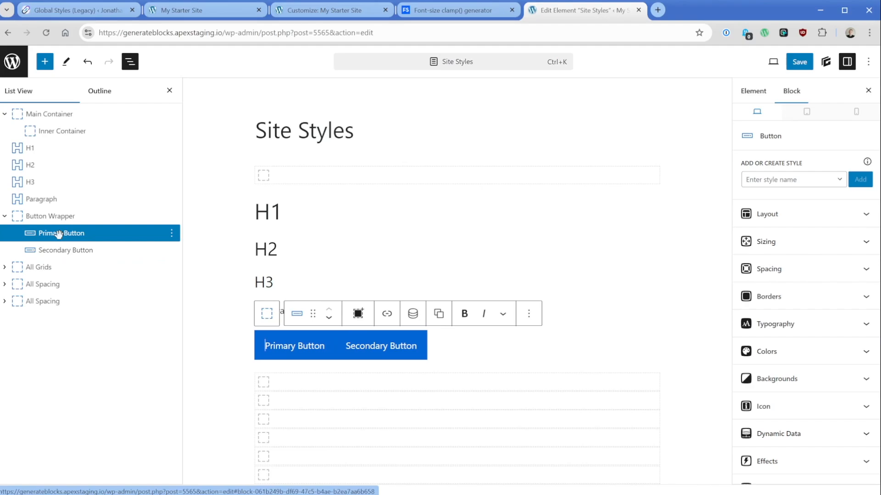
# - Enter 'btn' as a new global style name for the Primary Button
pyautogui.click(789, 179)
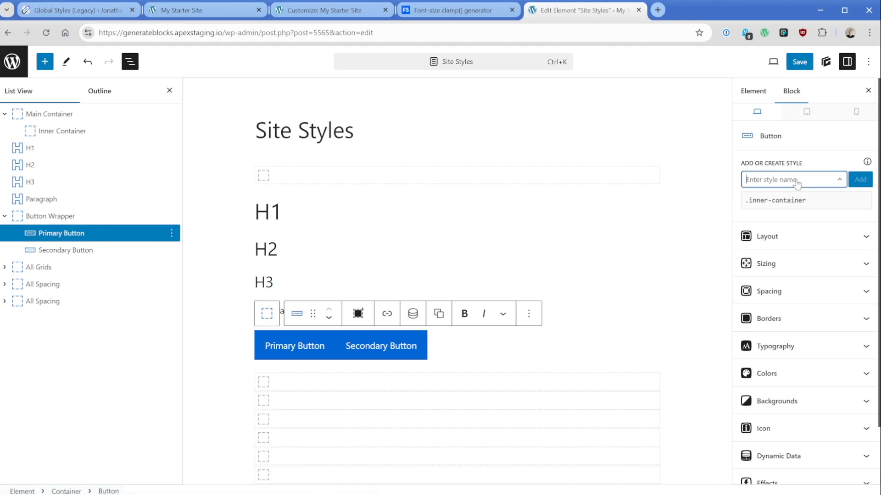
pyautogui.write('button-primary')
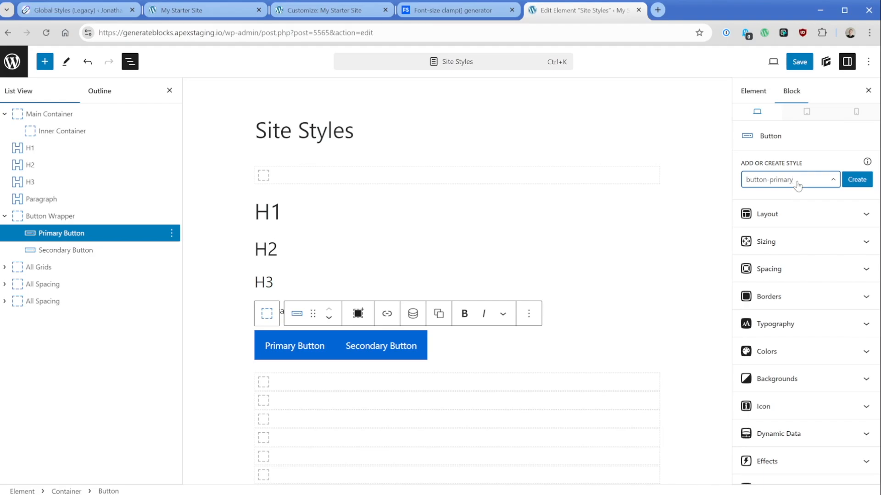
pyautogui.write('b')
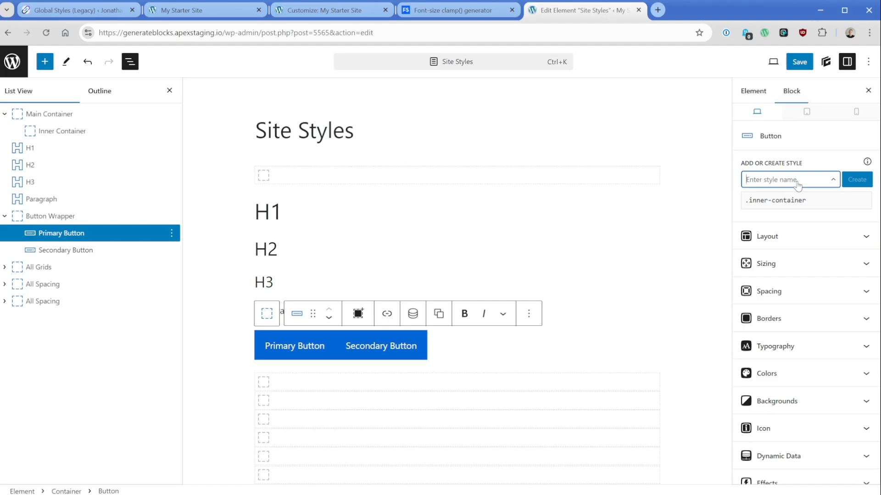
pyautogui.write('a-btn')
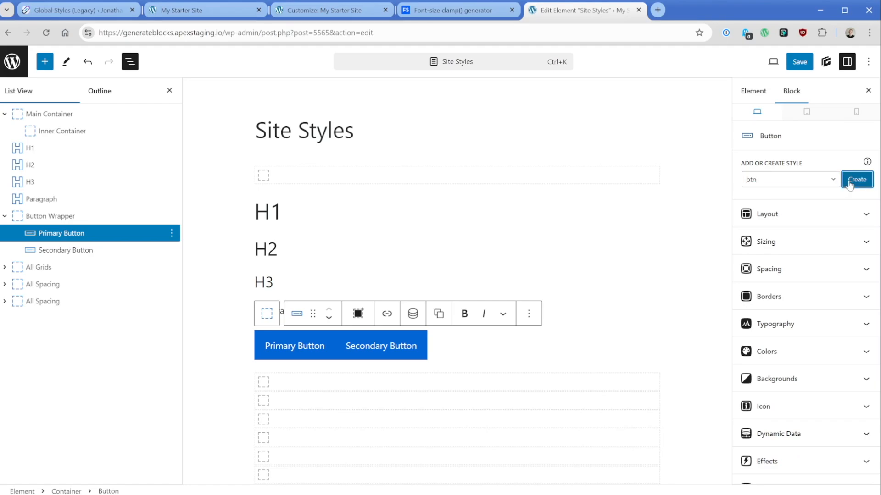
# - Create the .btn style by copying the button's local styles, keeping Display as Inline Flex
pyautogui.click(856, 179)
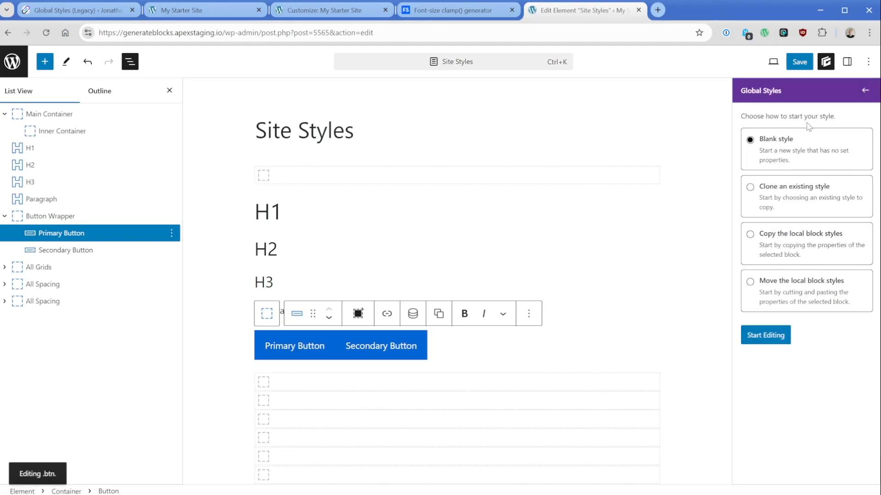
pyautogui.moveTo(789, 238)
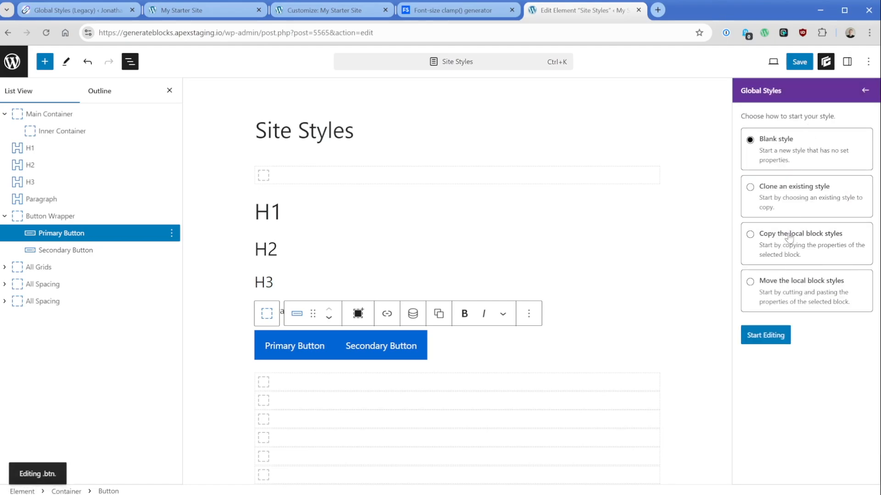
pyautogui.click(750, 234)
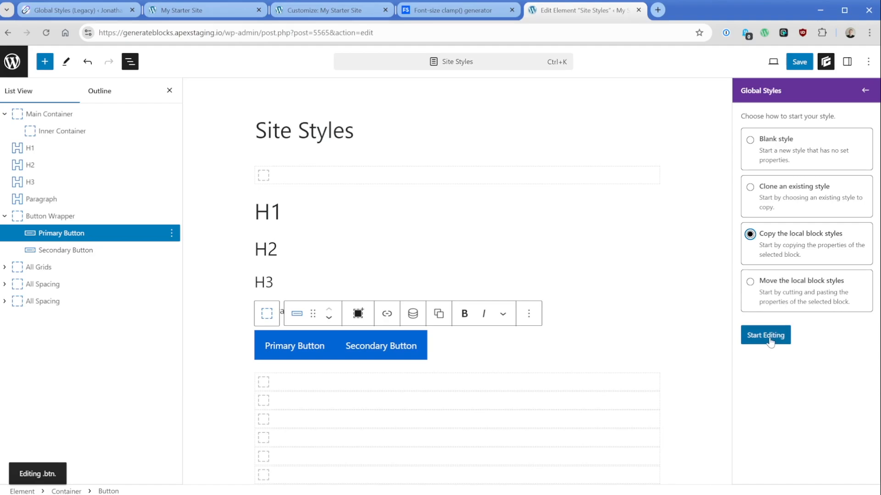
pyautogui.click(764, 335)
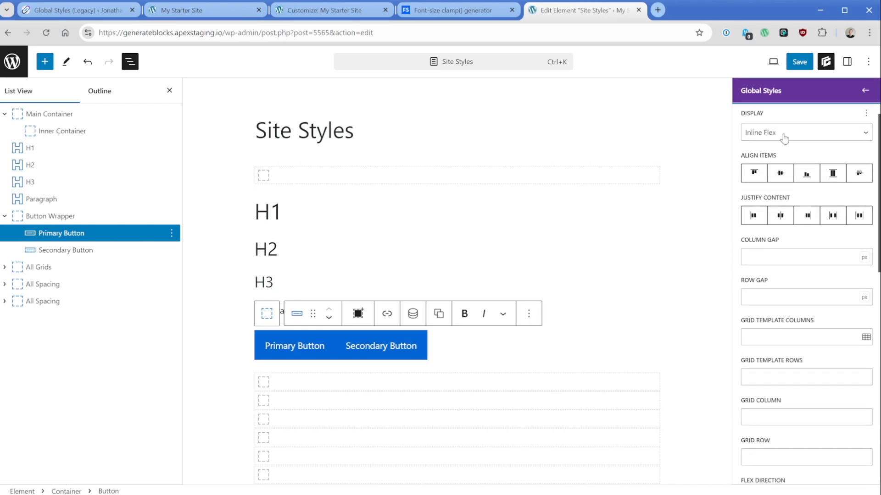
pyautogui.click(804, 132)
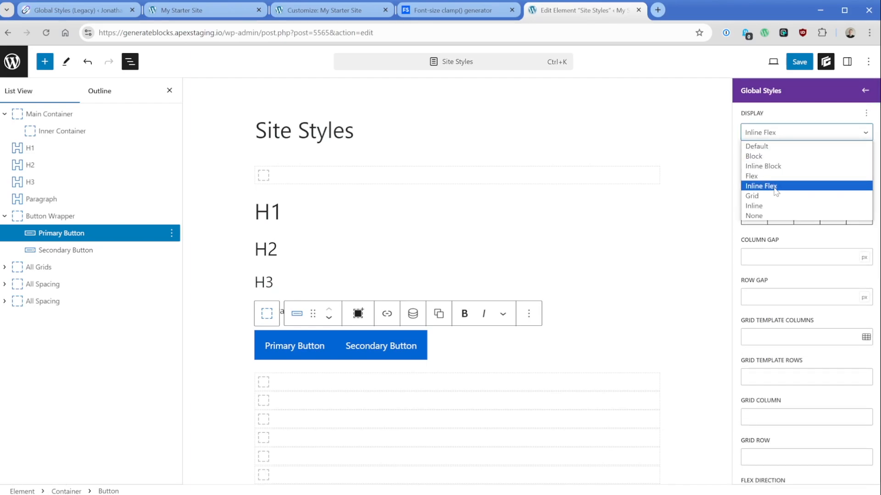
pyautogui.click(760, 186)
pyautogui.write('2')
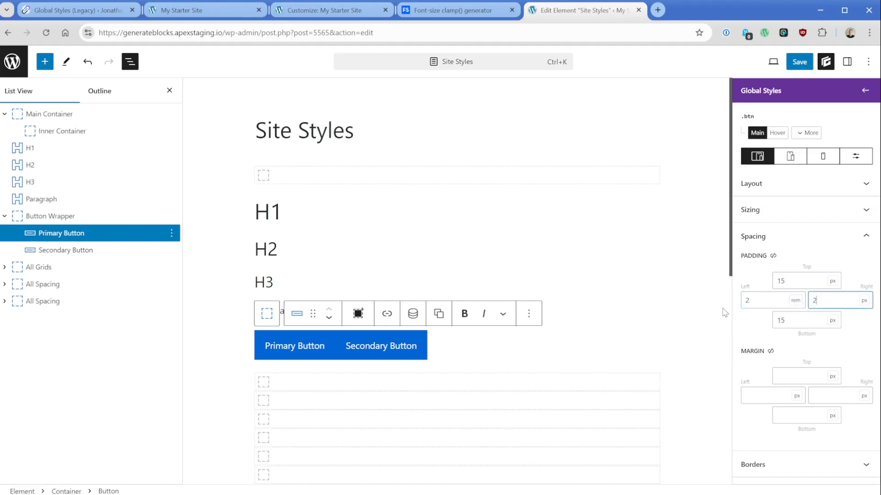
# - Give .btn padding of 1rem top/bottom and 2rem left/right
pyautogui.click(805, 280)
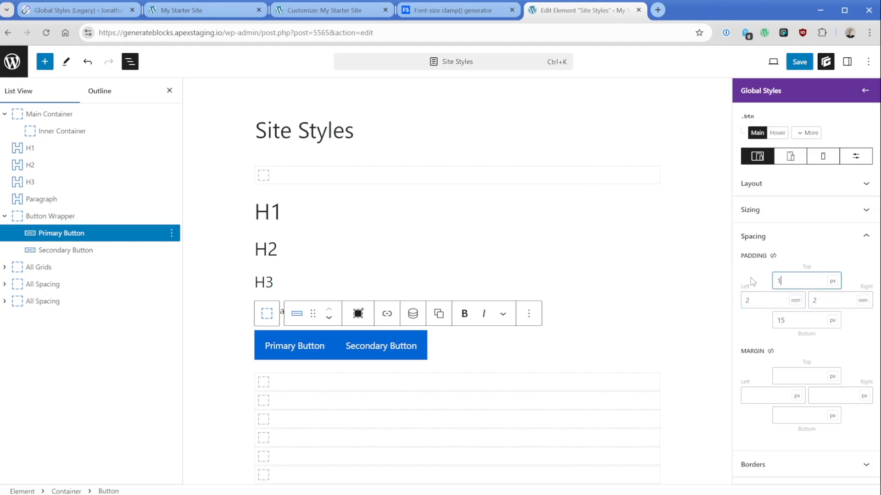
pyautogui.click(831, 280)
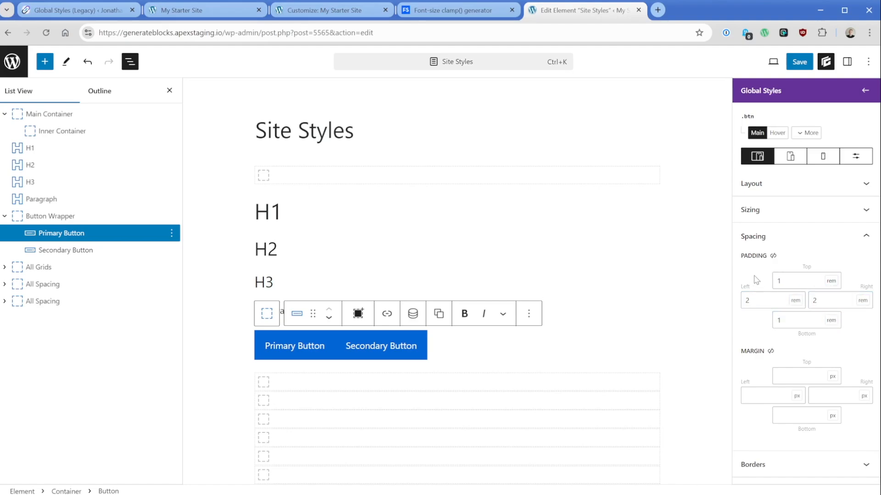
pyautogui.click(864, 91)
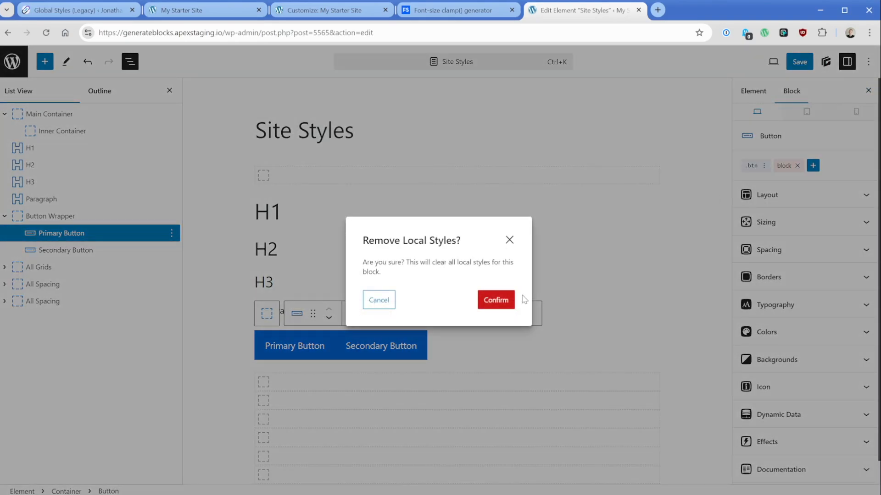
# - Clear the button's local styles and give .btn a single 100 border radius on all corners
pyautogui.click(495, 299)
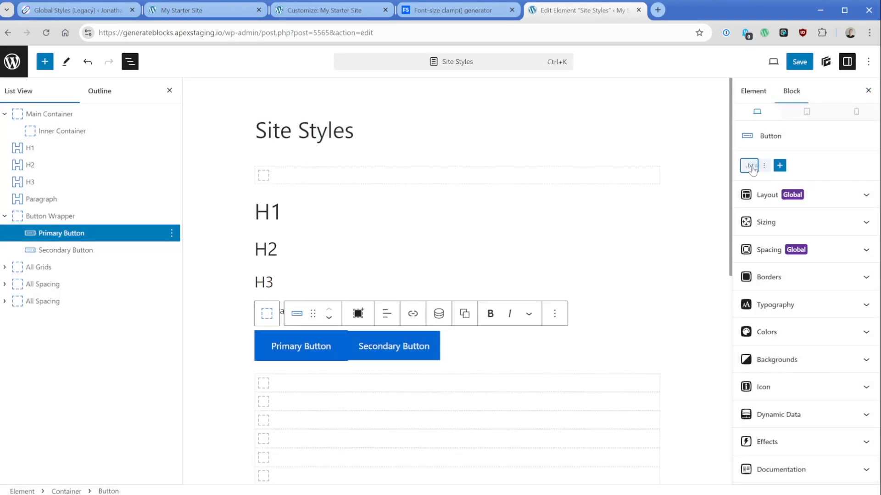
pyautogui.click(750, 165)
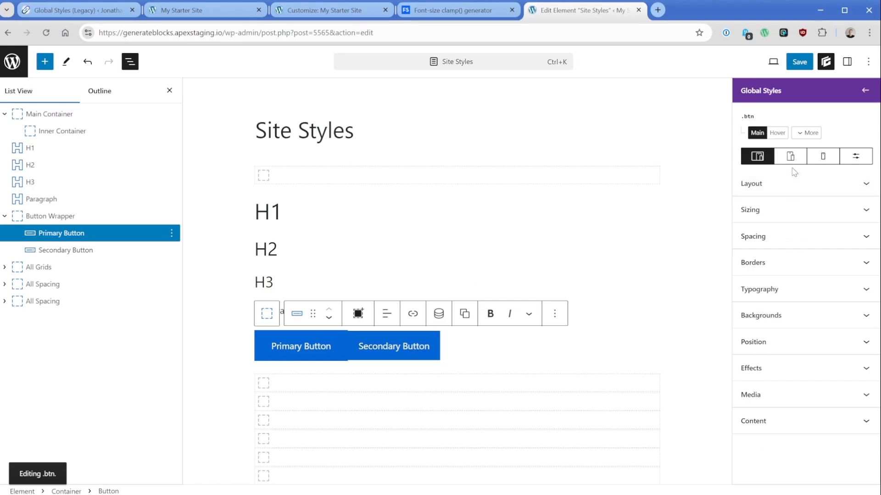
pyautogui.moveTo(788, 319)
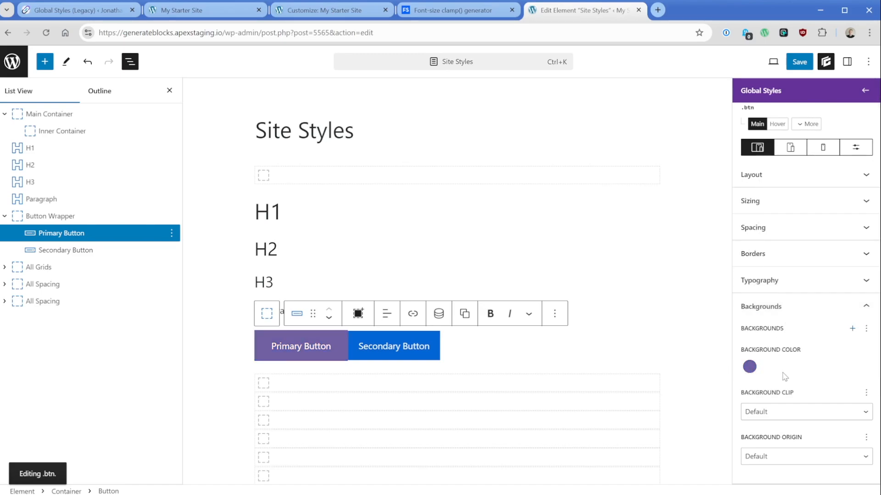
pyautogui.click(752, 254)
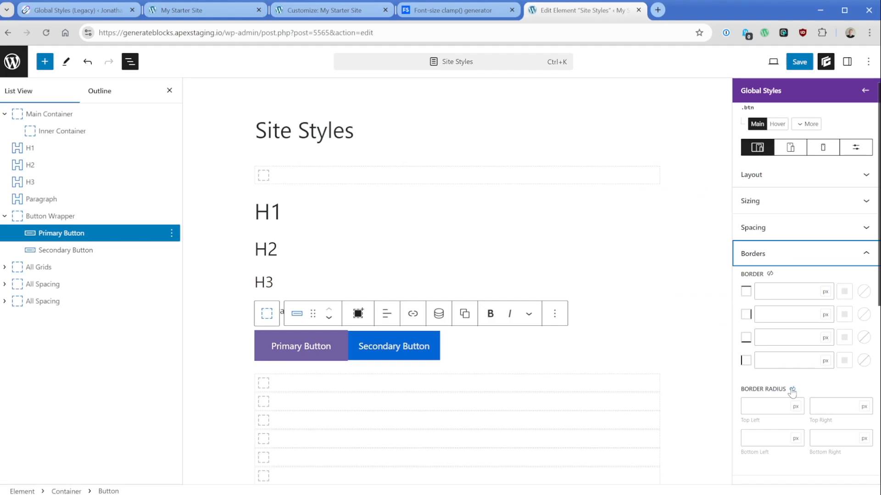
pyautogui.write('100')
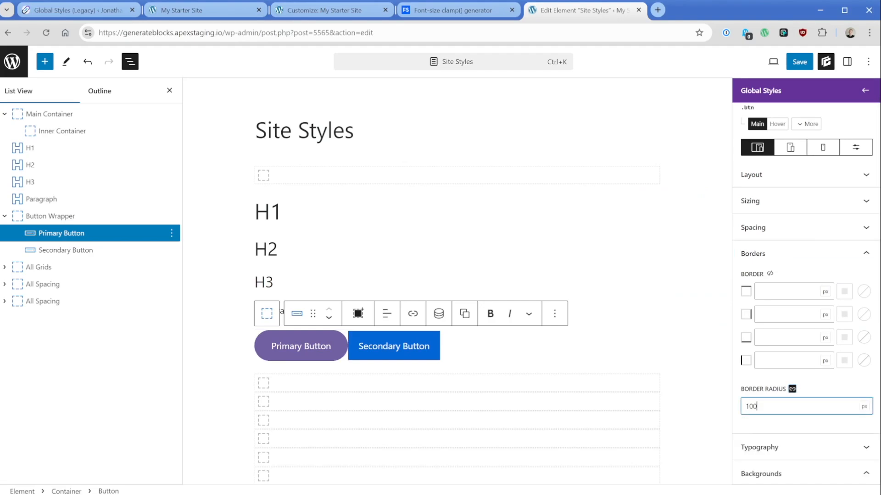
pyautogui.moveTo(776, 124)
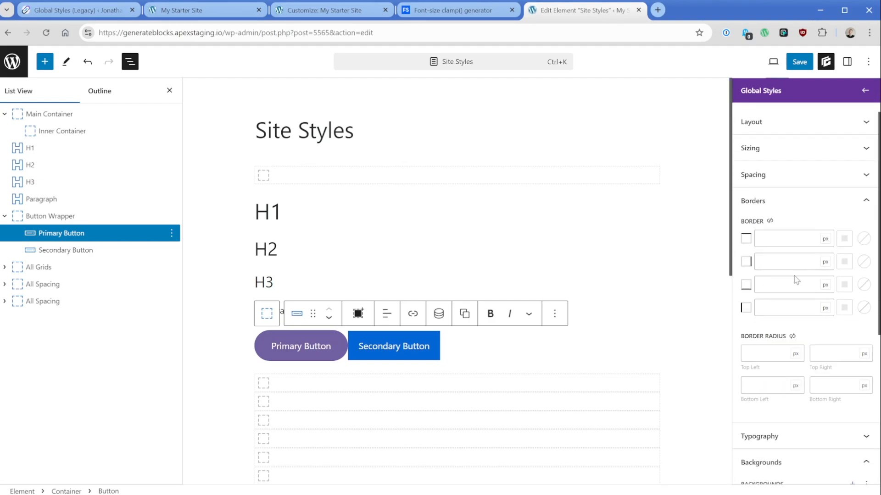
# - Add a 0.2s ease transition on all properties to .btn via the Effects settings
pyautogui.click(750, 309)
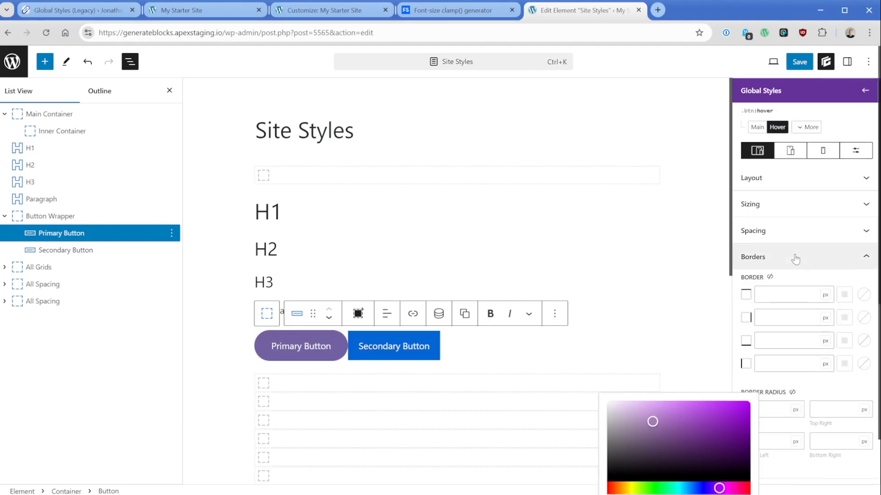
pyautogui.click(757, 126)
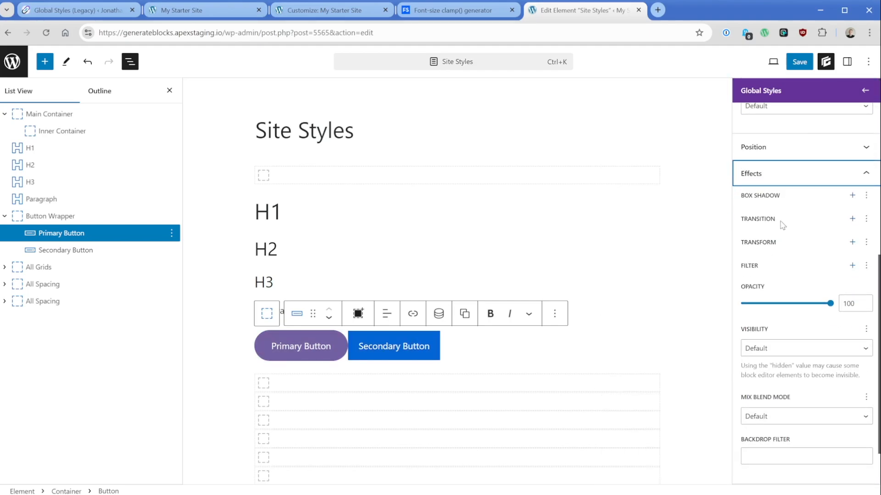
pyautogui.click(852, 218)
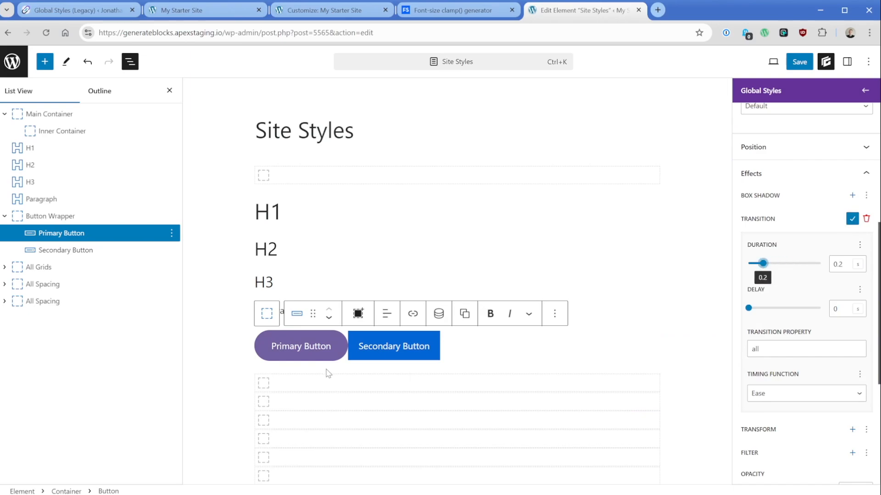
pyautogui.moveTo(301, 346)
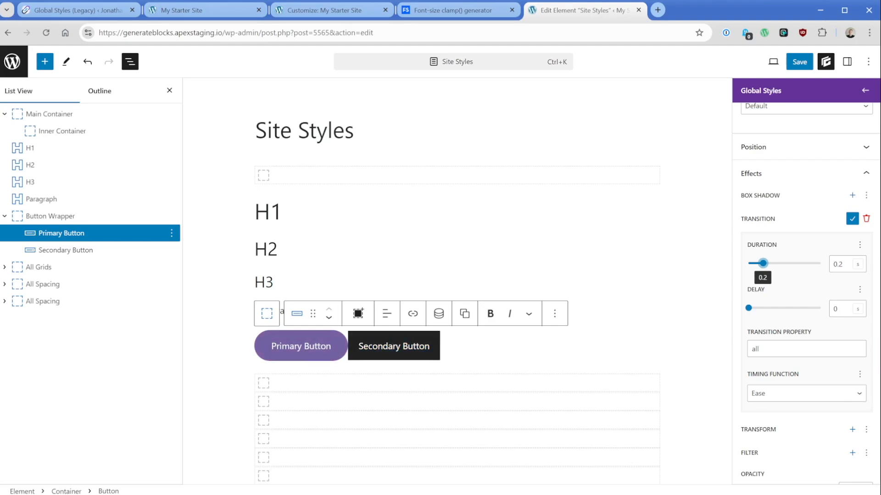
# - Attach .btn to the Secondary Button and create a new .btn-secondary style for it
pyautogui.click(66, 250)
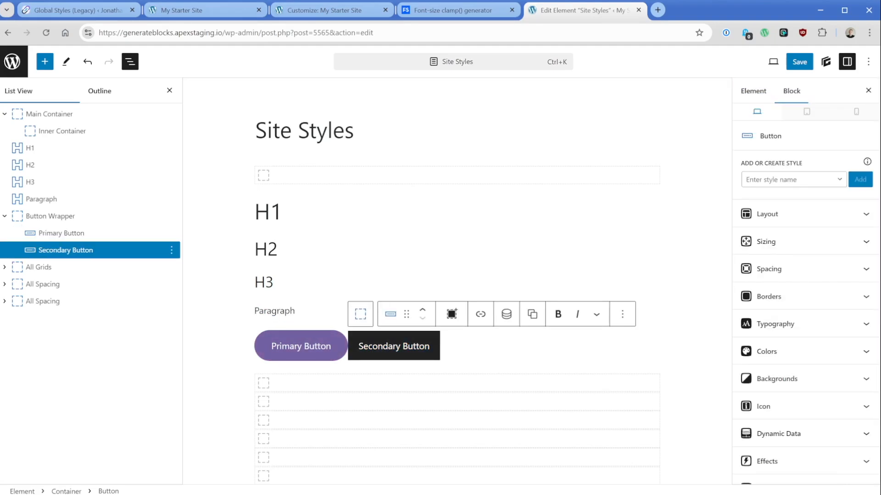
pyautogui.write('b')
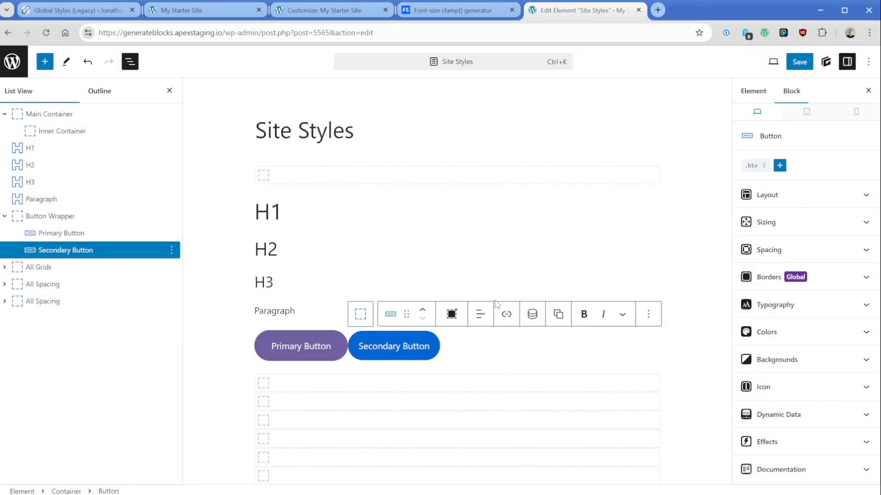
pyautogui.click(780, 165)
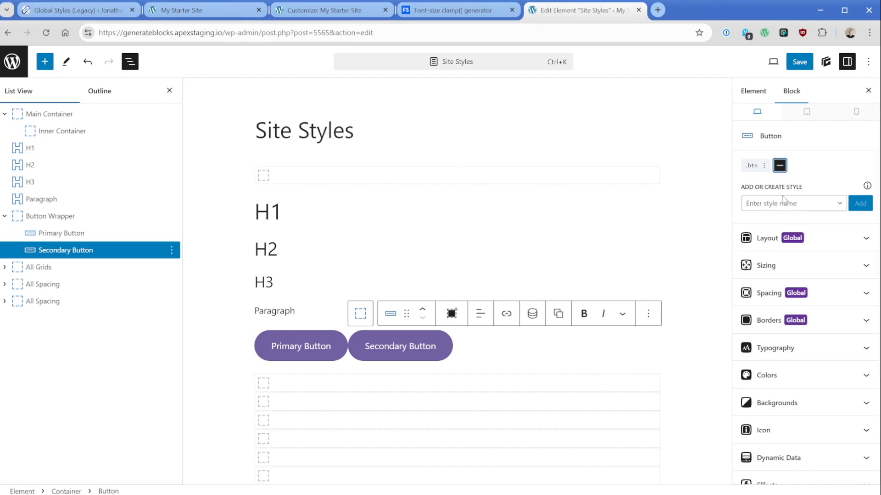
pyautogui.write('btn-s')
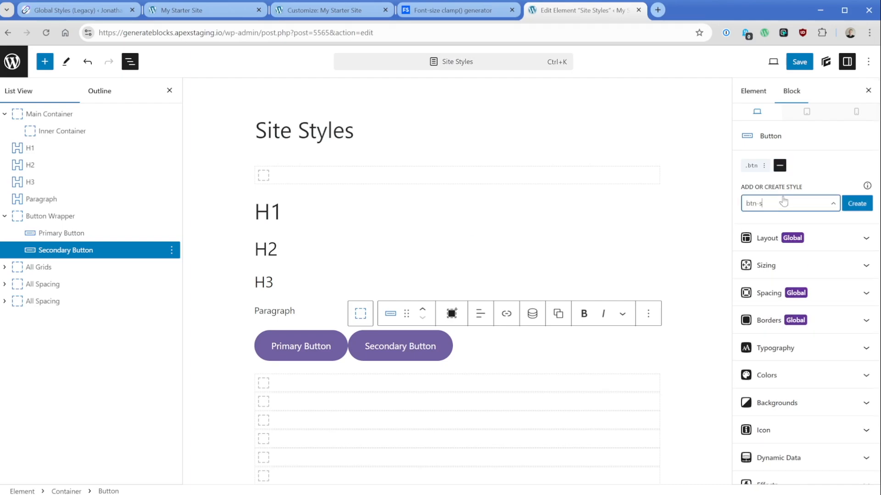
pyautogui.click(856, 203)
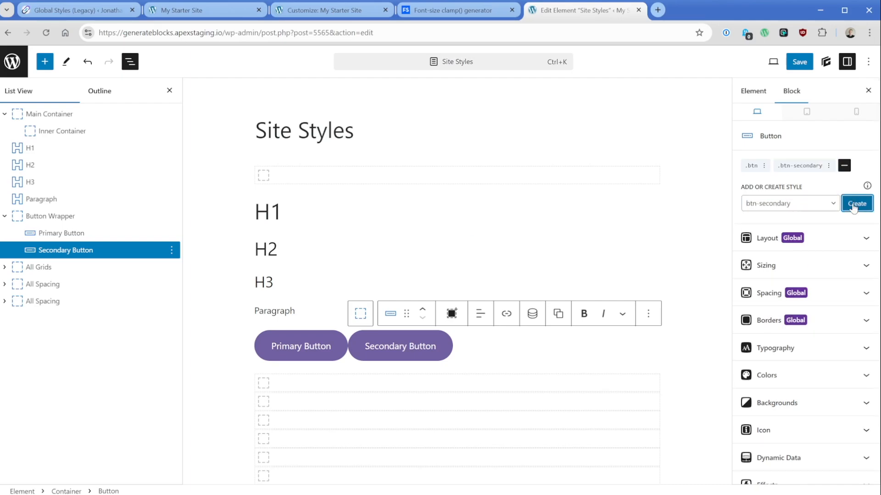
pyautogui.click(856, 204)
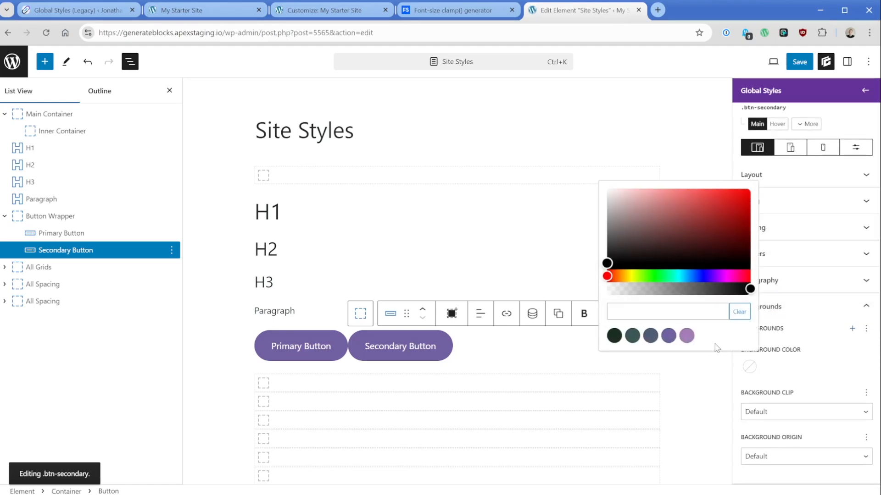
# - Give .btn-secondary a dark teal (primary-2) background with a slate hover colour and save the element
pyautogui.click(631, 336)
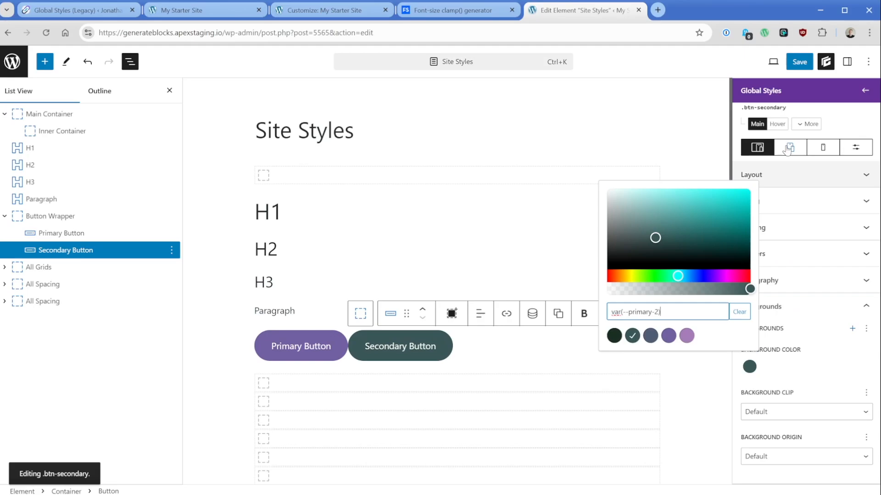
pyautogui.click(776, 124)
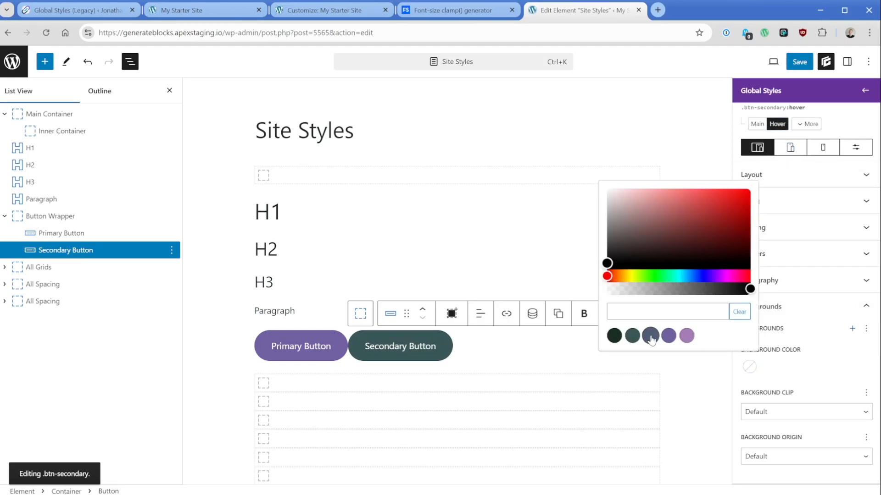
pyautogui.click(650, 336)
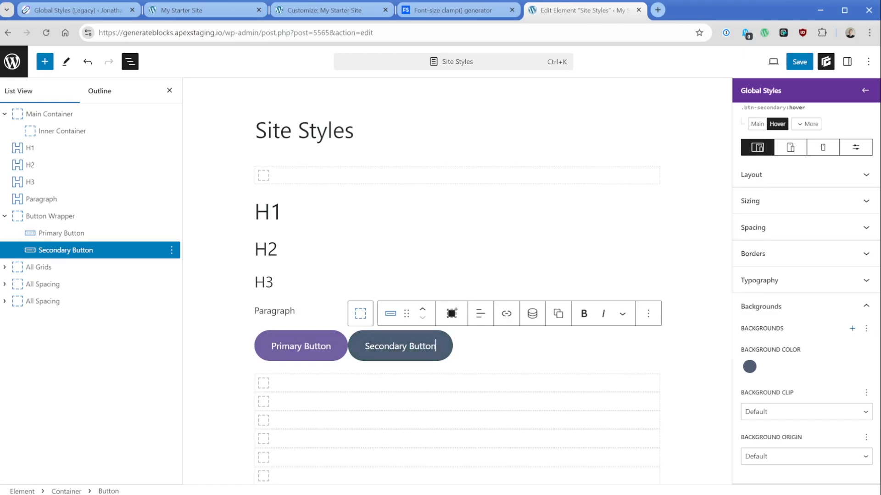
pyautogui.click(798, 61)
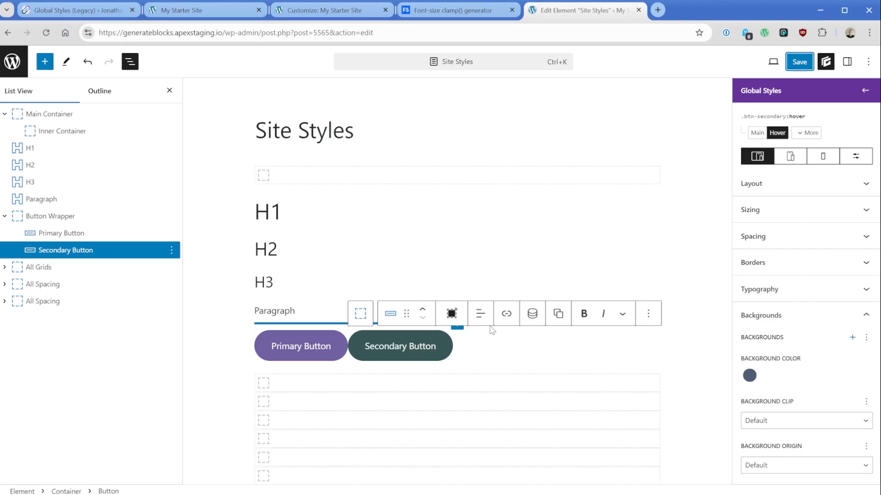
pyautogui.click(865, 91)
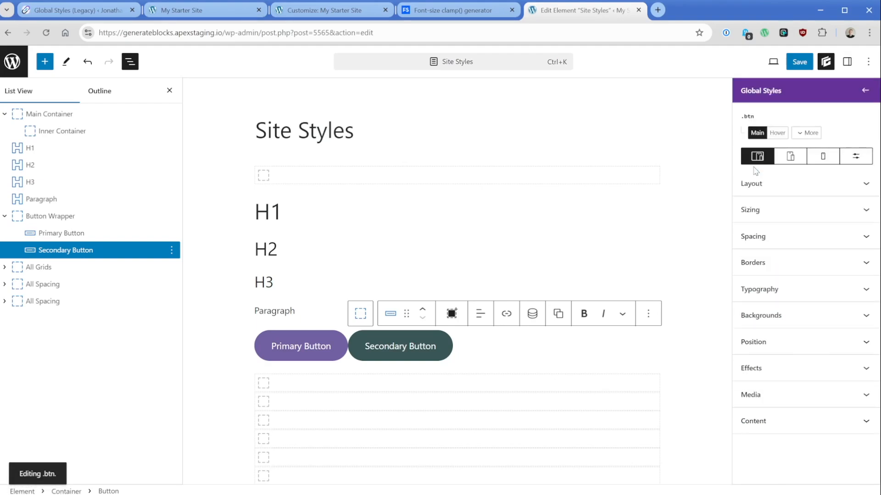
# - Set .btn side padding to 4rem in Spacing, then select and expand the All Grids container
pyautogui.click(752, 236)
pyautogui.write('4')
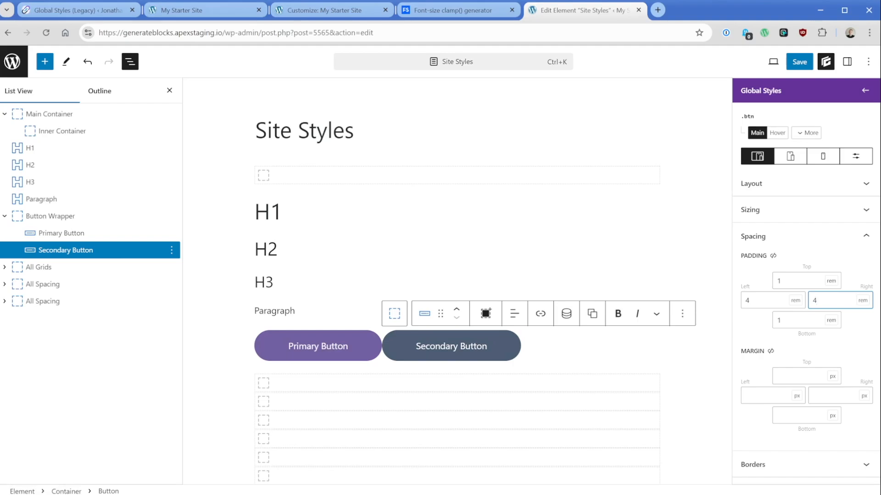
pyautogui.click(450, 209)
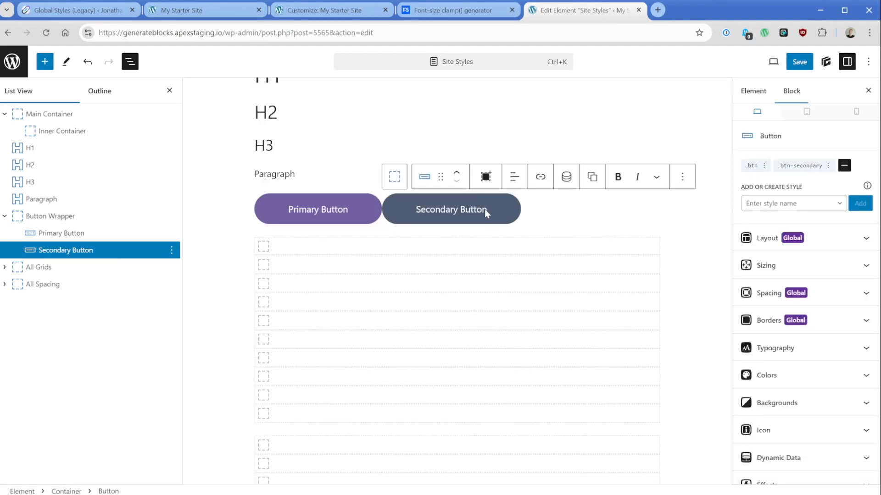
pyautogui.click(39, 267)
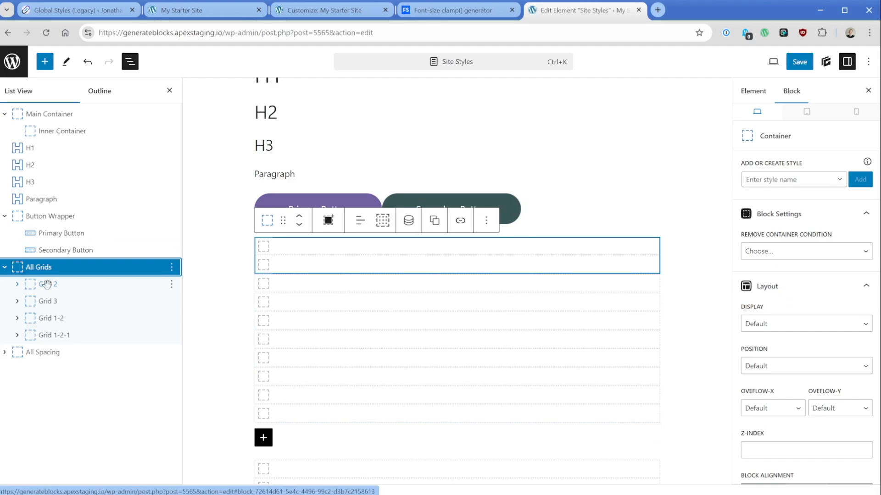
# - Create a blank grid-2 style for the Grid 2 container with a two-column grid layout
pyautogui.click(48, 285)
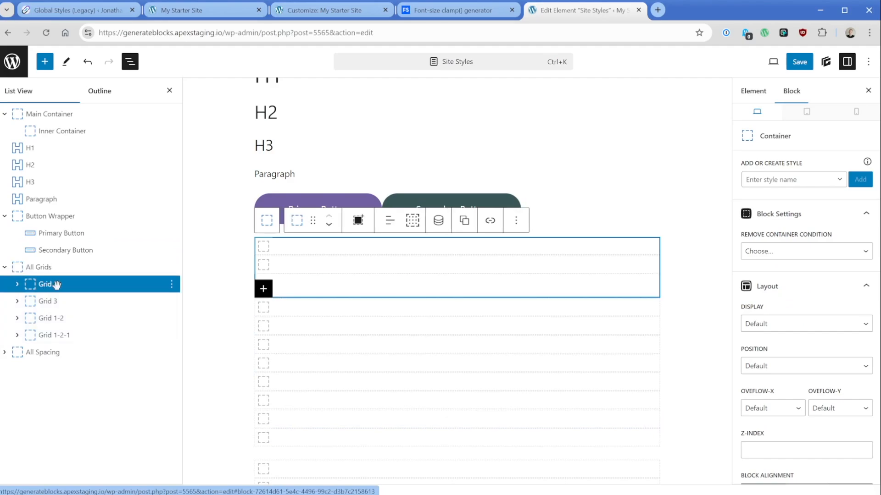
pyautogui.click(791, 179)
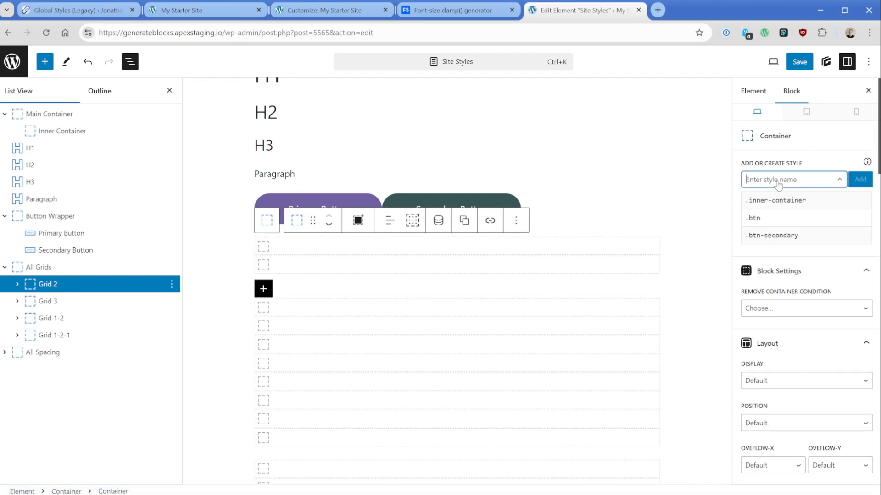
pyautogui.write('grid02')
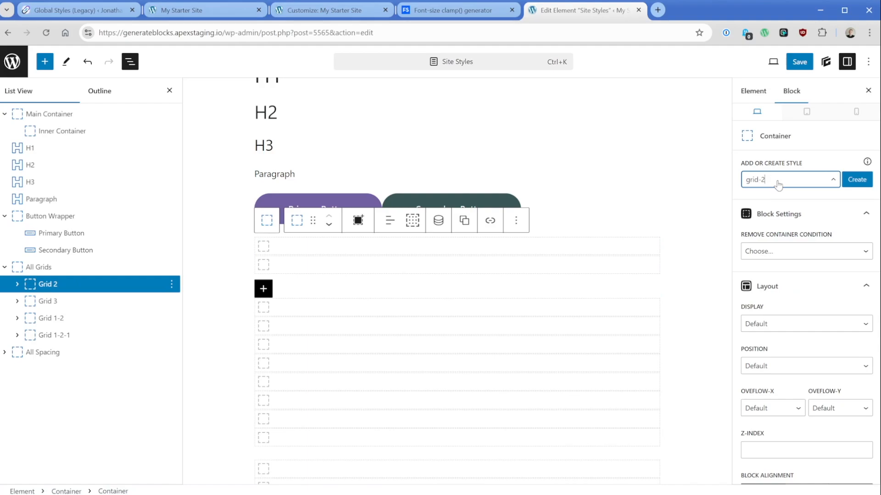
pyautogui.click(855, 179)
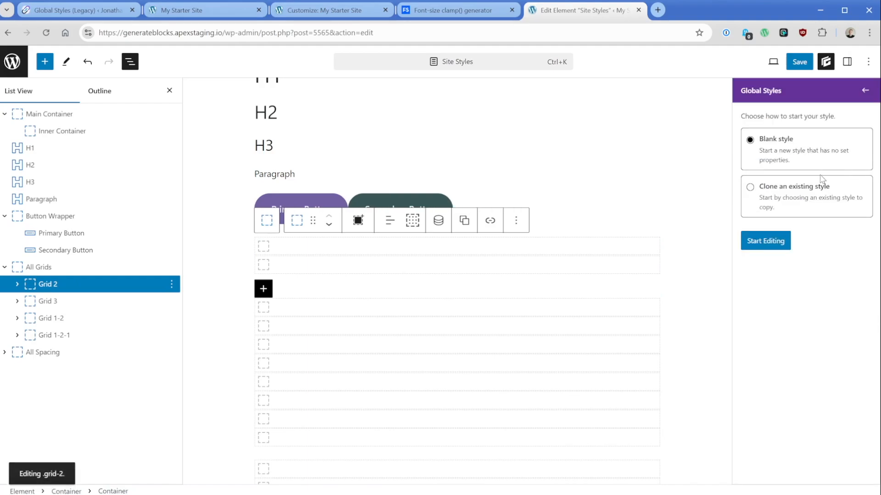
pyautogui.click(764, 240)
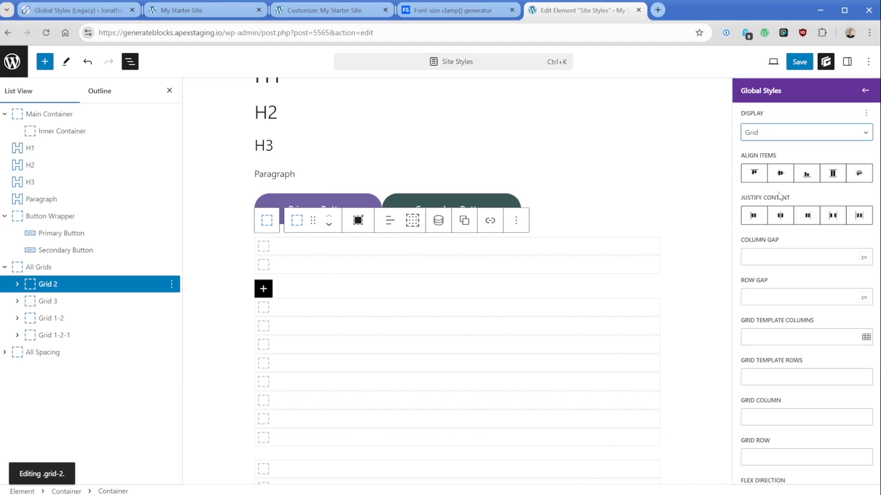
pyautogui.click(781, 302)
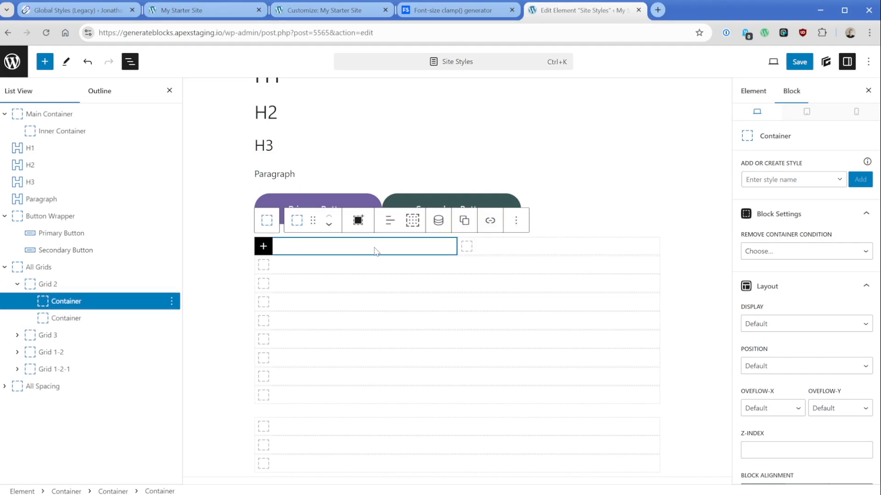
# - Create a blank grid-1-2-1 style for Grid 1-2-1 with Display Grid and 1fr 2fr 1fr columns
pyautogui.click(48, 336)
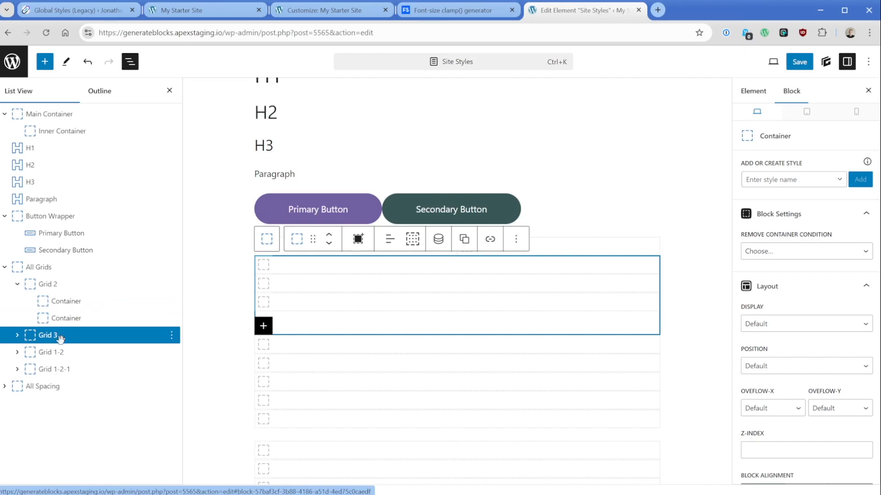
pyautogui.click(51, 369)
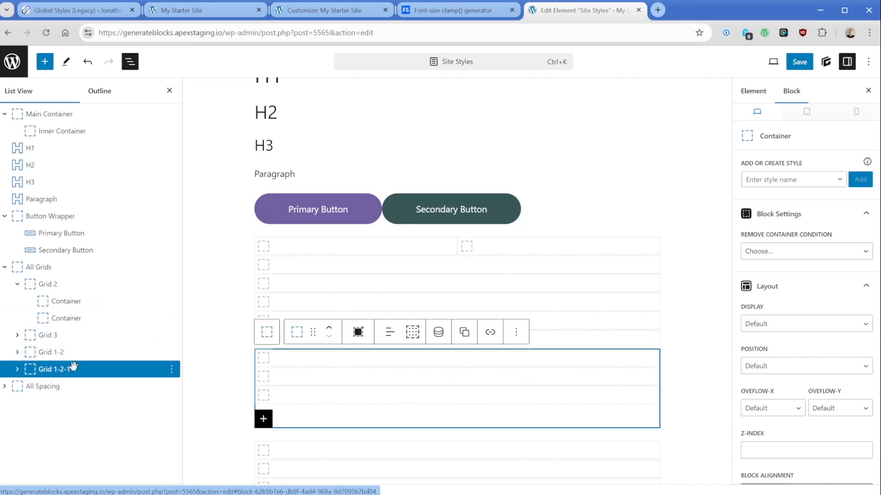
pyautogui.scroll(-3)
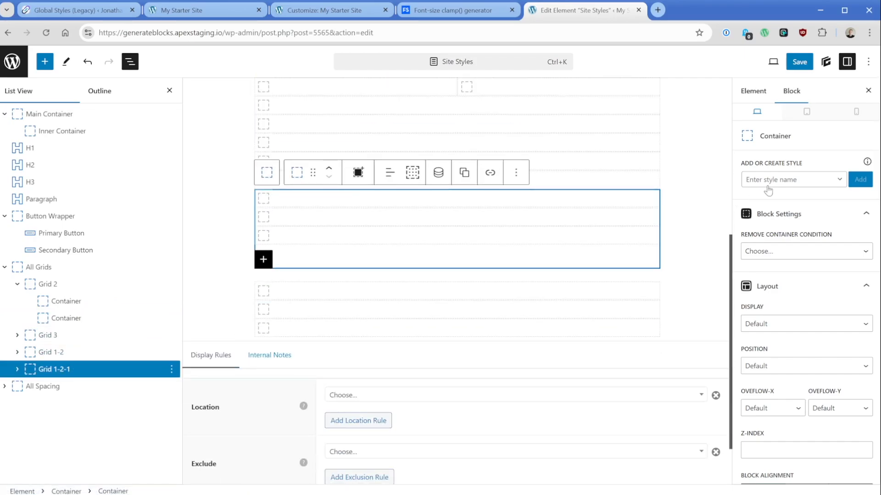
pyautogui.write('grid-')
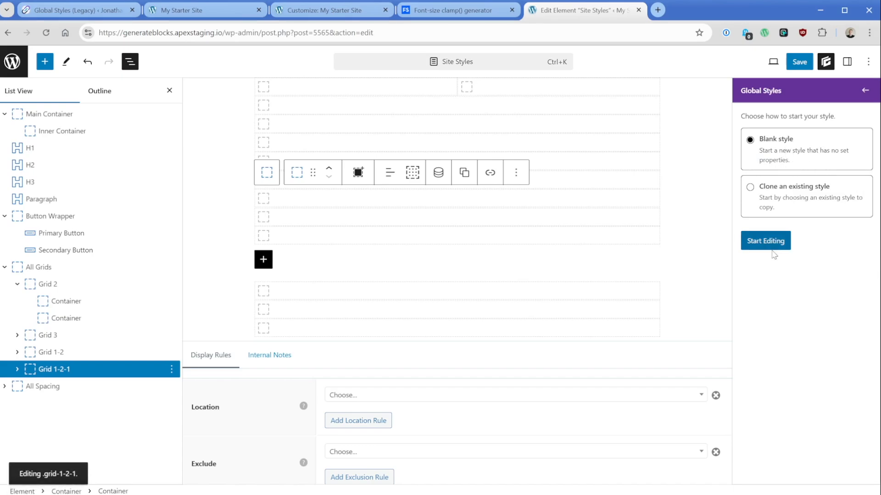
pyautogui.click(764, 240)
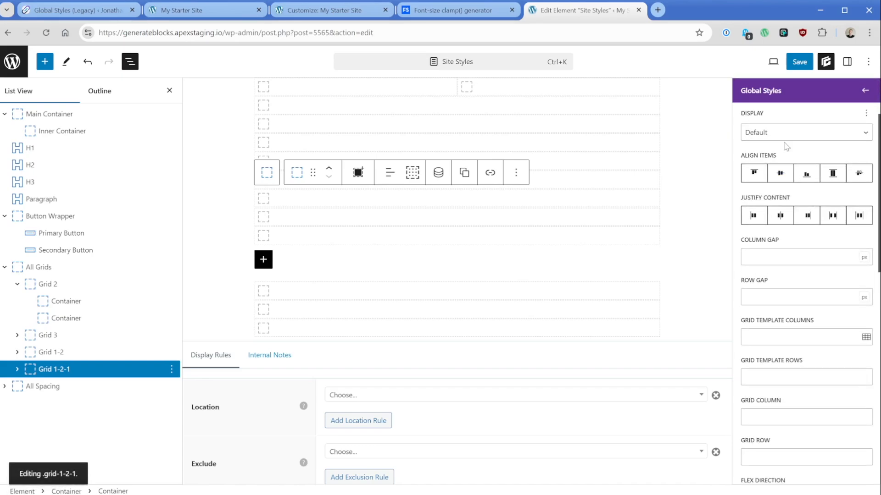
pyautogui.click(806, 133)
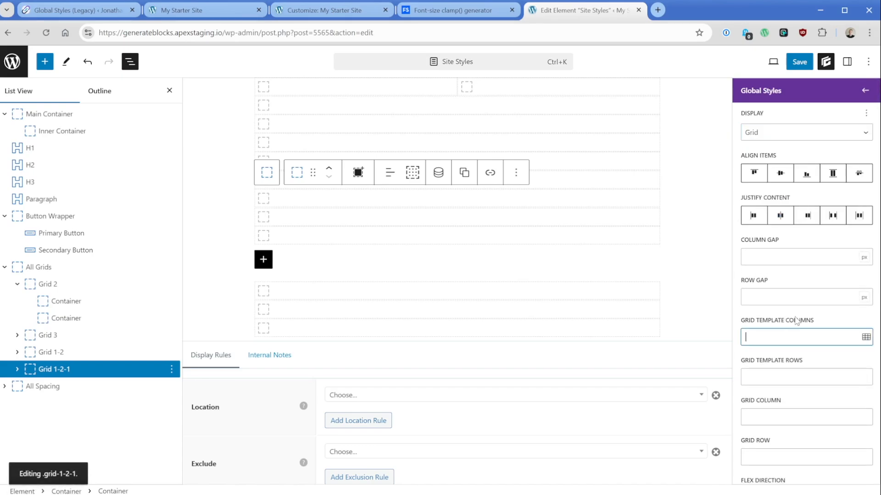
pyautogui.click(865, 337)
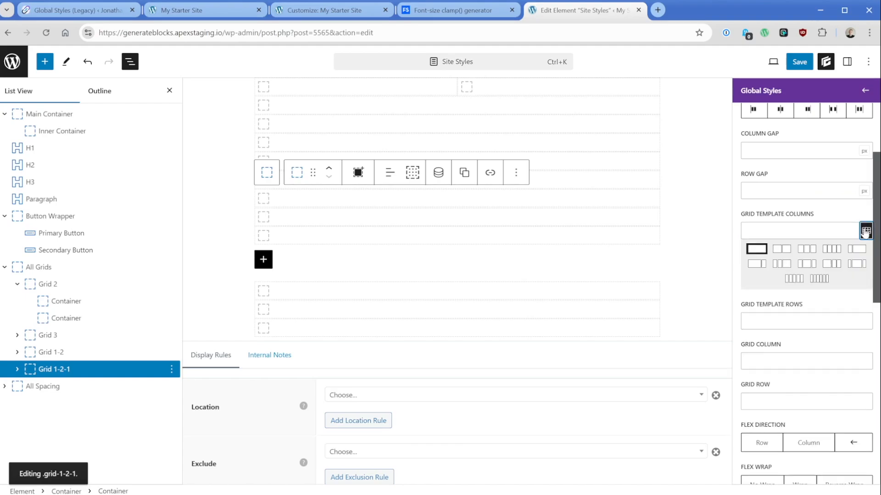
pyautogui.moveTo(807, 264)
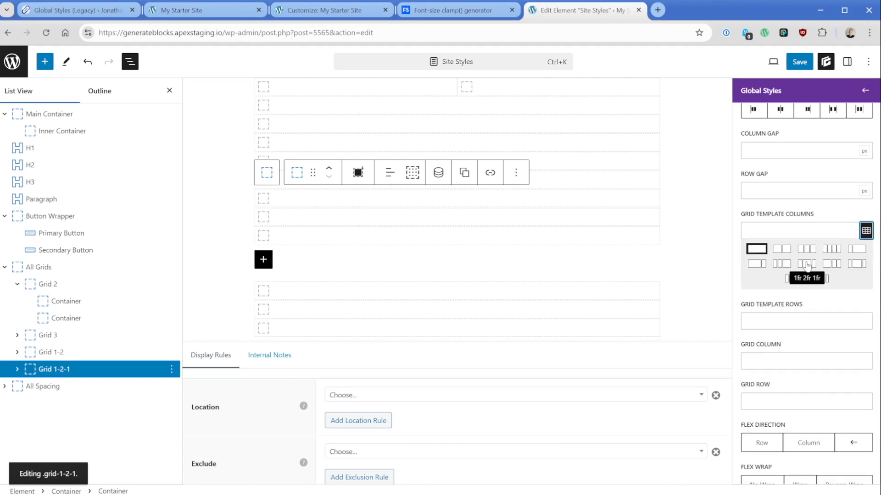
pyautogui.write('1fr')
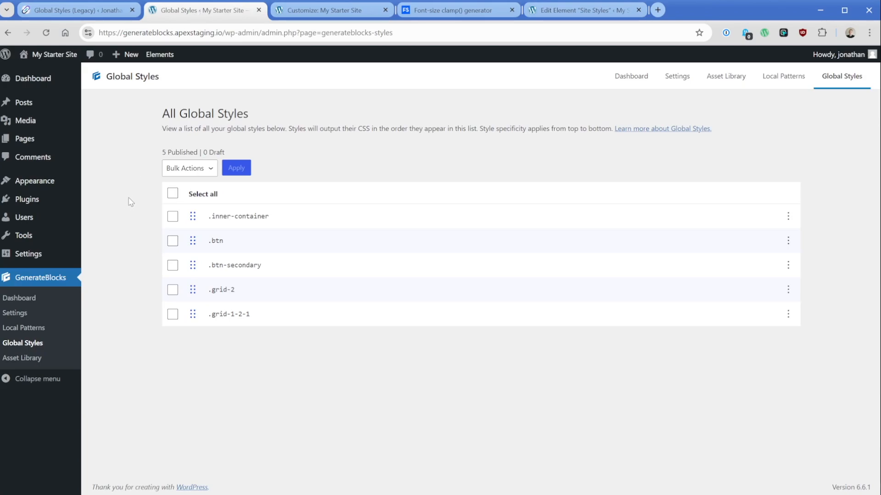
pyautogui.moveTo(563, 50)
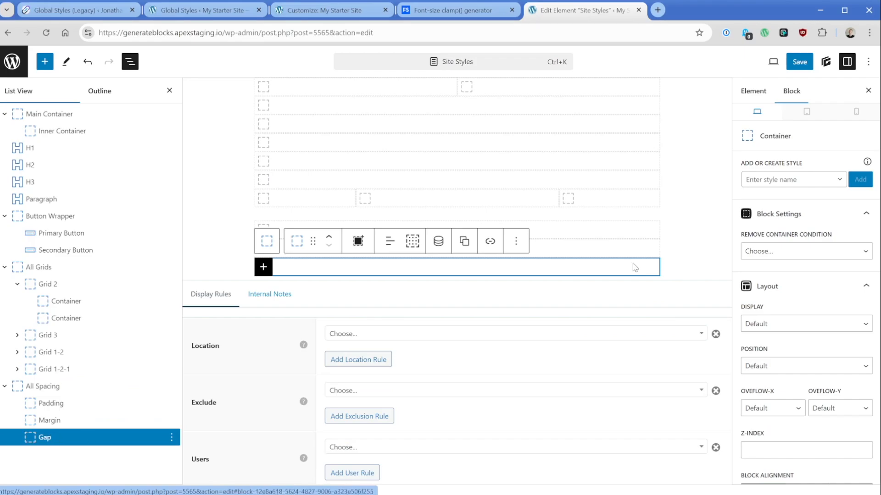
# - Create a blank gap-1 style for the Gap container and enter a gap value of 1
pyautogui.write('g')
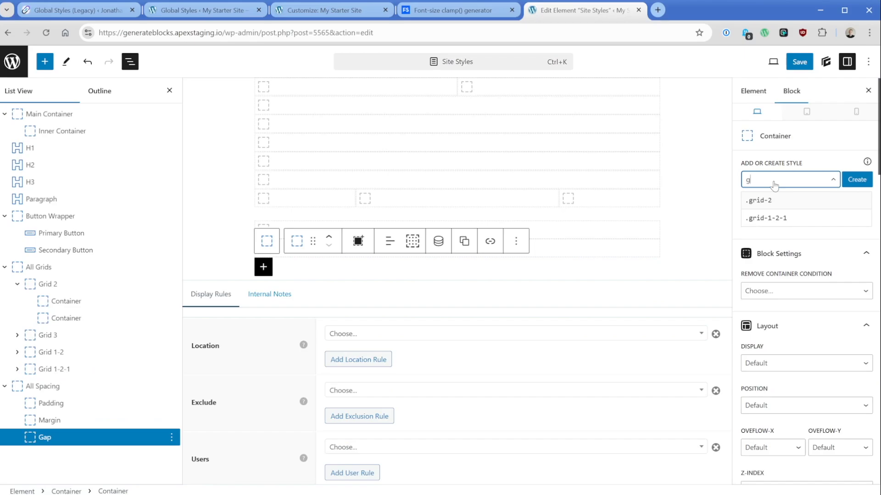
pyautogui.write('ap-1')
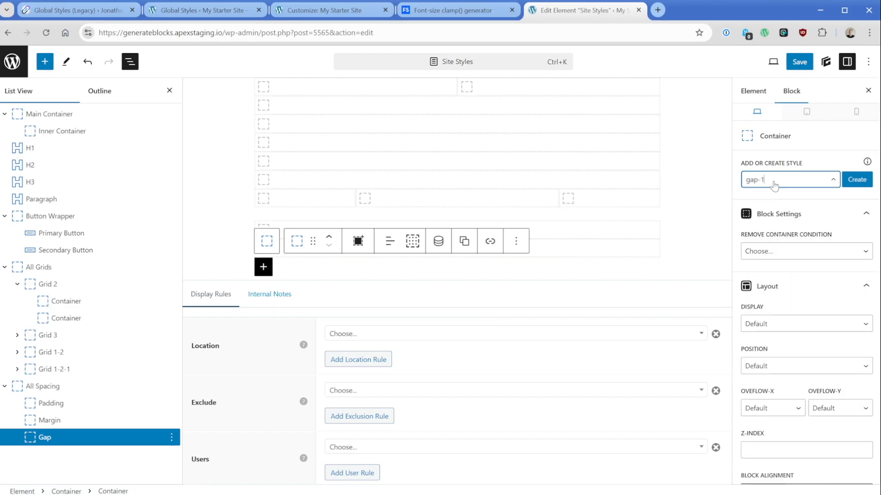
pyautogui.doubleClick(752, 178)
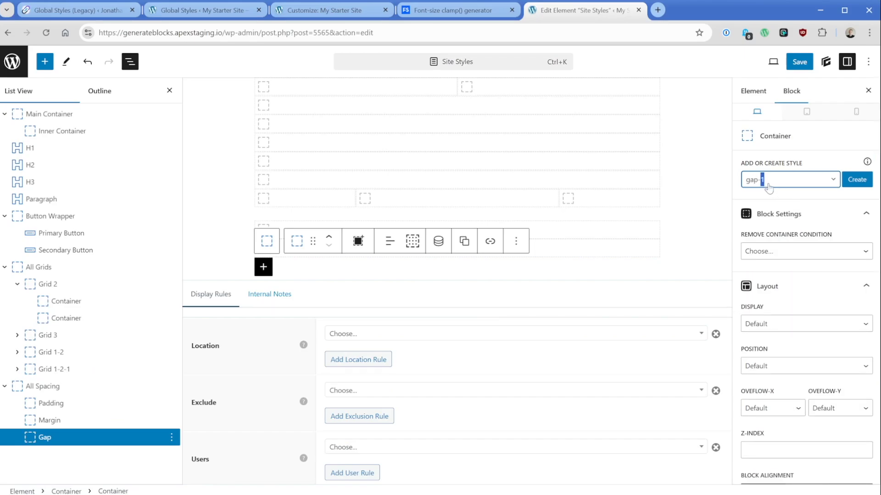
pyautogui.click(857, 179)
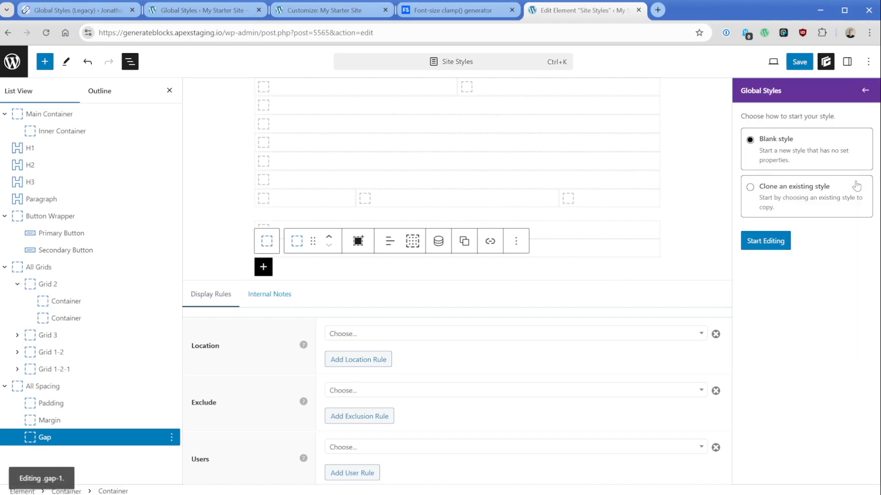
pyautogui.click(764, 240)
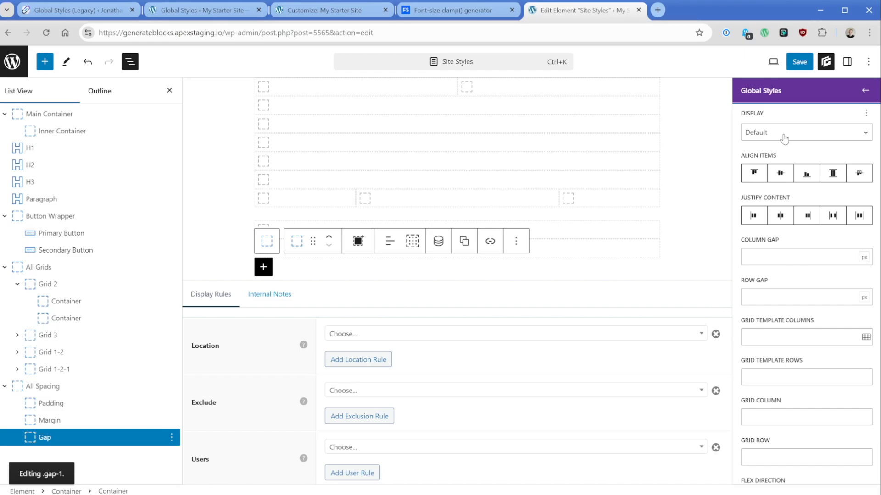
pyautogui.write('1')
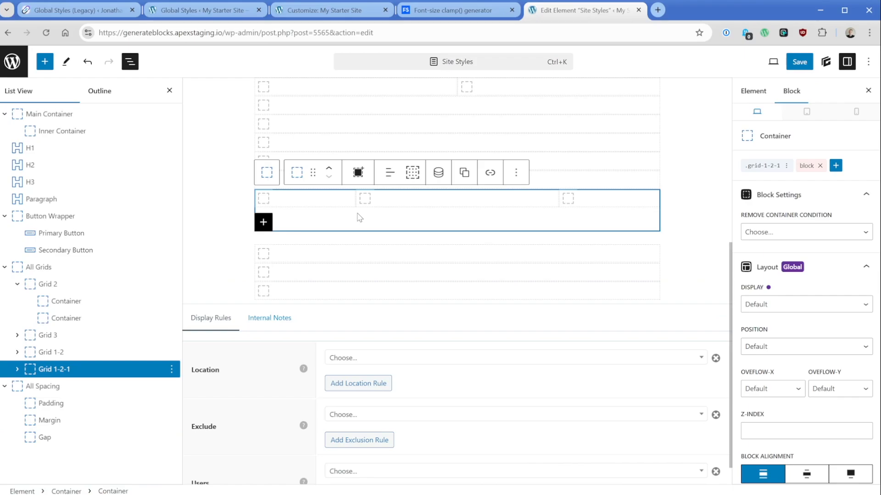
# - Attach the gap-1 global style to Grid 1-2-1 alongside .grid-1-2-1
pyautogui.click(834, 165)
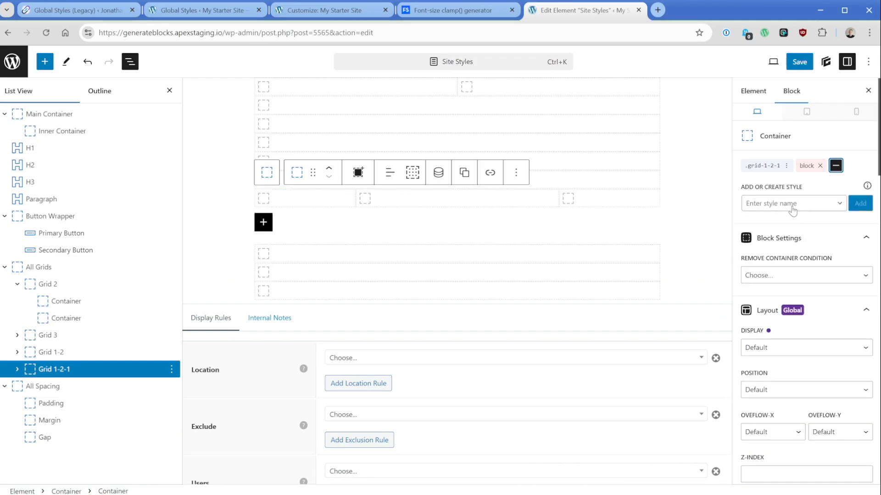
pyautogui.write('gap-1')
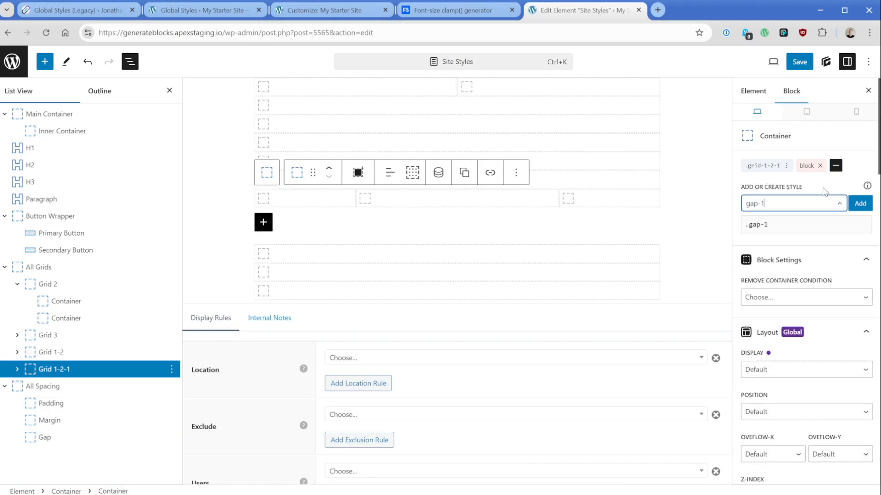
pyautogui.click(859, 204)
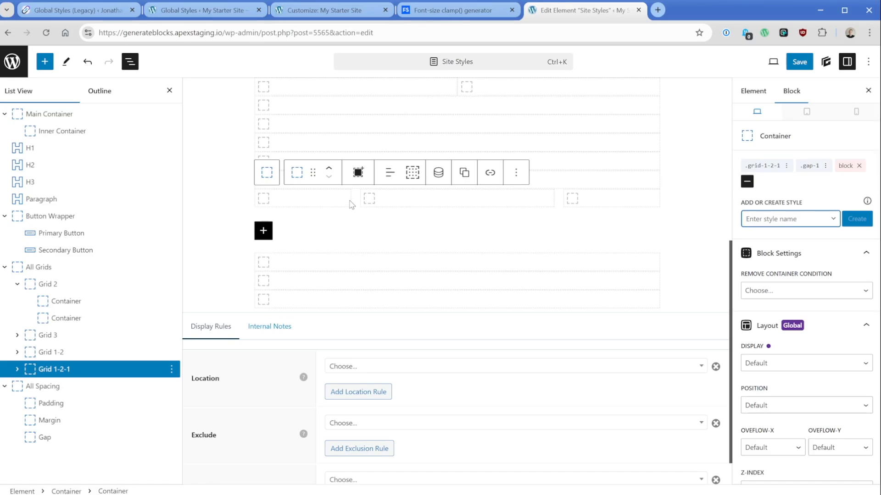
pyautogui.moveTo(409, 203)
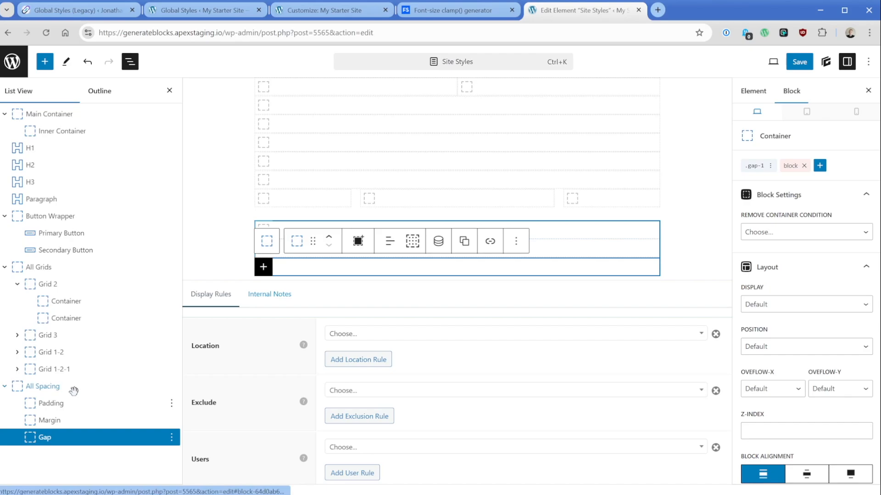
pyautogui.click(44, 387)
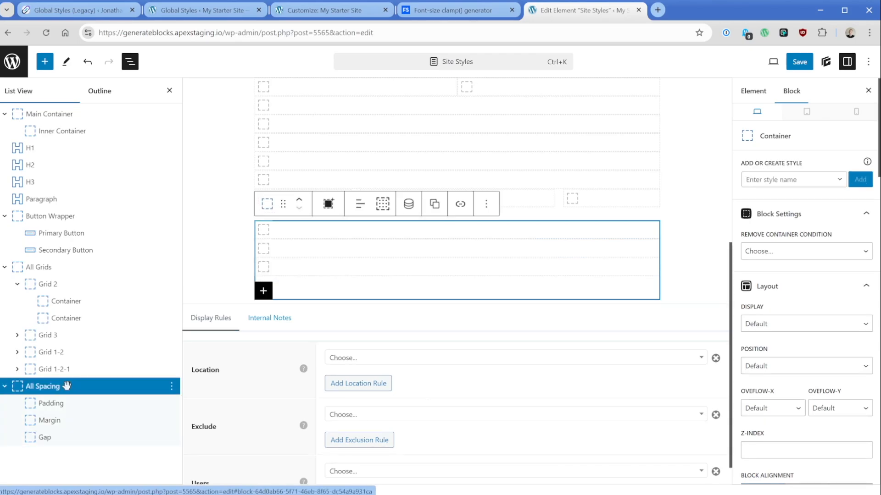
pyautogui.click(45, 438)
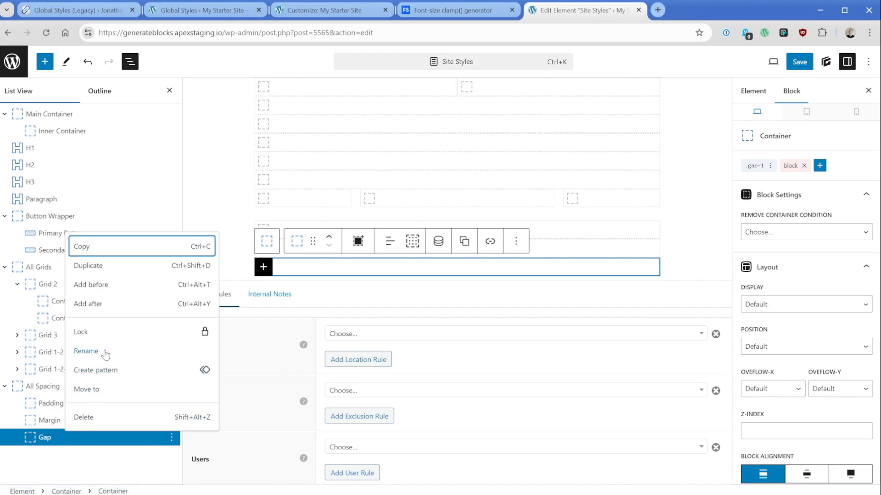
pyautogui.click(172, 438)
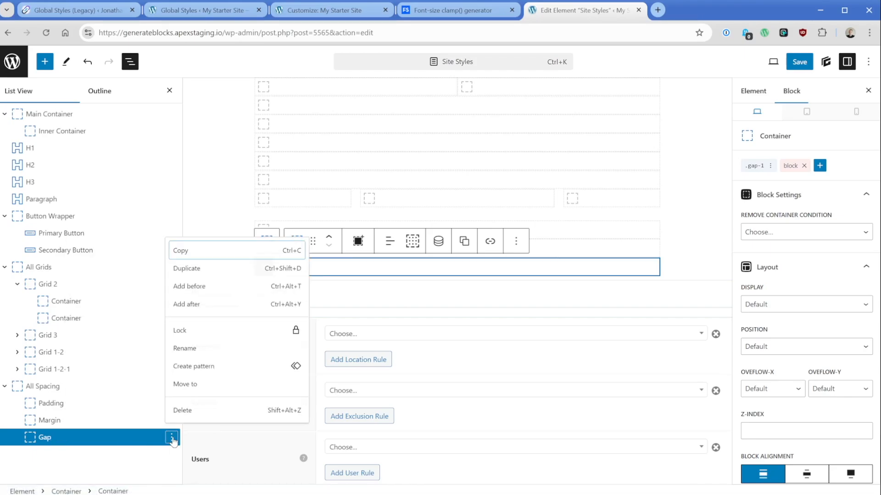
pyautogui.click(185, 348)
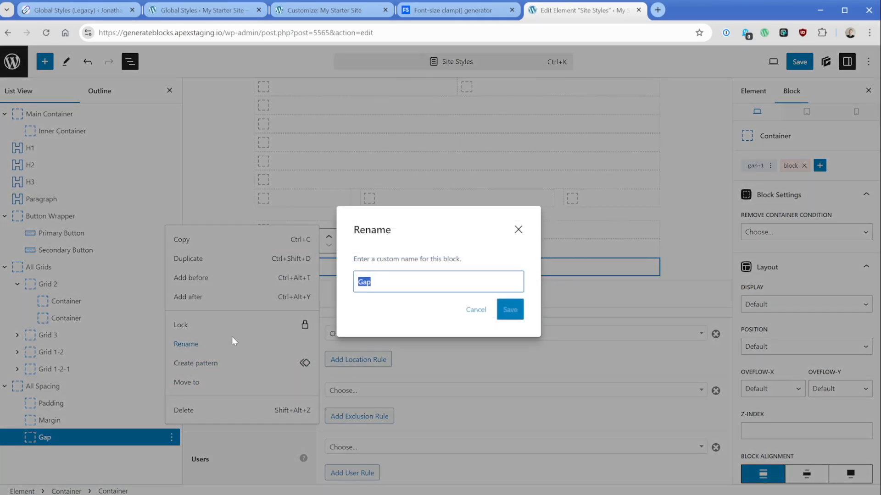
pyautogui.click(437, 282)
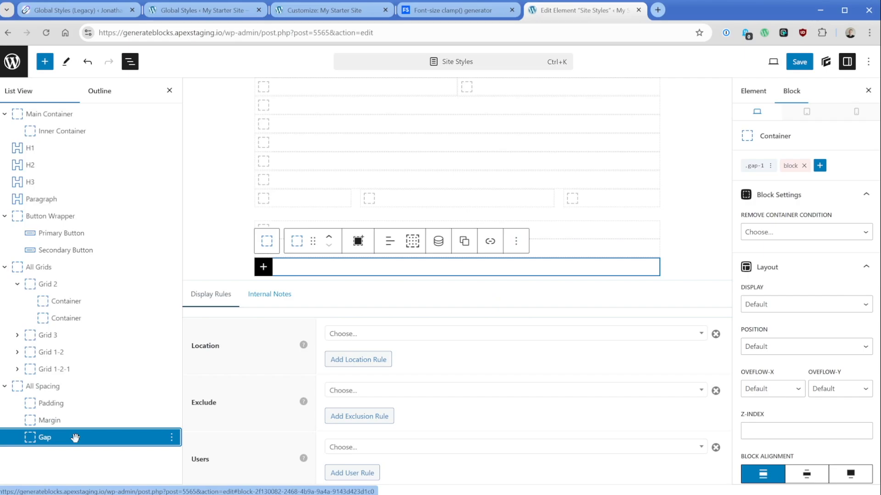
pyautogui.click(51, 403)
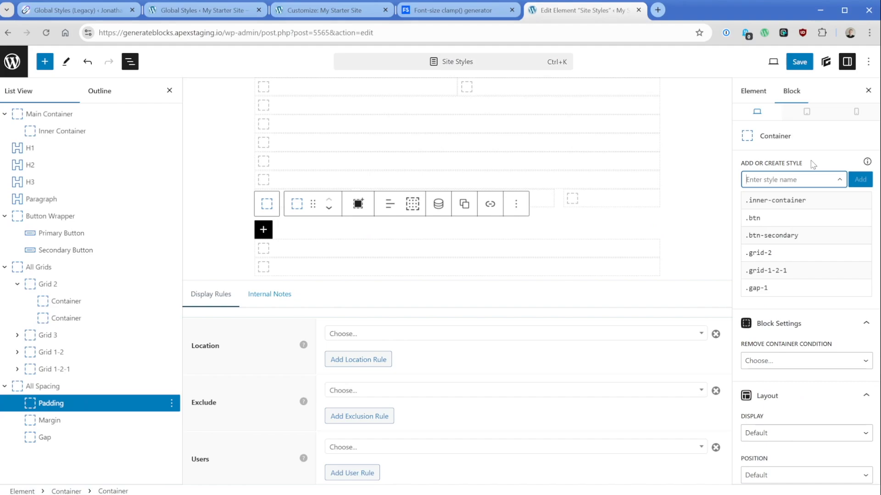
# - Create a blank .padding-1-card global style and give it a padding value of 1
pyautogui.write('padding-1')
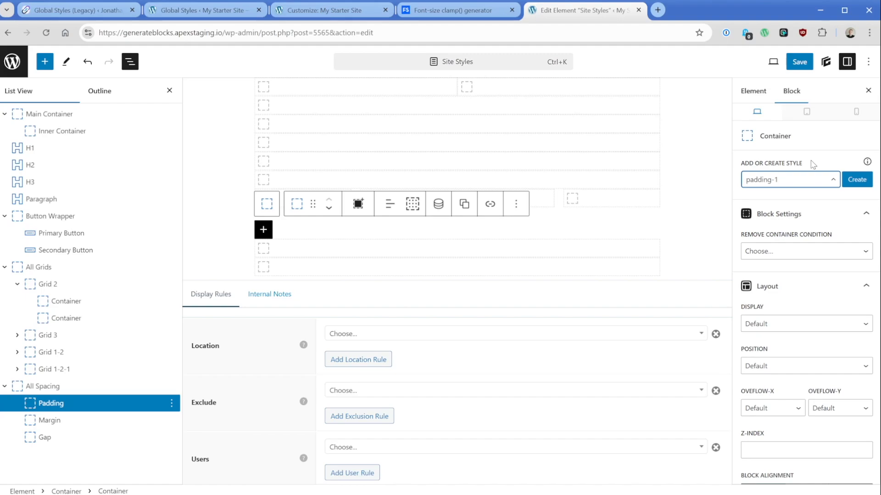
pyautogui.click(786, 179)
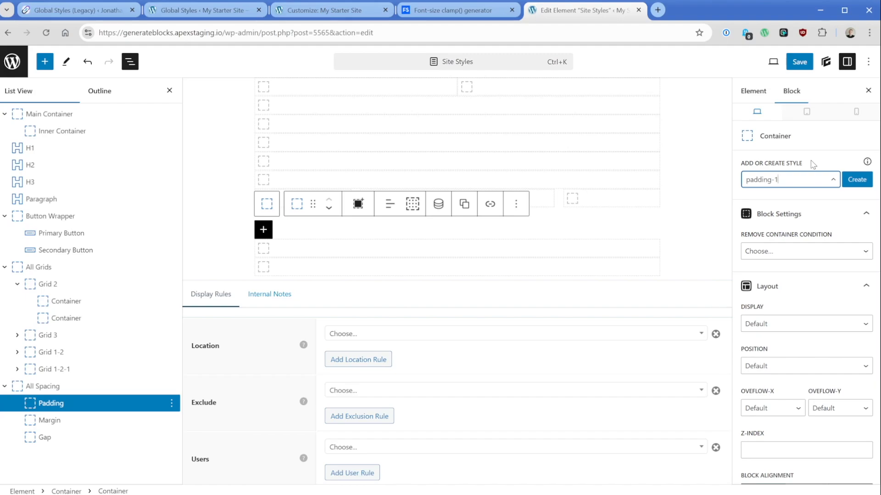
pyautogui.write('-card')
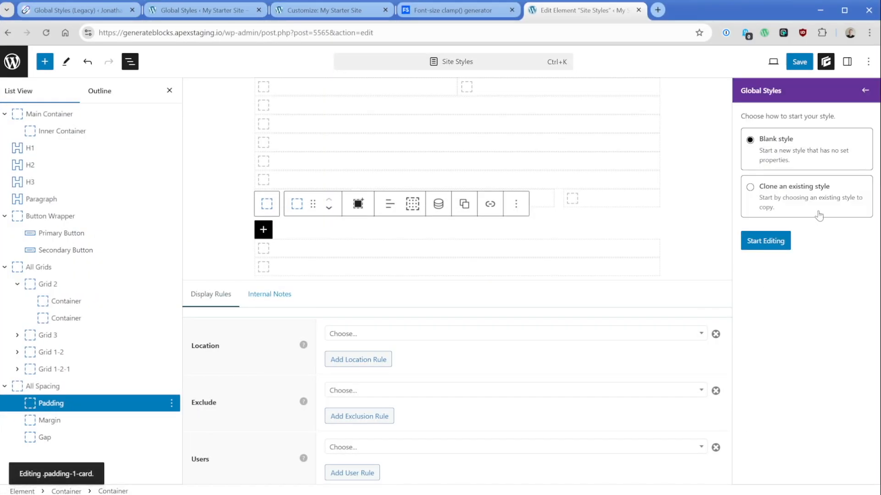
pyautogui.click(765, 241)
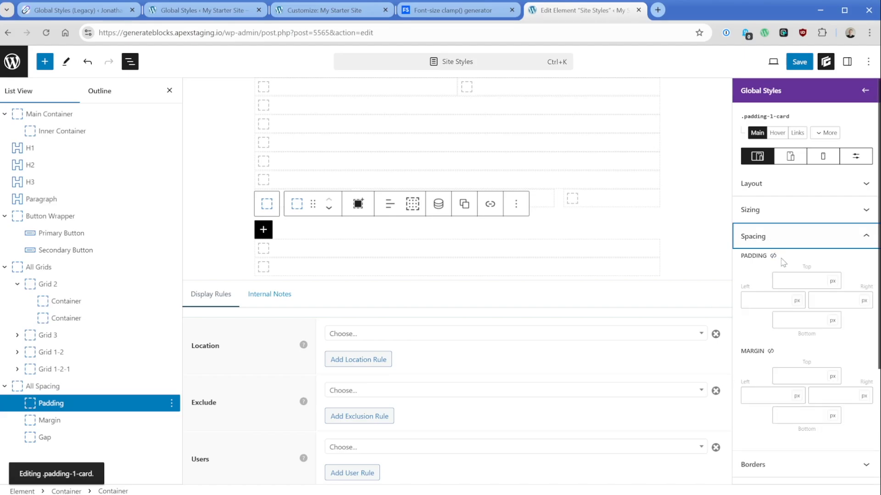
pyautogui.write('1')
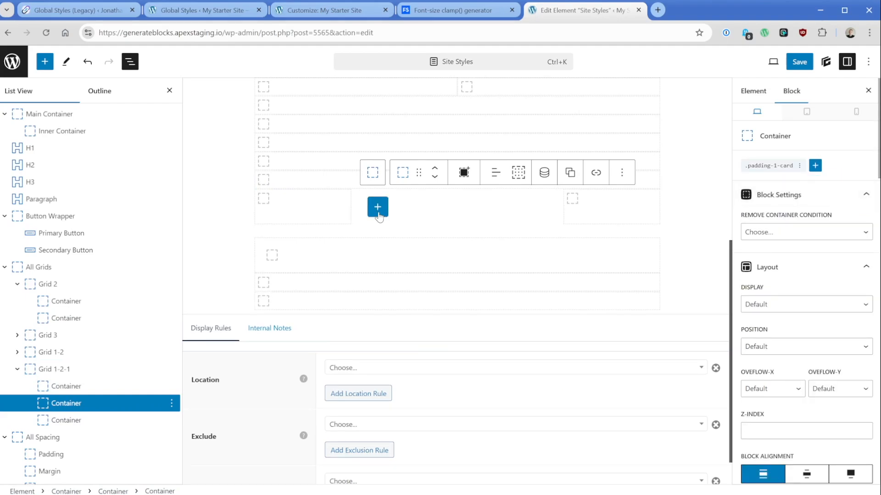
# - Add a paragraph reading 'I am spaced out.' inside the padded middle column of Grid 1-2-1
pyautogui.click(377, 207)
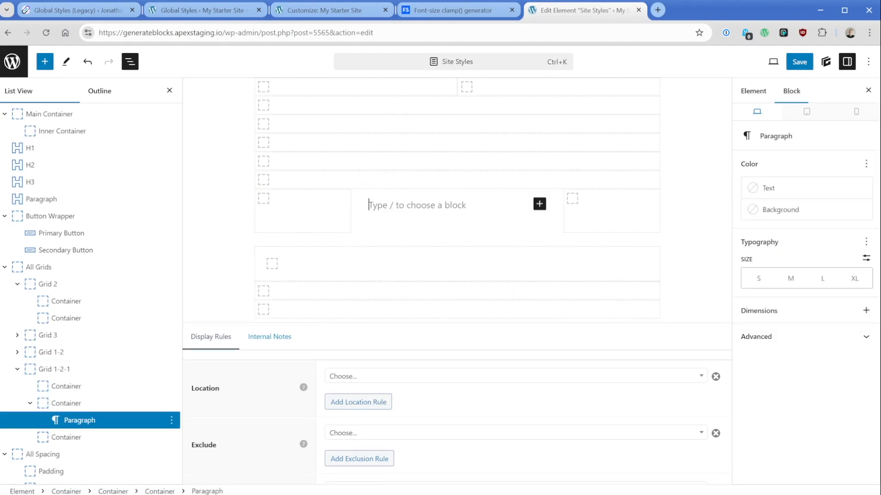
pyautogui.write('I am spac')
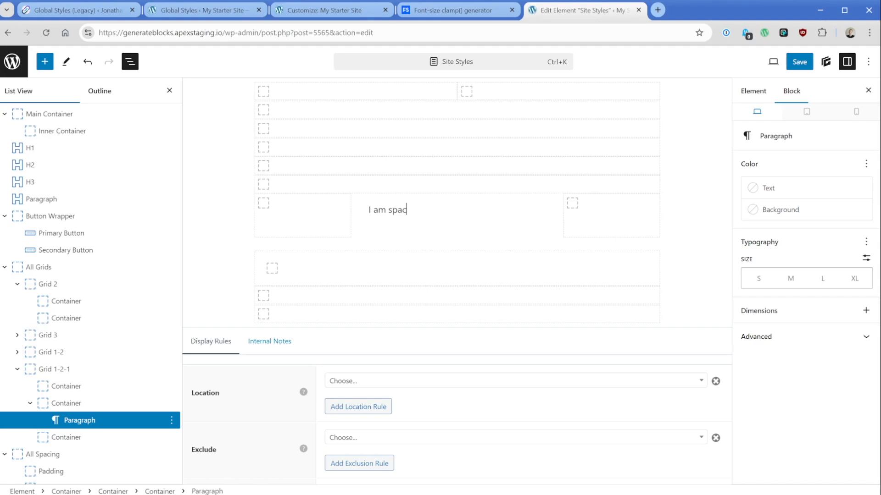
pyautogui.write('ed out.')
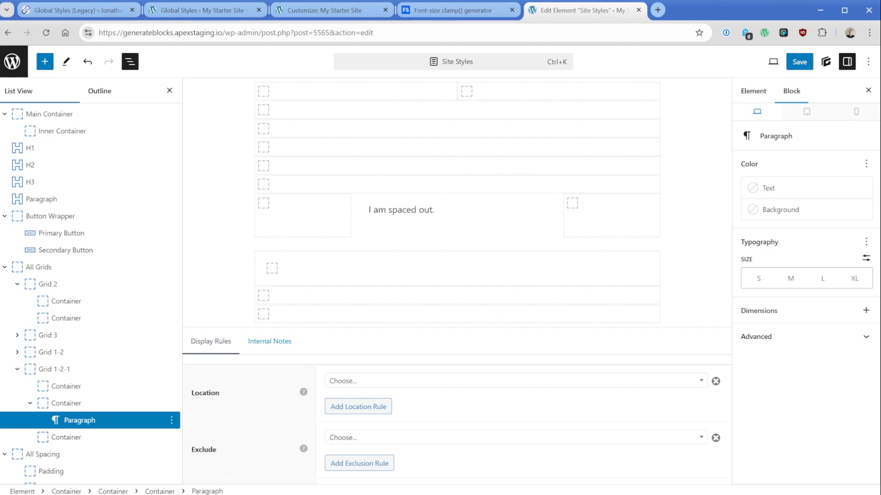
pyautogui.click(401, 209)
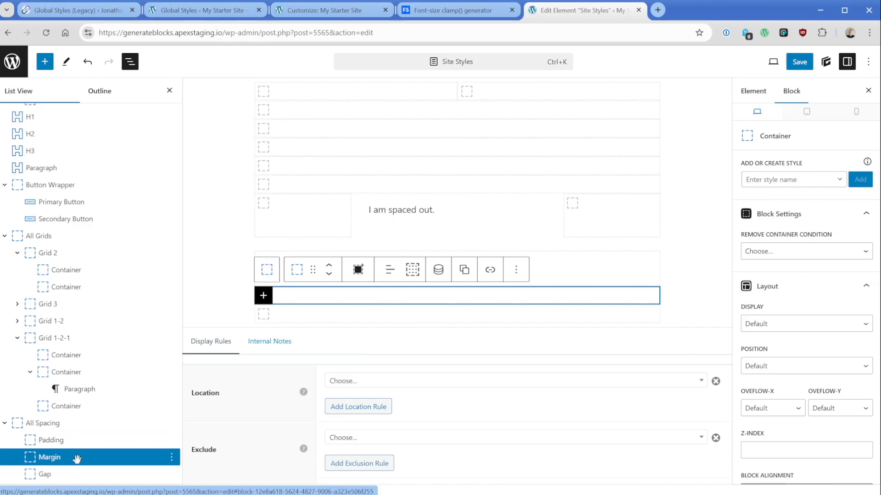
pyautogui.moveTo(79, 460)
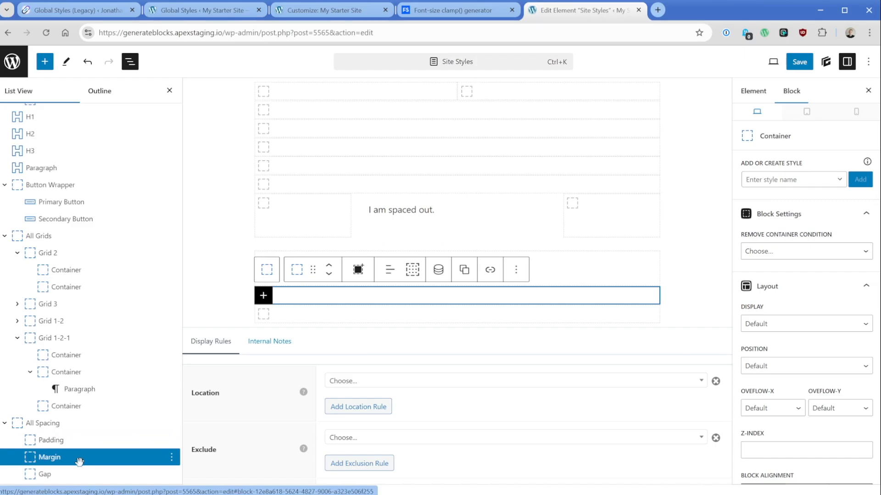
pyautogui.click(48, 475)
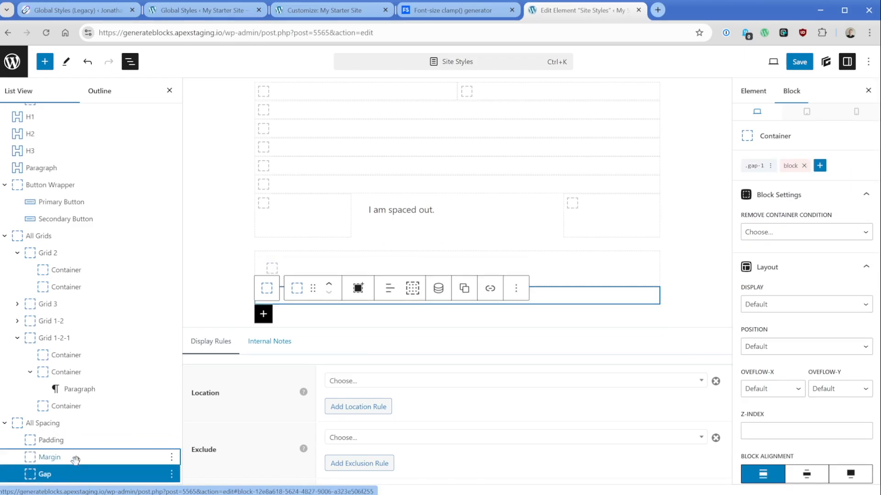
pyautogui.click(50, 457)
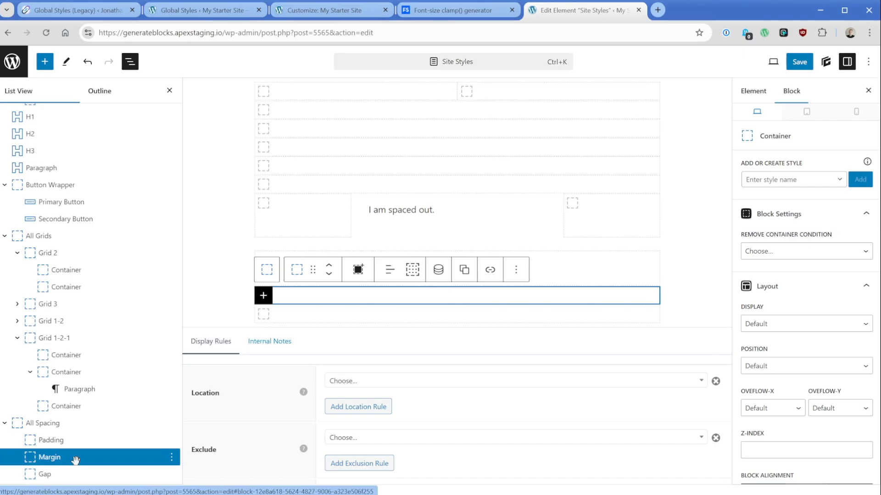
pyautogui.click(38, 235)
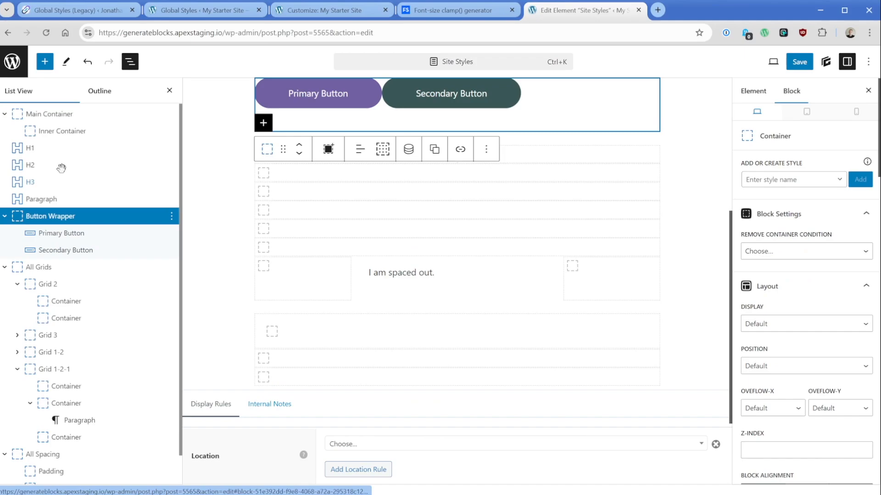
pyautogui.click(29, 165)
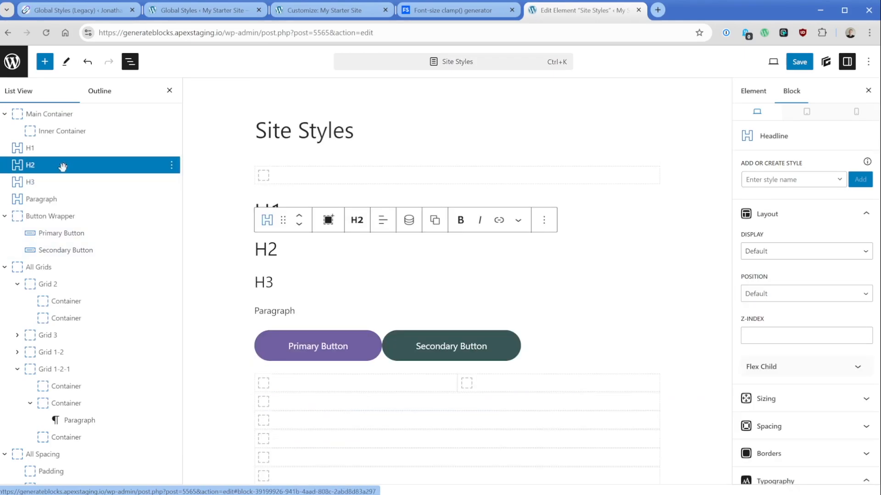
pyautogui.click(259, 248)
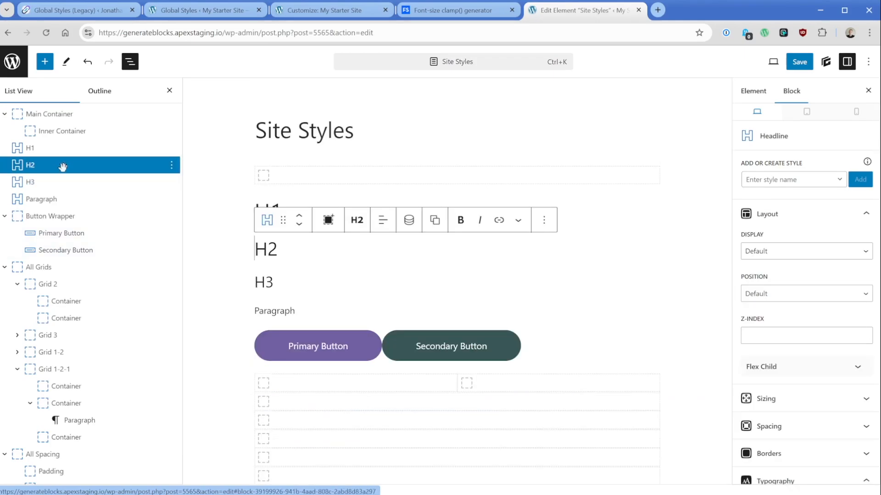